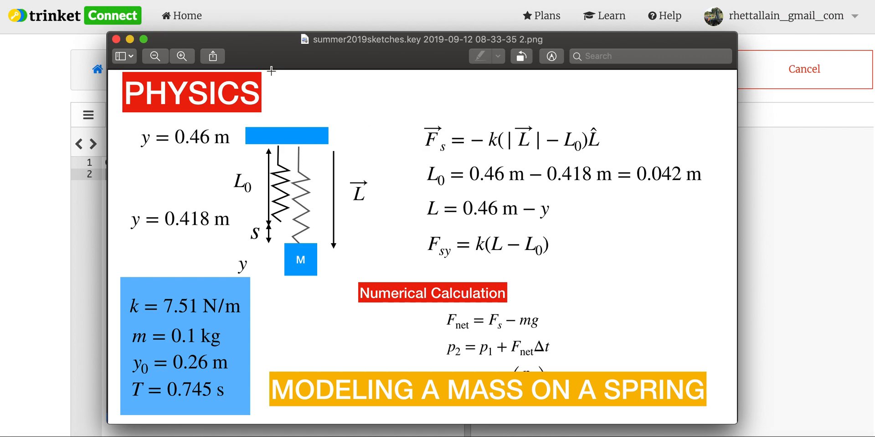
pyautogui.moveTo(286, 138)
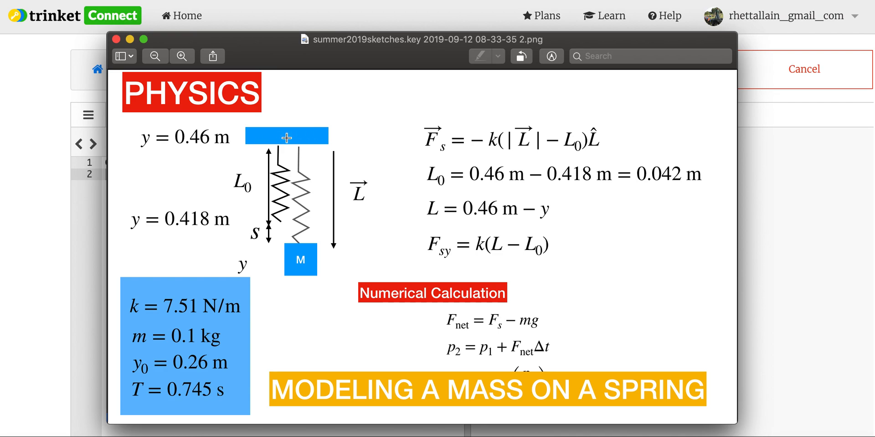
pyautogui.moveTo(162, 313)
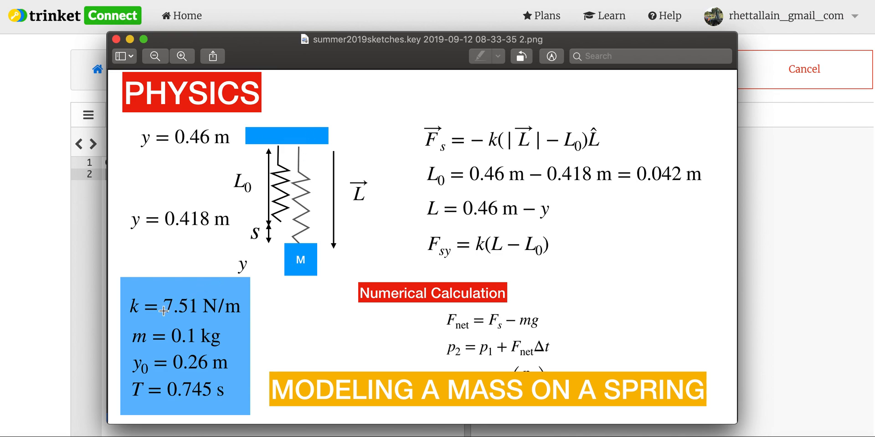
pyautogui.moveTo(203, 301)
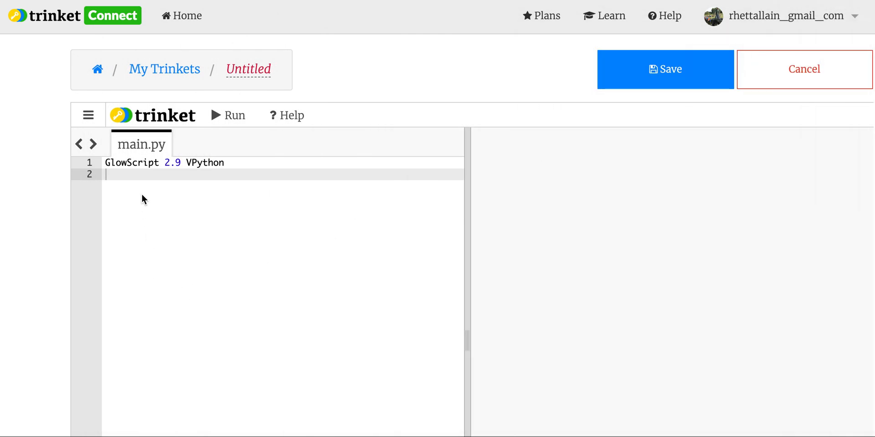
# Define gravity as g=vector(0,-9.8,0) on a new line.
pyautogui.press('Enter')
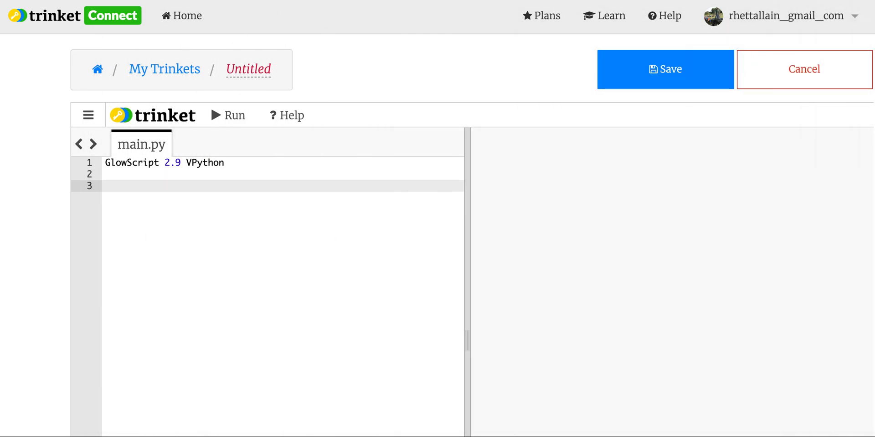
pyautogui.write('g=')
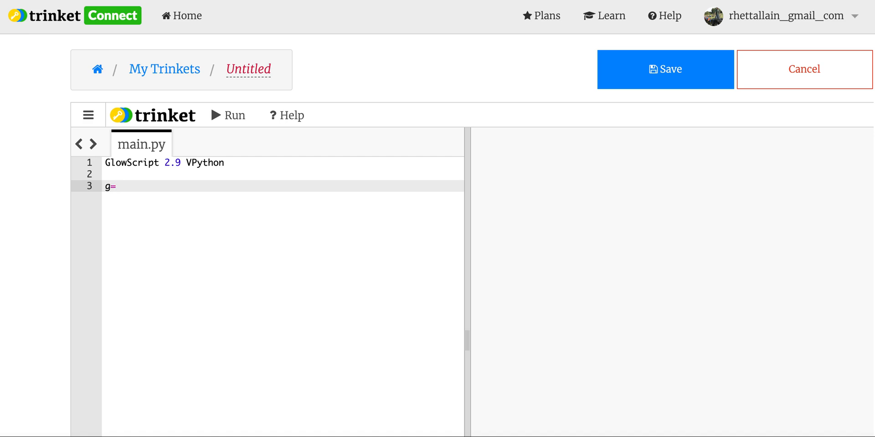
pyautogui.write('vect')
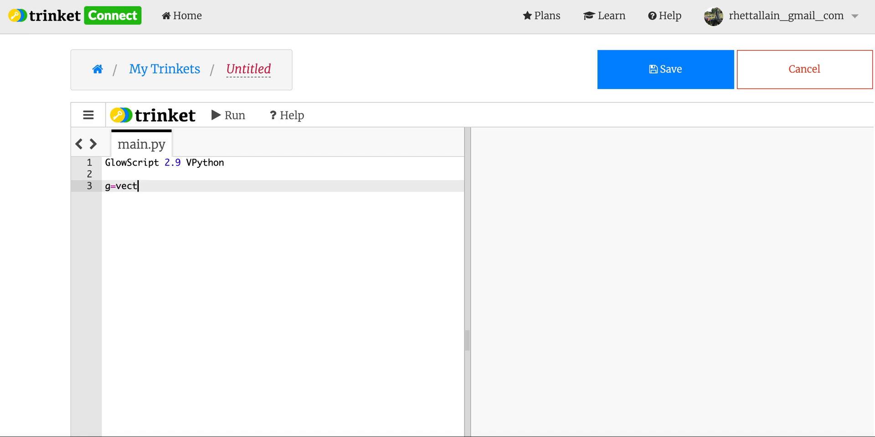
pyautogui.write('or()')
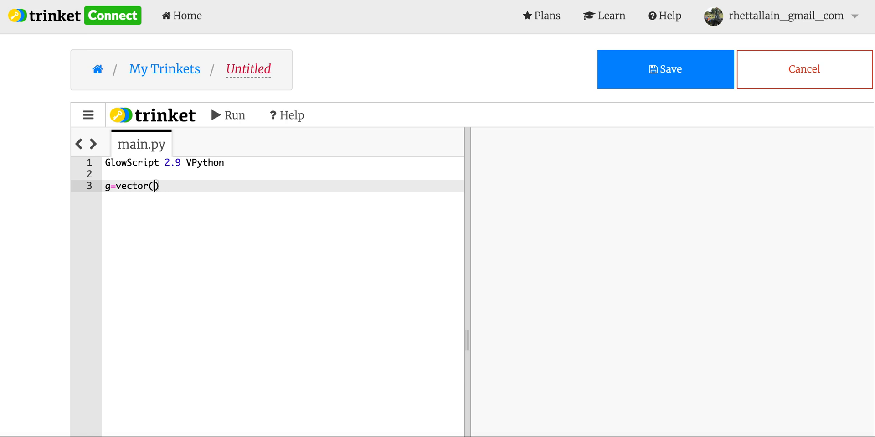
pyautogui.write('0,-9.')
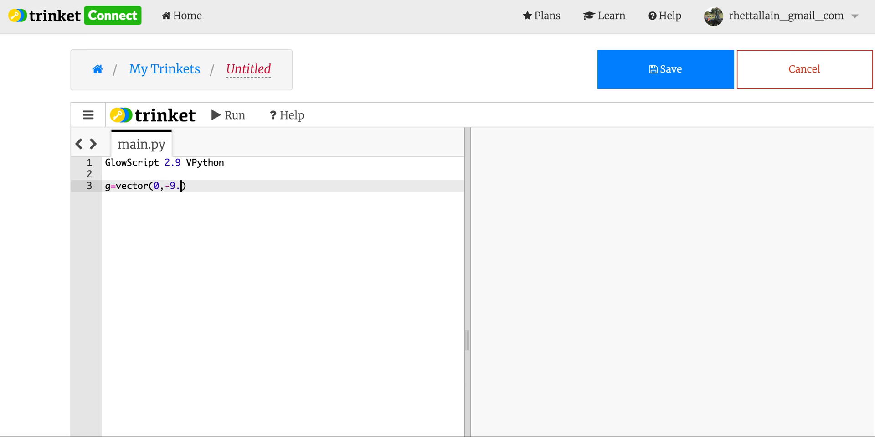
pyautogui.write('8,0')
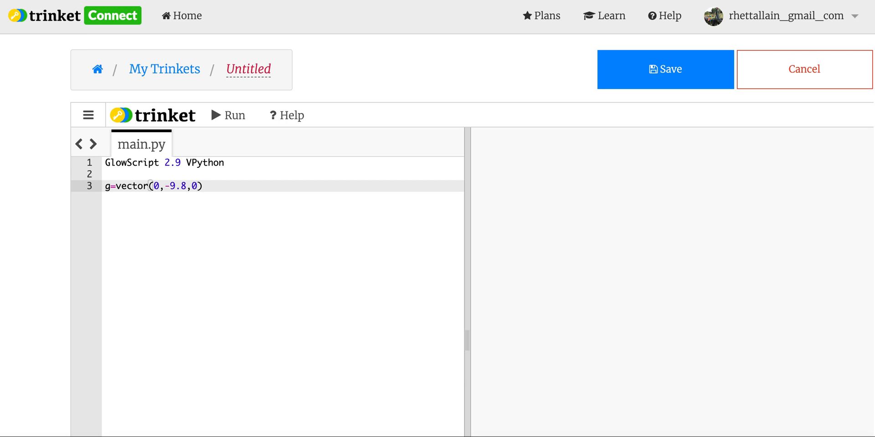
# Add the spring constants L0=0.042 and k=7.51.
pyautogui.click(202, 186)
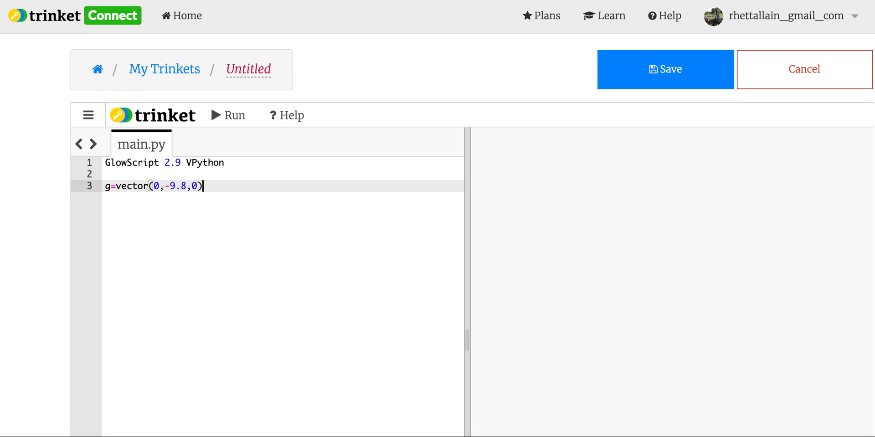
pyautogui.write('L')
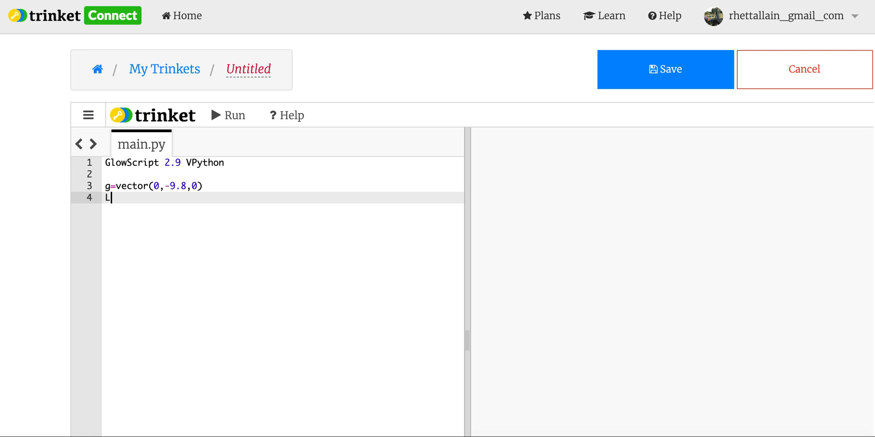
pyautogui.write('0=')
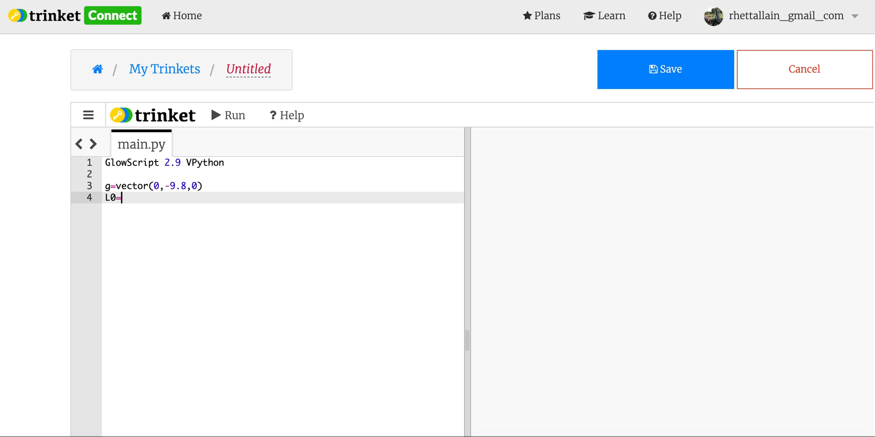
pyautogui.write('0.042')
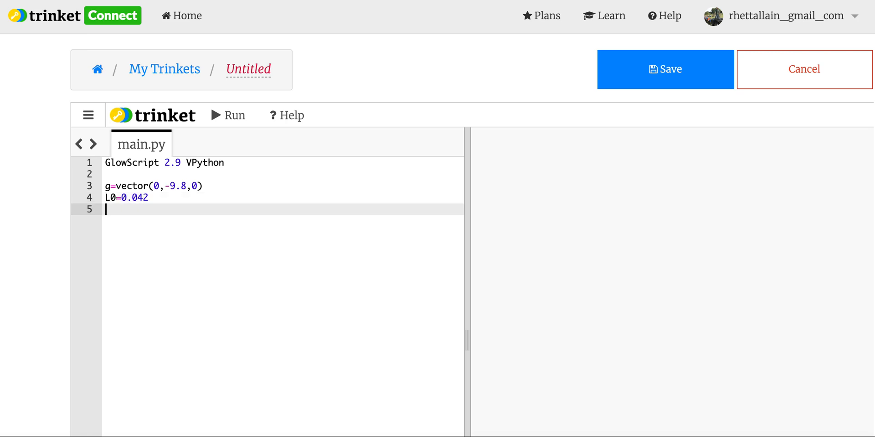
pyautogui.write('k')
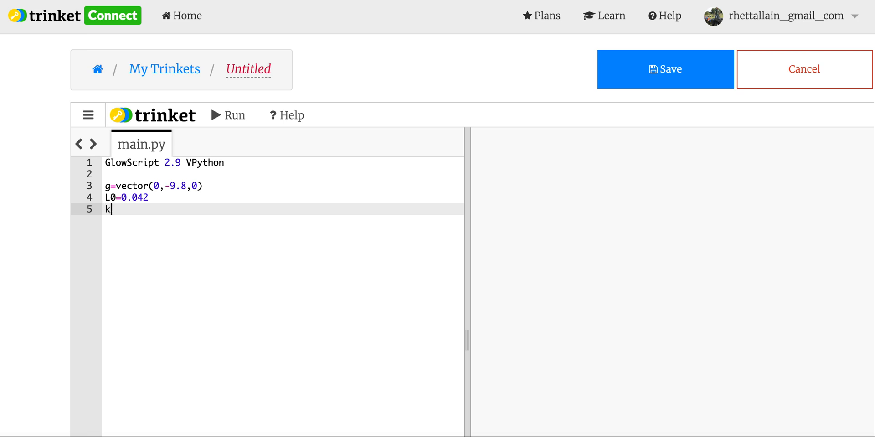
pyautogui.write('=7')
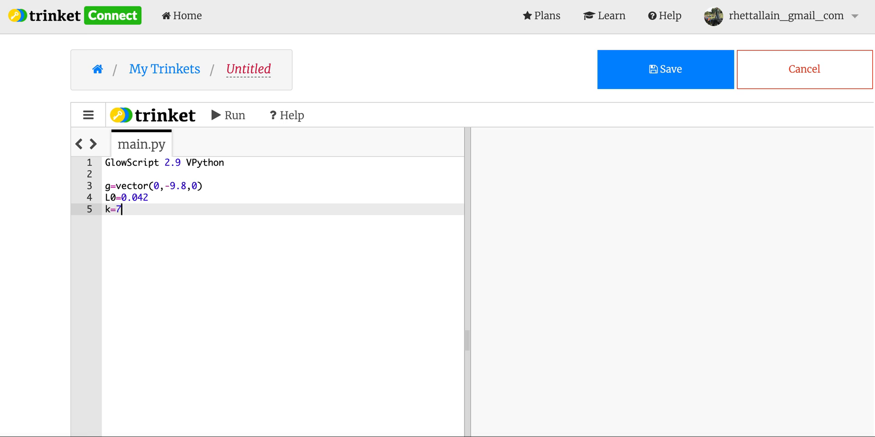
pyautogui.write('.51')
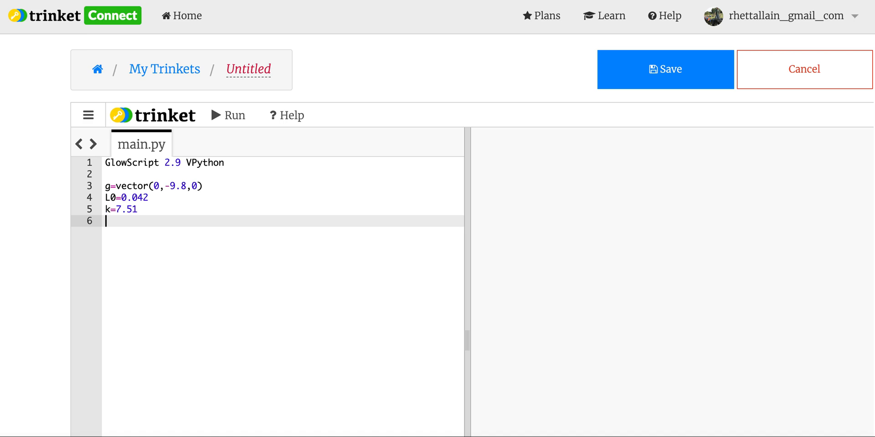
# Create the support box top positioned at vector(0,0.02,0).
pyautogui.press('Enter')
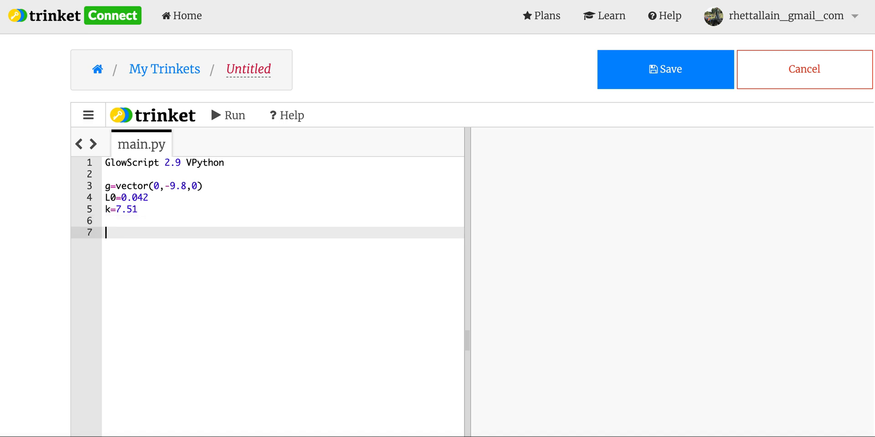
pyautogui.write('top=b')
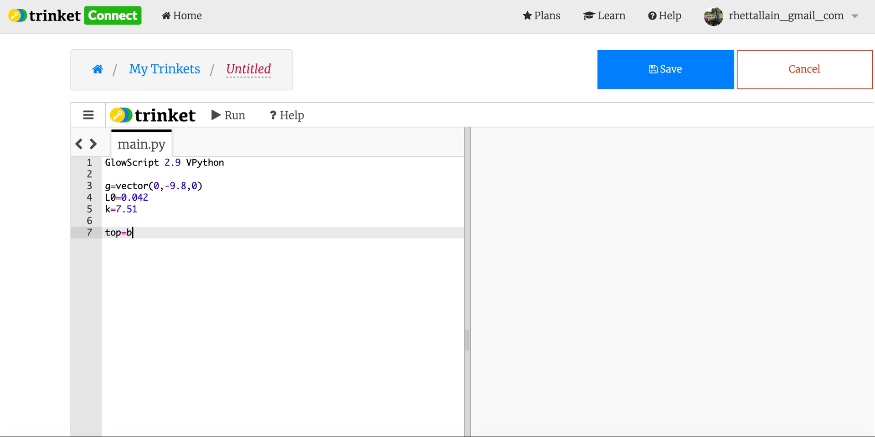
pyautogui.write('ox(pos=ve')
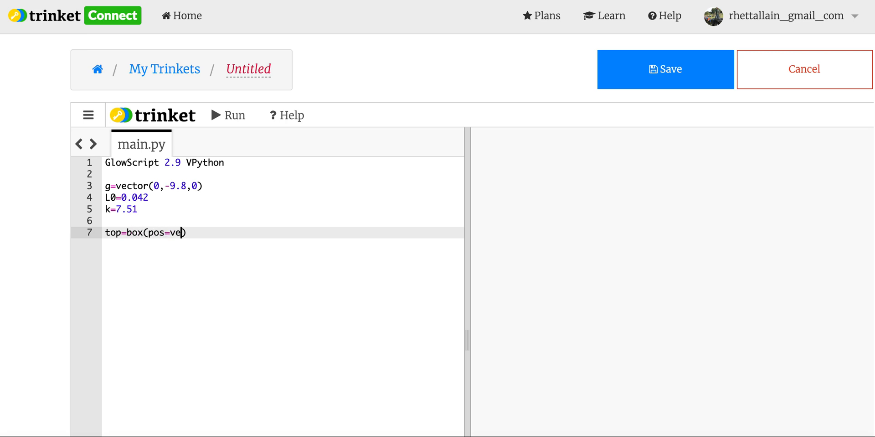
pyautogui.write('ctor(')
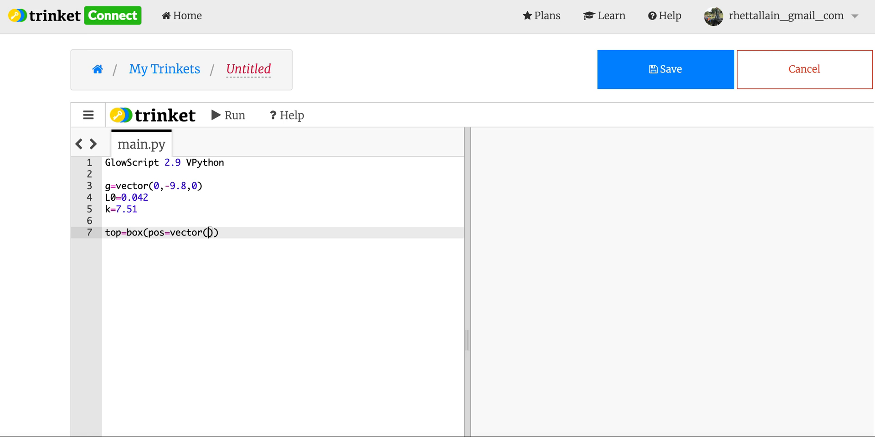
pyautogui.write('0,')
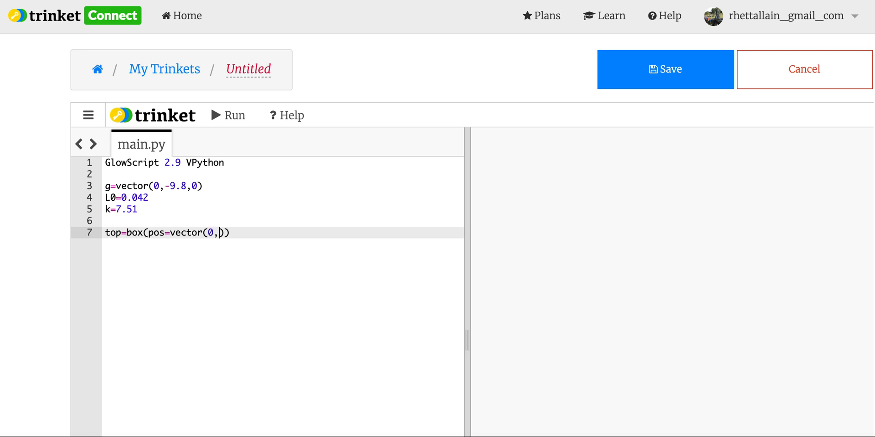
pyautogui.write('0.02,')
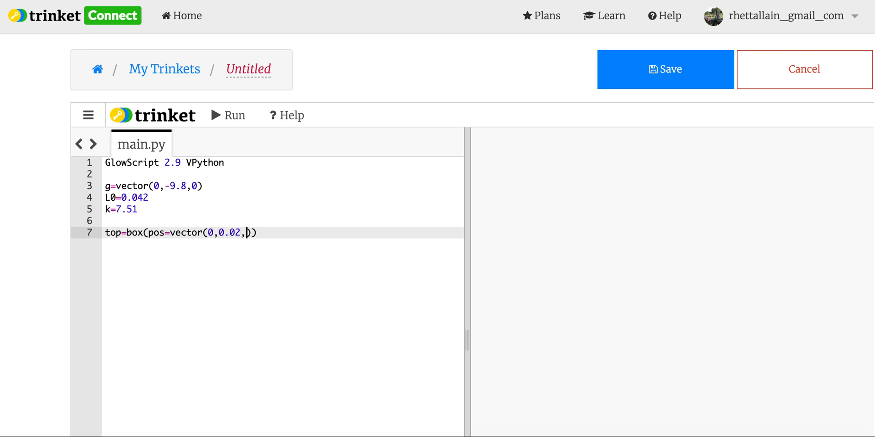
pyautogui.write('0),')
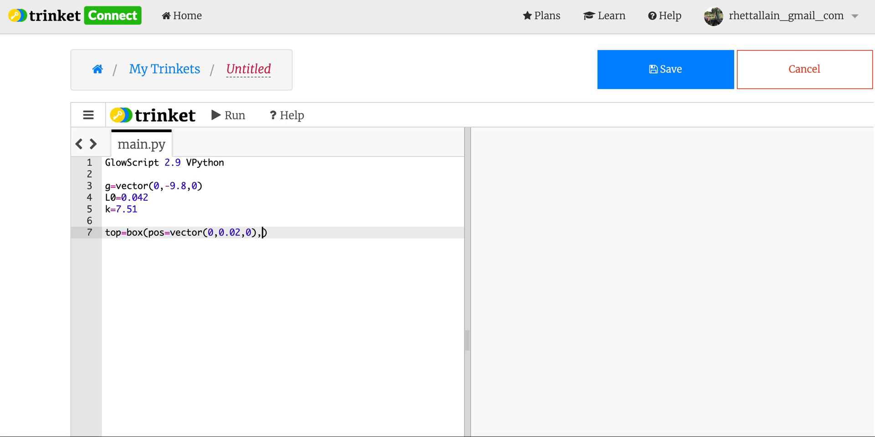
# Begin the box's second vector argument for its 0.03 x 0.001 x 0.02 size.
pyautogui.write('vector')
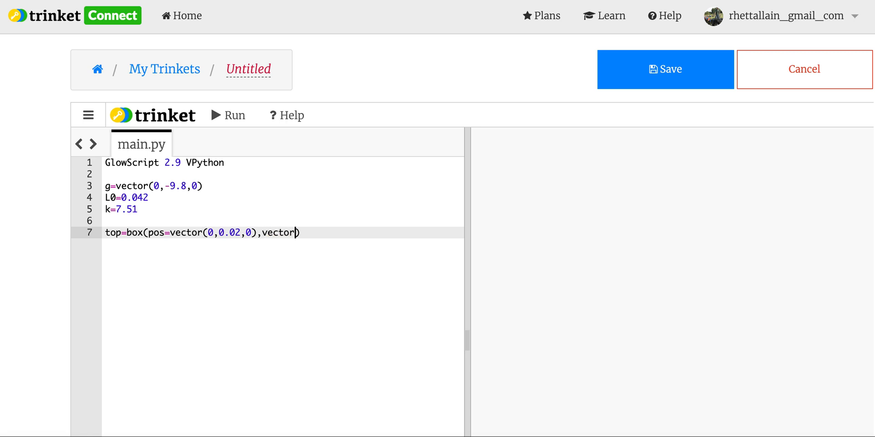
pyautogui.write('()')
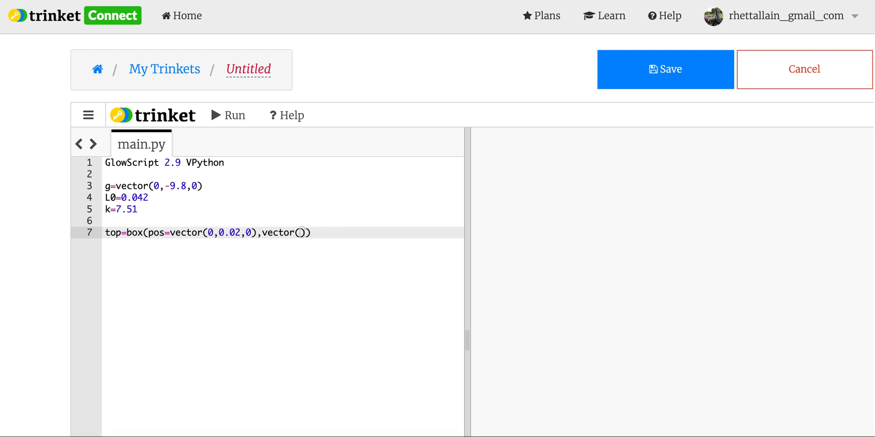
pyautogui.write('0.03,0.001,0.02')
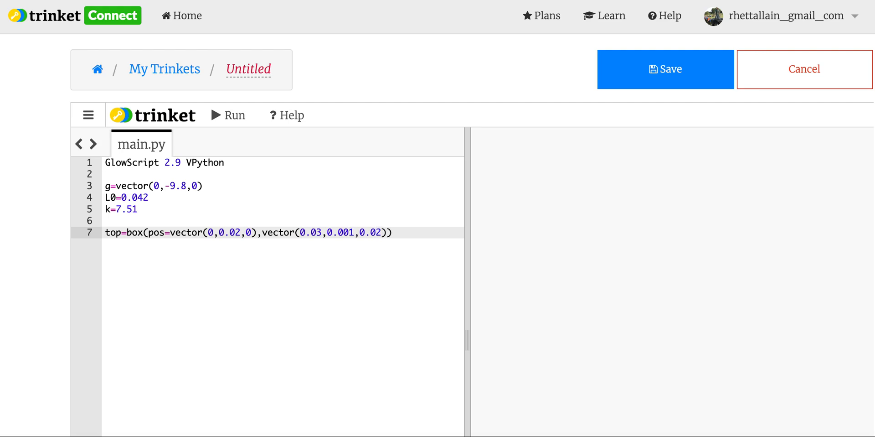
pyautogui.moveTo(259, 56)
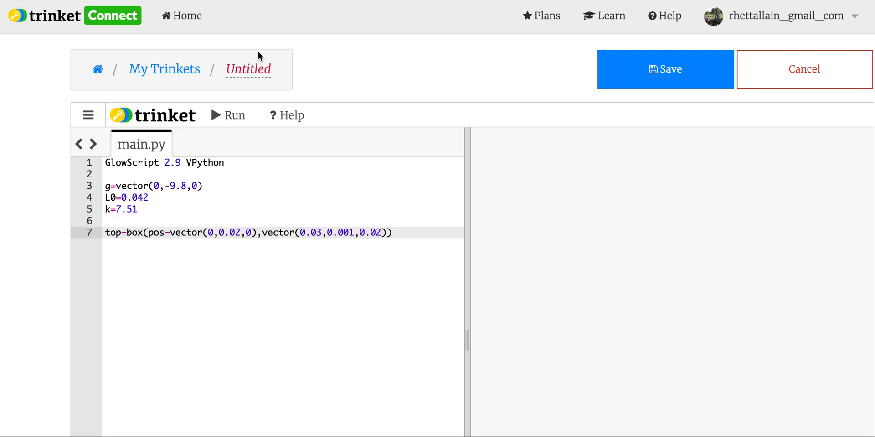
# Rename the trinket to 'visual oscillator', save it and run it to show the black scene.
pyautogui.click(249, 69)
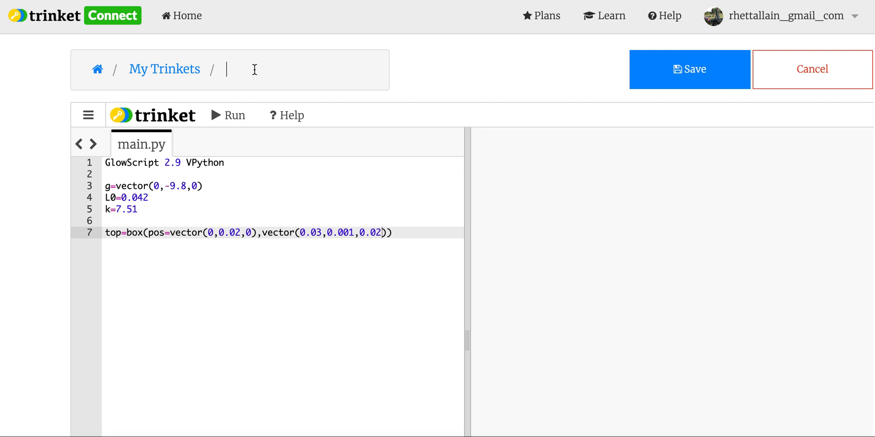
pyautogui.write('visual os')
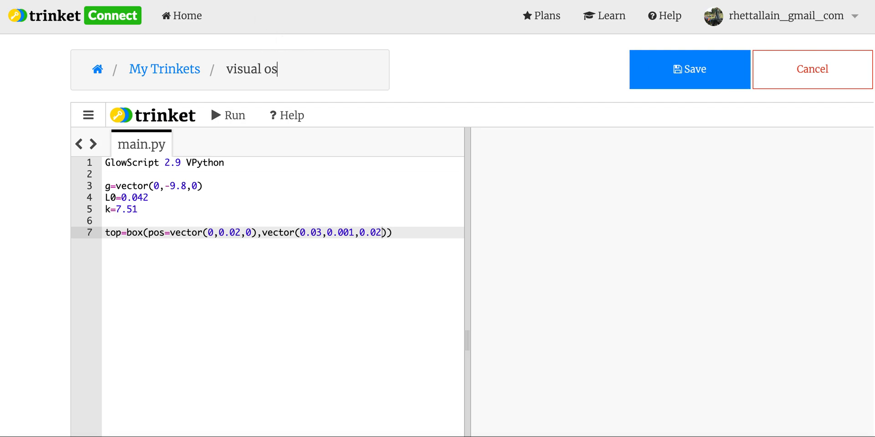
pyautogui.write('cillator')
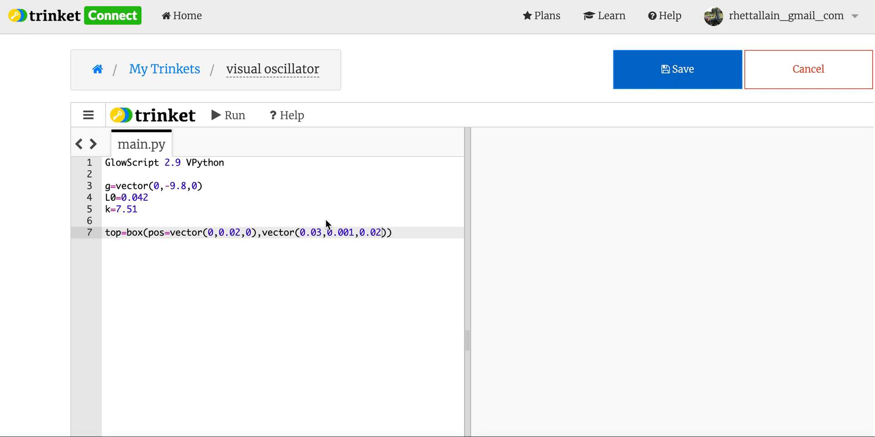
pyautogui.click(677, 69)
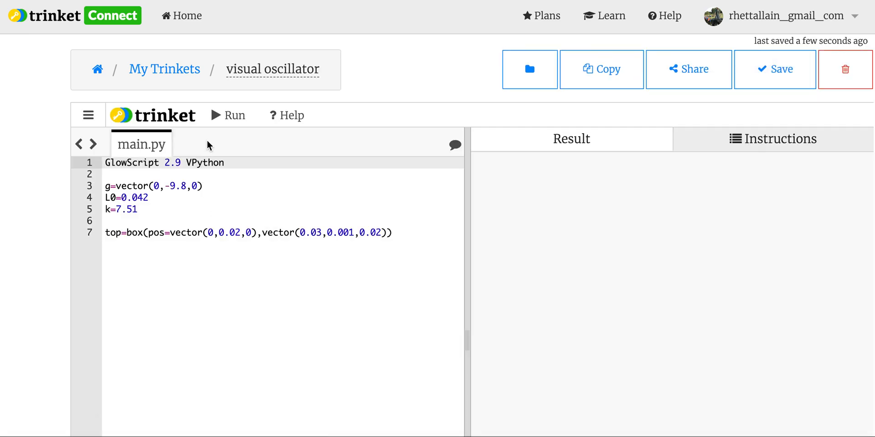
pyautogui.click(227, 115)
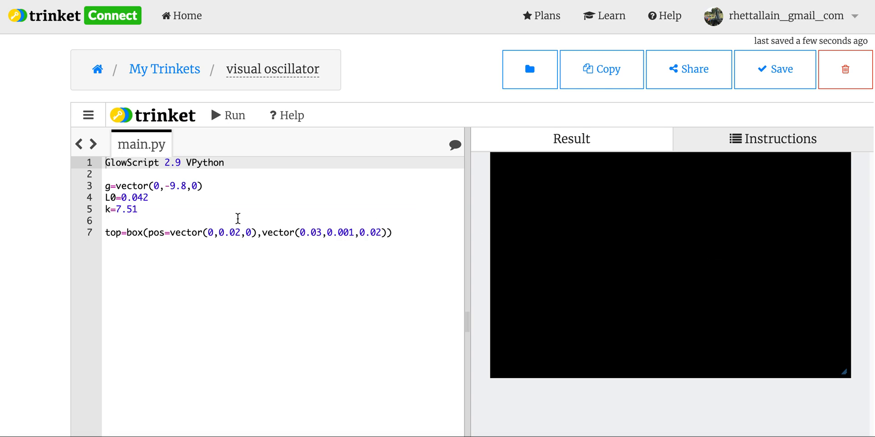
# Label the box's second vector as size= and rerun to see the thin plate edge-on.
pyautogui.write('s')
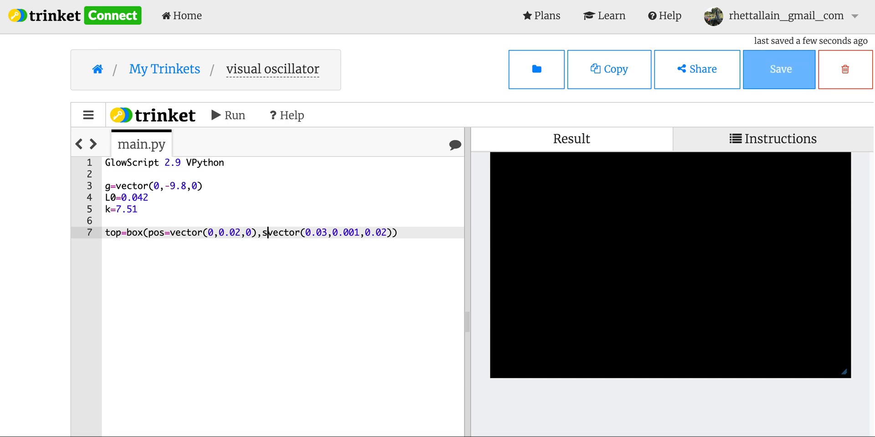
pyautogui.write('ize=')
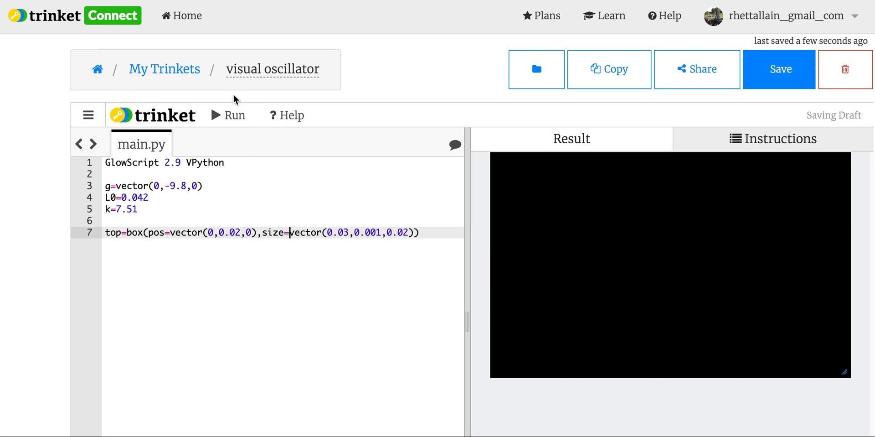
pyautogui.click(222, 115)
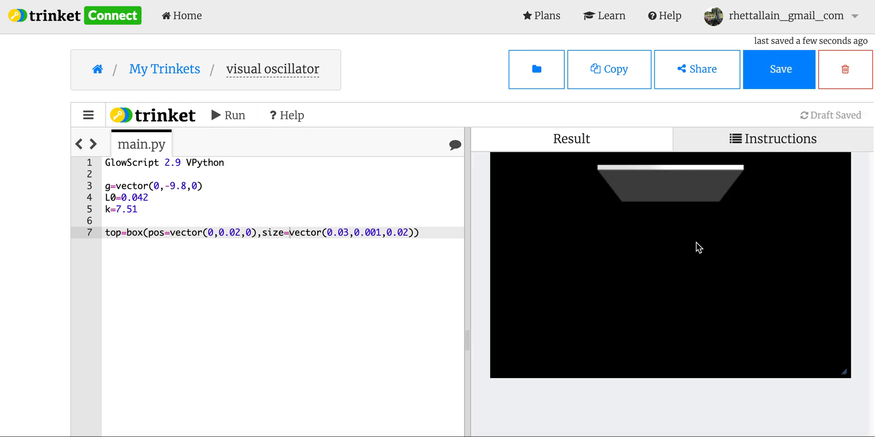
pyautogui.moveTo(626, 293)
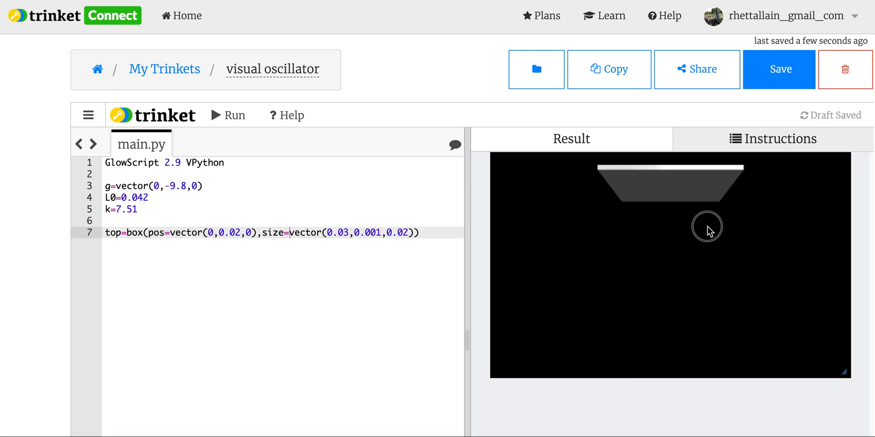
pyautogui.moveTo(705, 222)
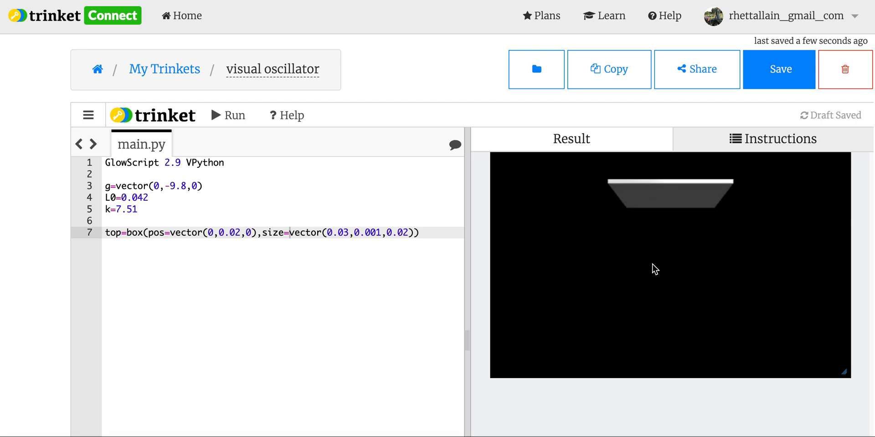
pyautogui.moveTo(655, 269); pyautogui.dragTo(759, 273)
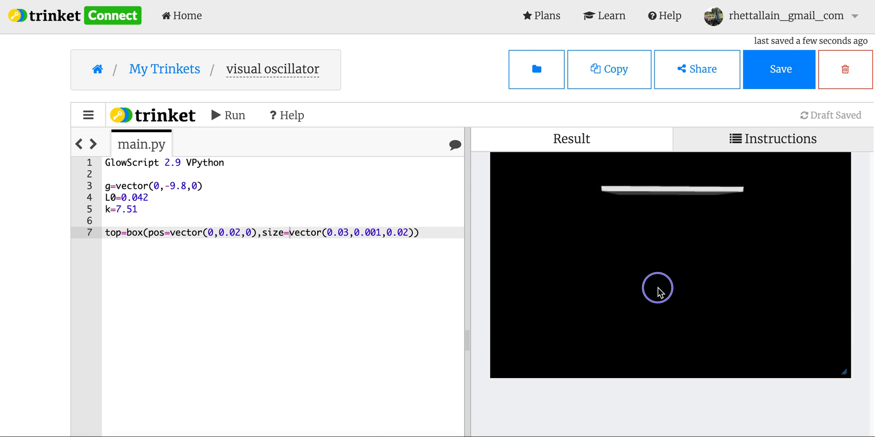
pyautogui.moveTo(451, 228)
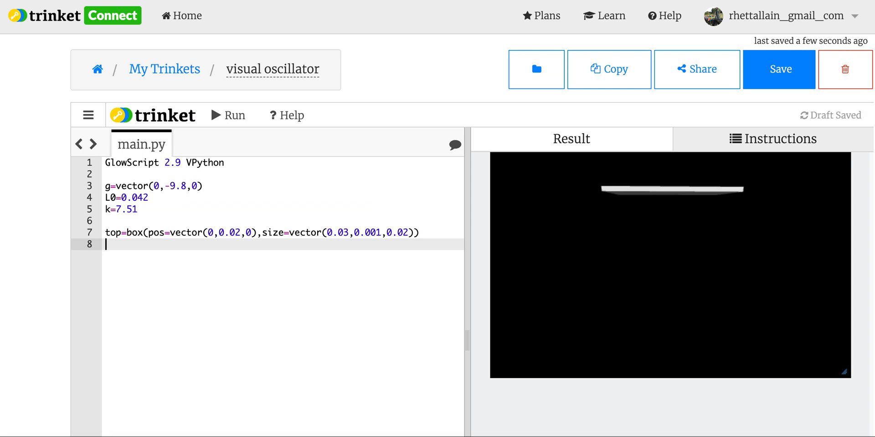
# Create ball=sphere positioned at vector(0,-0.04,0) below the plate.
pyautogui.write('ball=sphere')
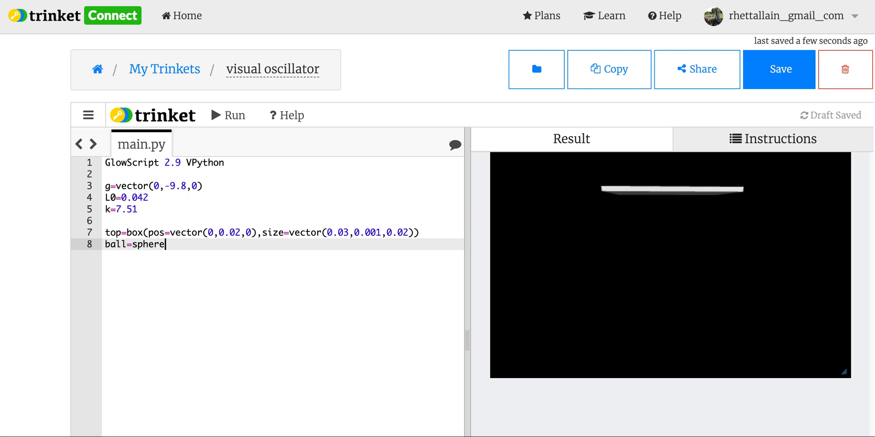
pyautogui.write('(p')
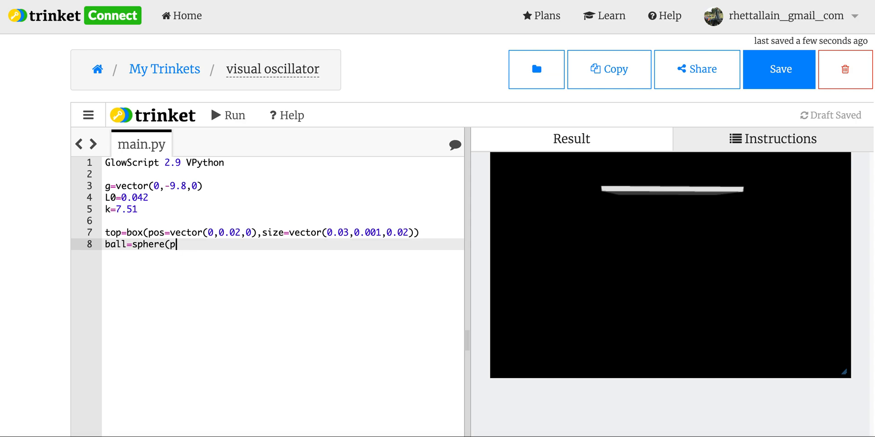
pyautogui.write('os=')
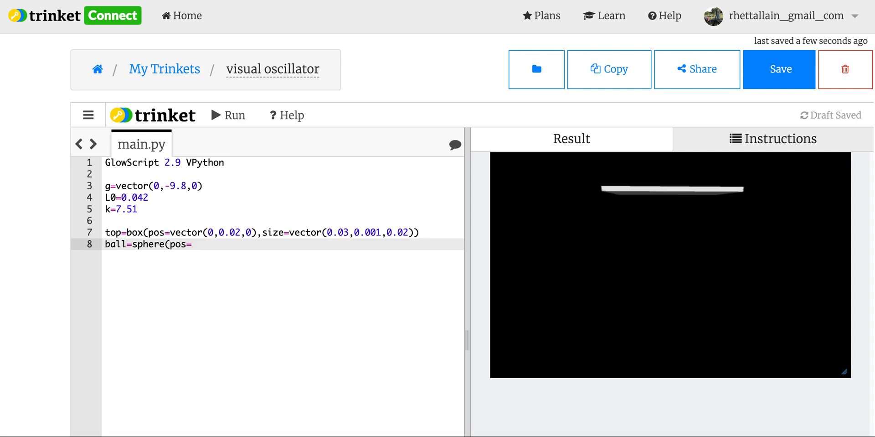
pyautogui.moveTo(736, 224)
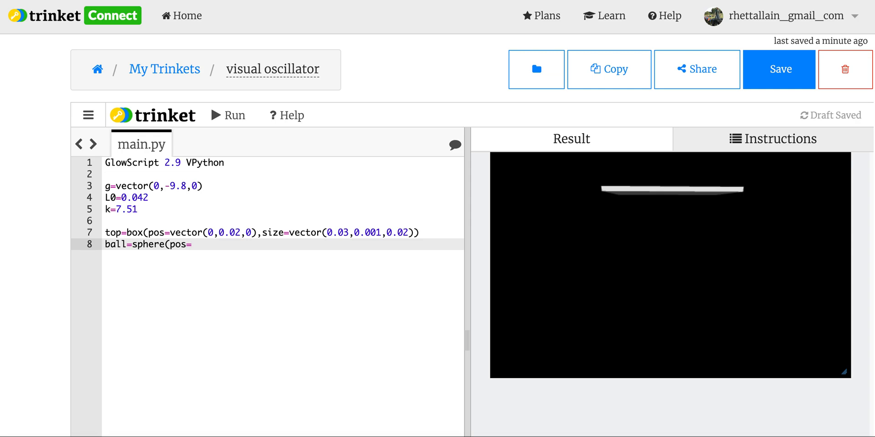
pyautogui.moveTo(784, 326)
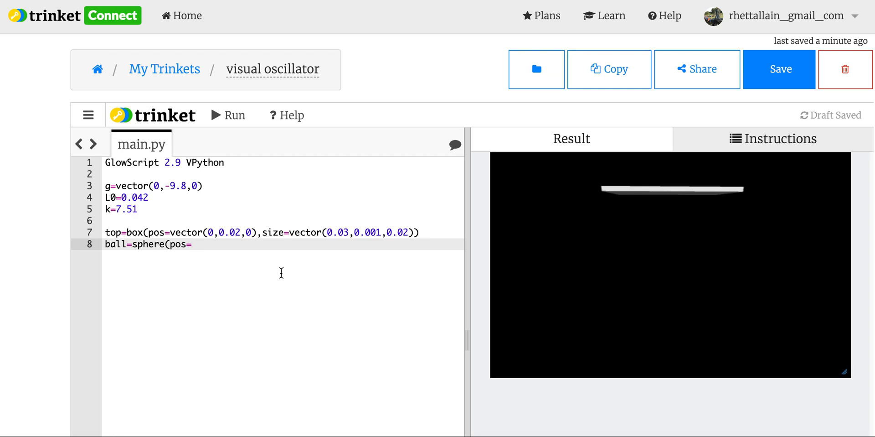
pyautogui.write('vector')
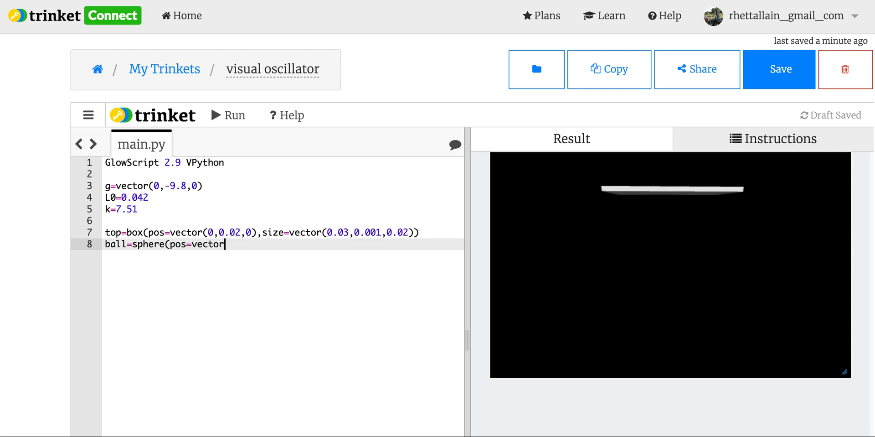
pyautogui.write('(0,')
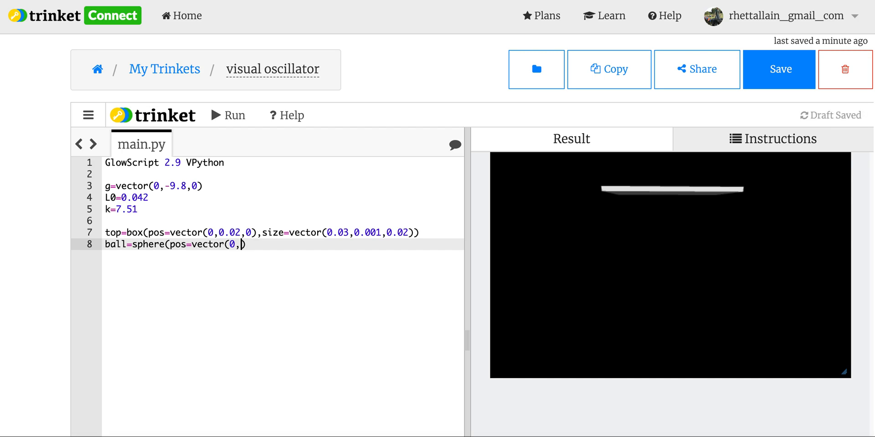
pyautogui.write('-0')
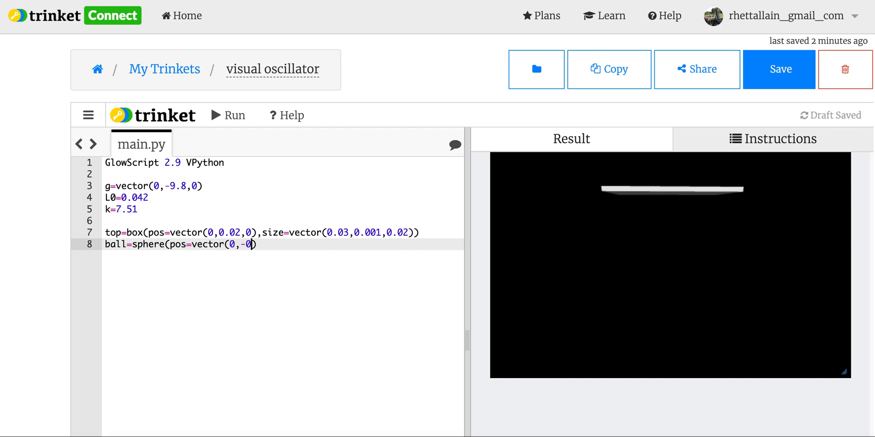
pyautogui.write('.04,0')
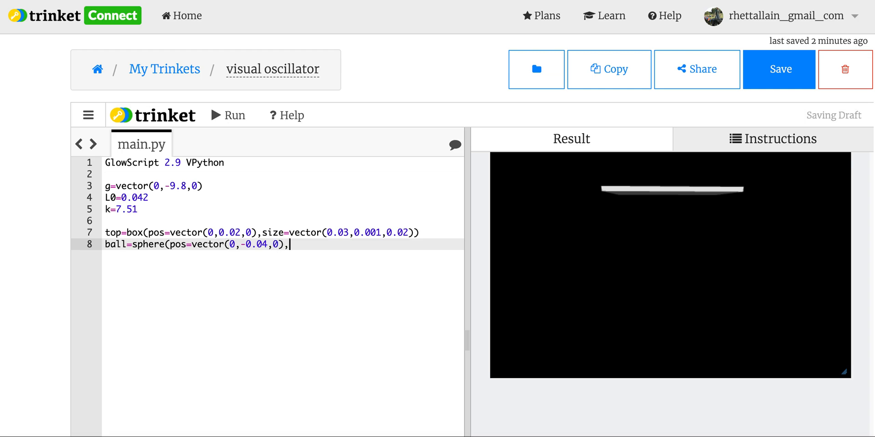
# Give the ball radius 0.004 and color.yellow, then run to show it.
pyautogui.write('radius')
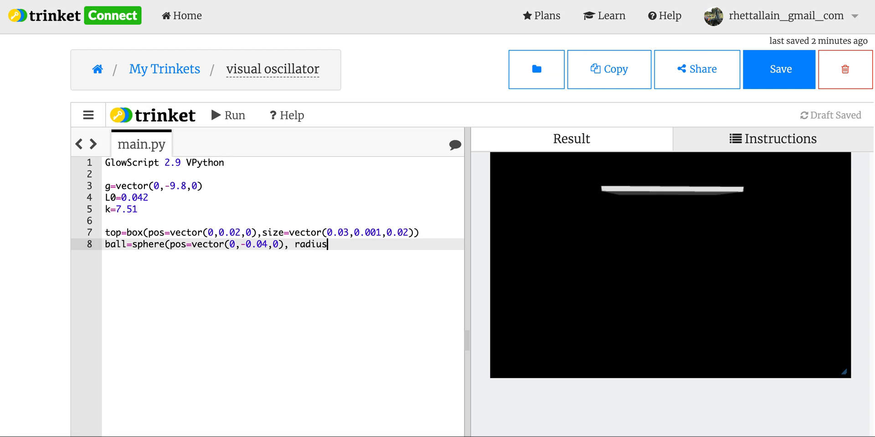
pyautogui.write('=')
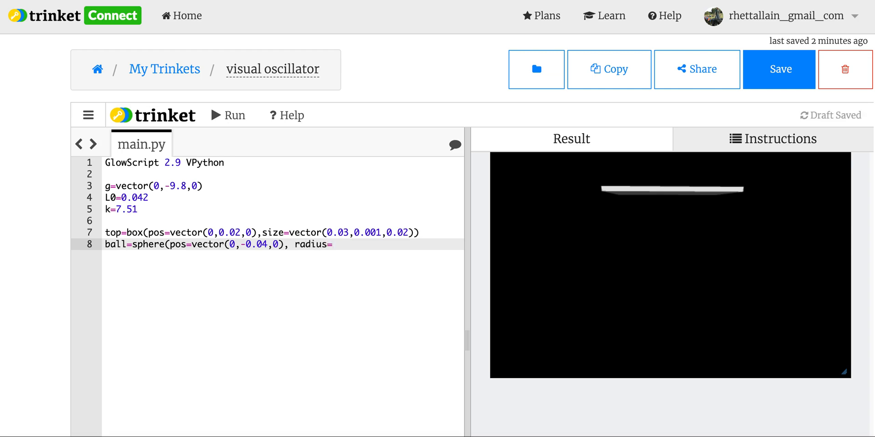
pyautogui.write('0.0')
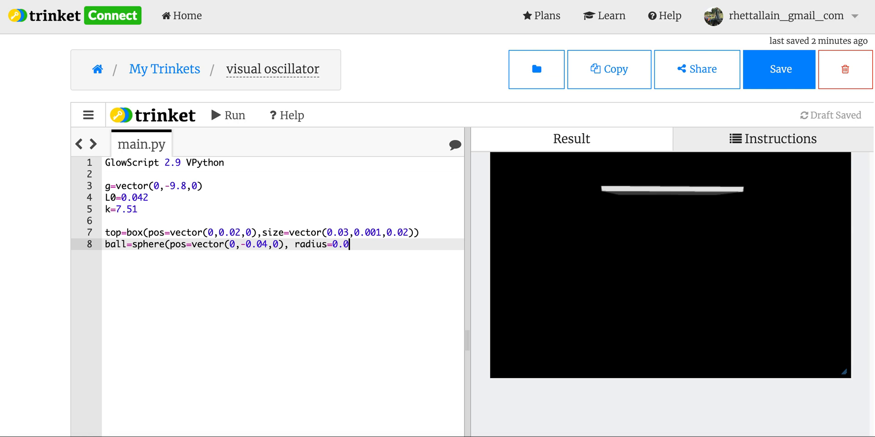
pyautogui.write('02, colo')
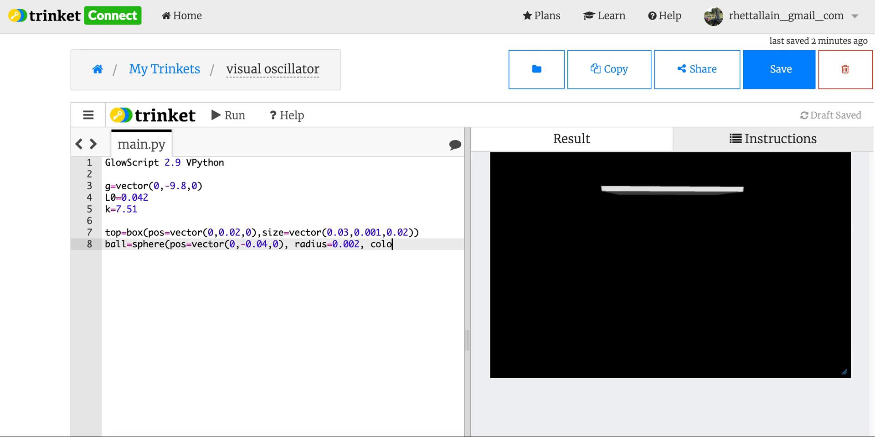
pyautogui.write('r=color.yellow')
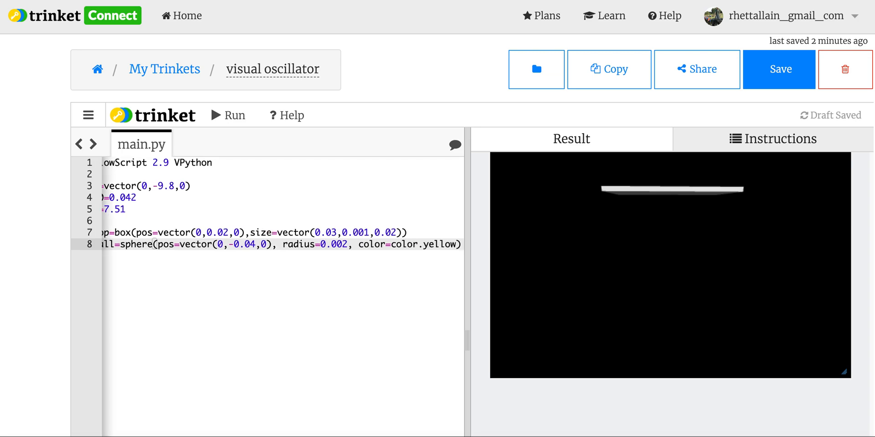
pyautogui.click(224, 115)
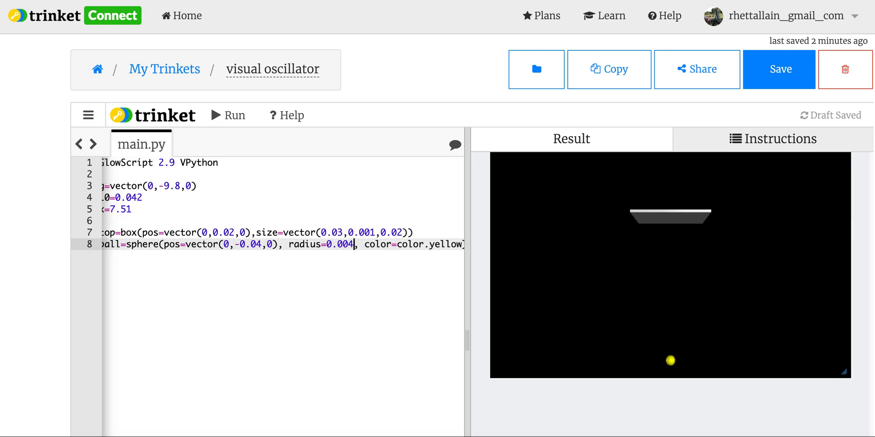
pyautogui.click(227, 115)
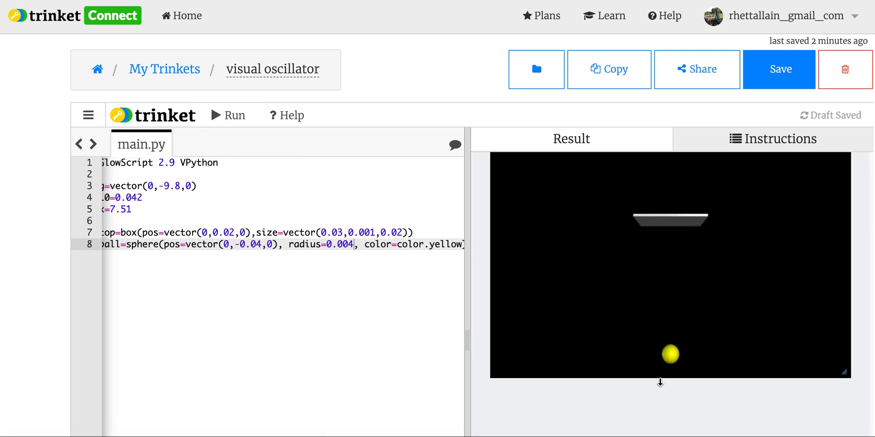
pyautogui.moveTo(706, 226)
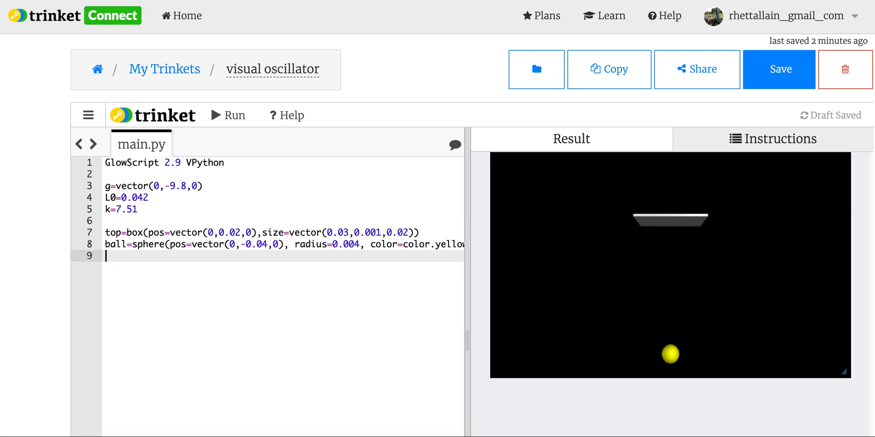
# Set ball.m and zero momentum ball.p=ball.m*vector(0,0,0), then start a spring line.
pyautogui.write('ball.m=0.1')
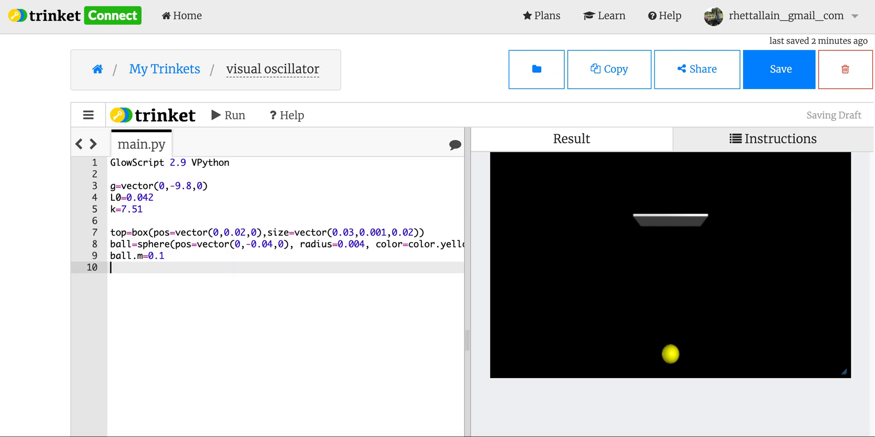
pyautogui.write('ball')
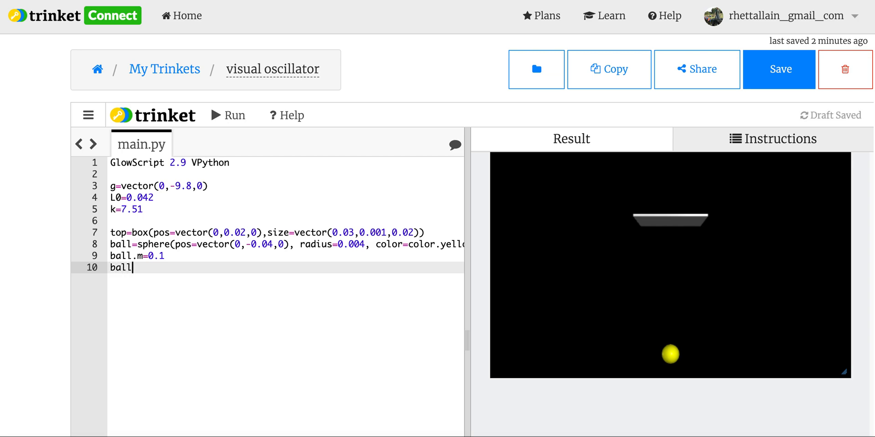
pyautogui.write('.p=b')
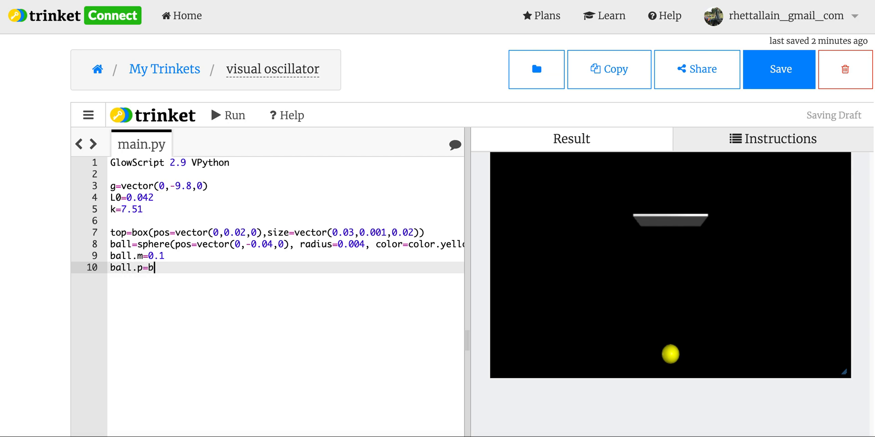
pyautogui.write('all.m*vector')
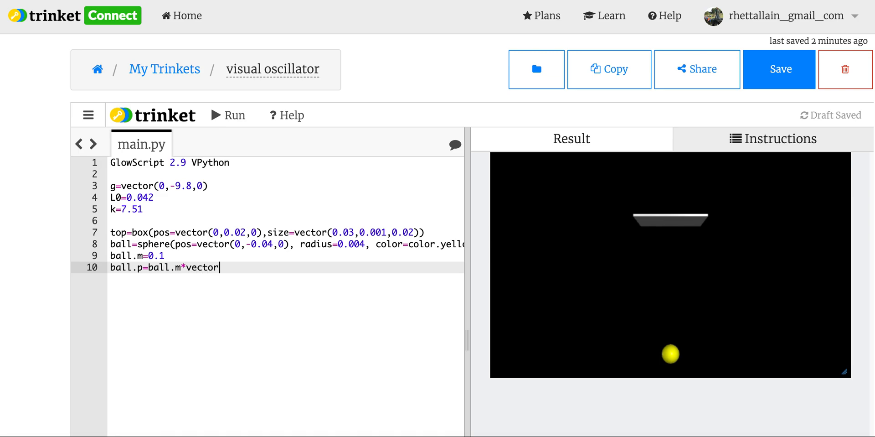
pyautogui.write('(0,0,')
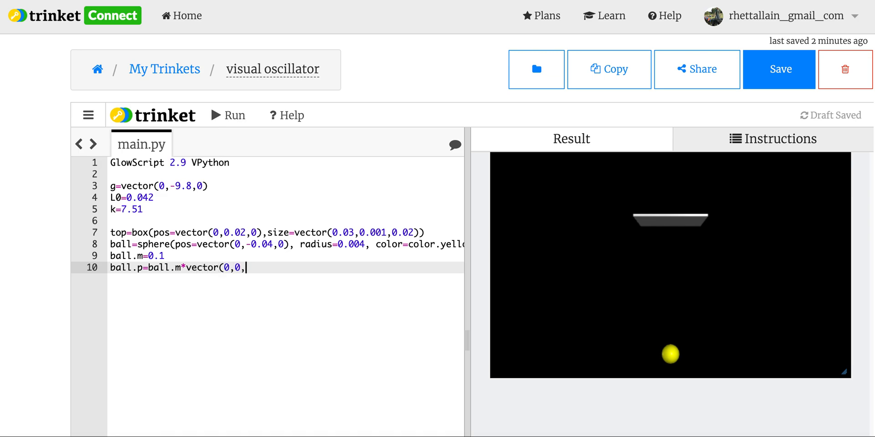
pyautogui.write('0)')
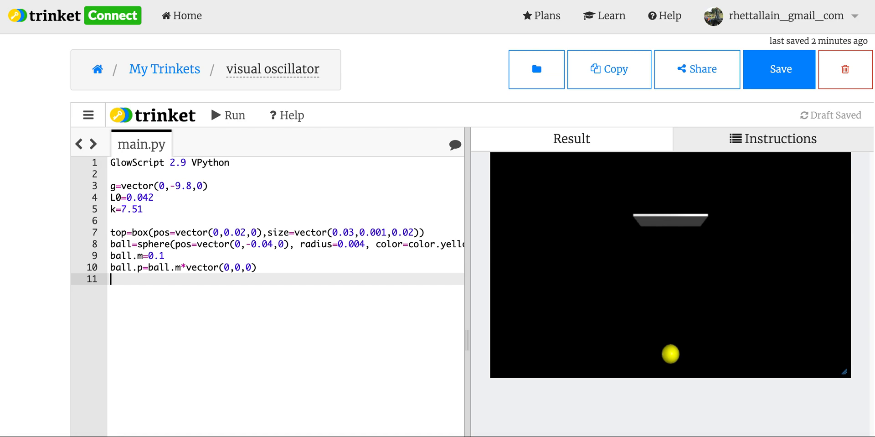
pyautogui.write('spring()')
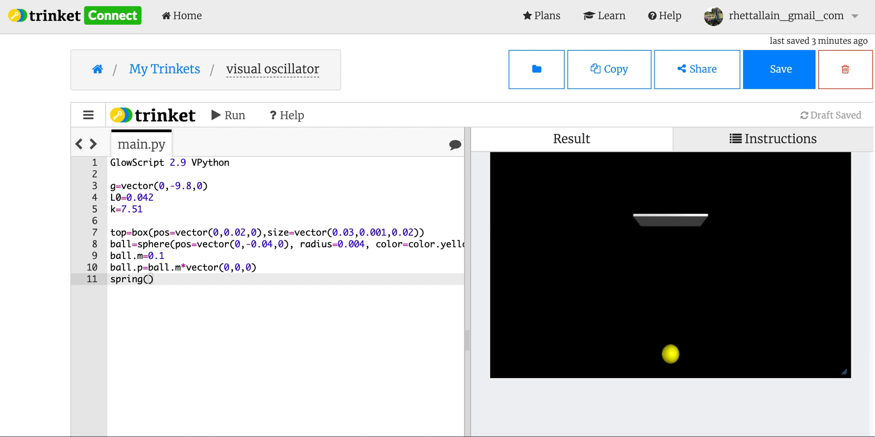
# Define spring=cylinder anchored at pos=top.pos.
pyautogui.press('Backspace')
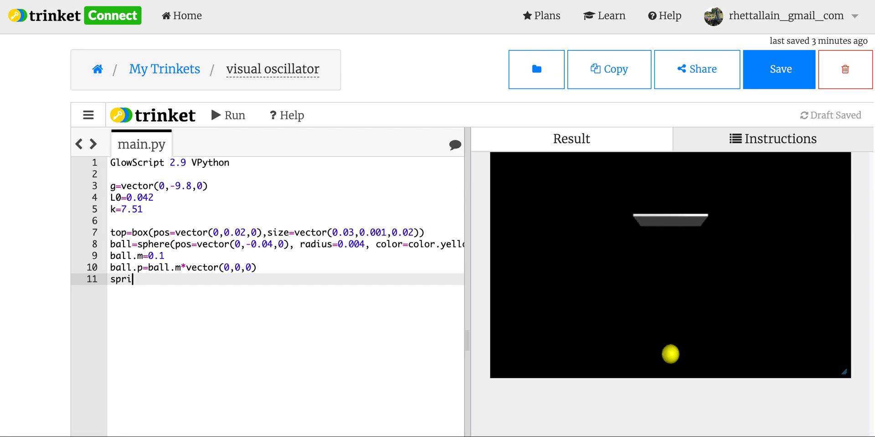
pyautogui.write('ng=')
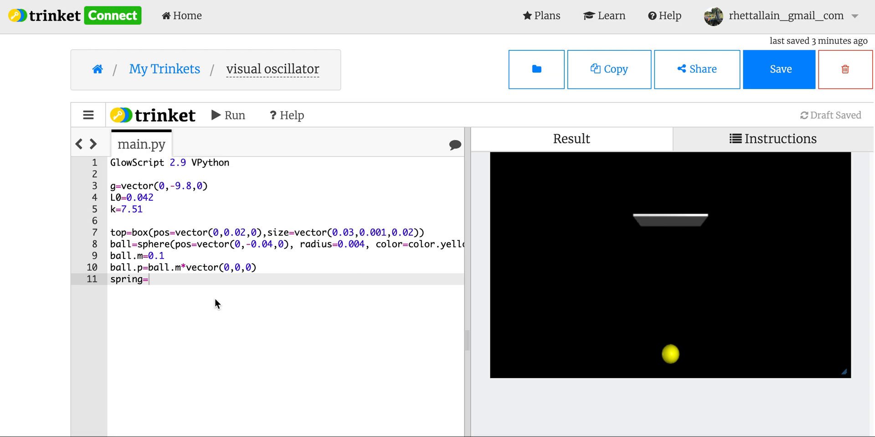
pyautogui.moveTo(181, 318)
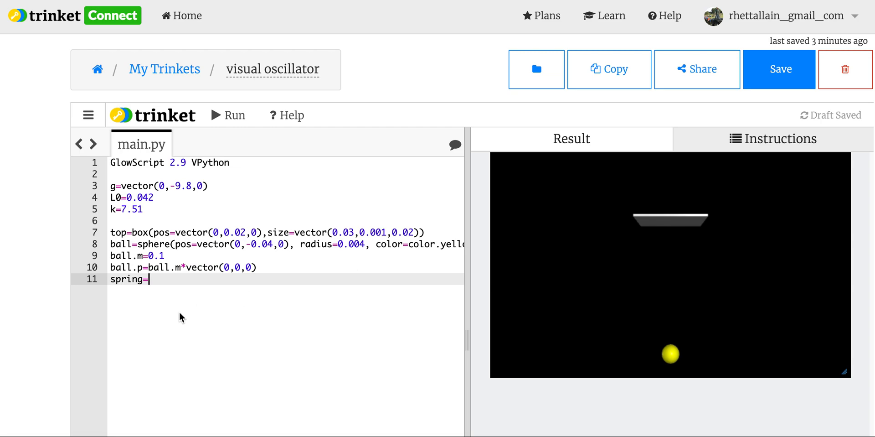
pyautogui.write('cylinder')
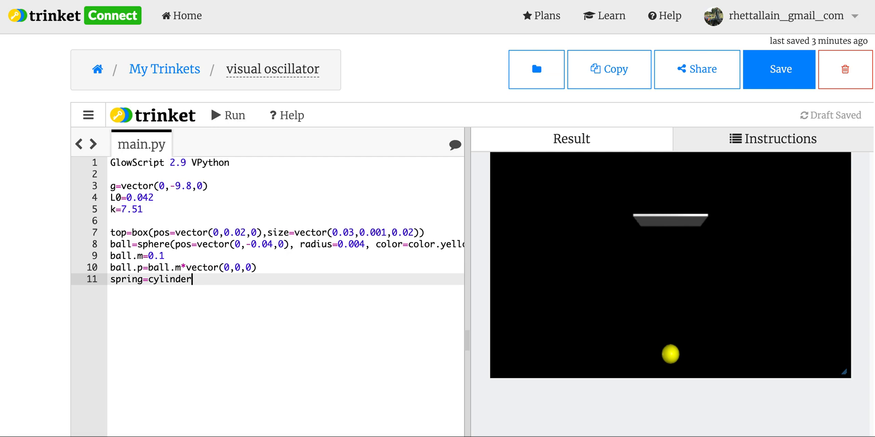
pyautogui.write('()')
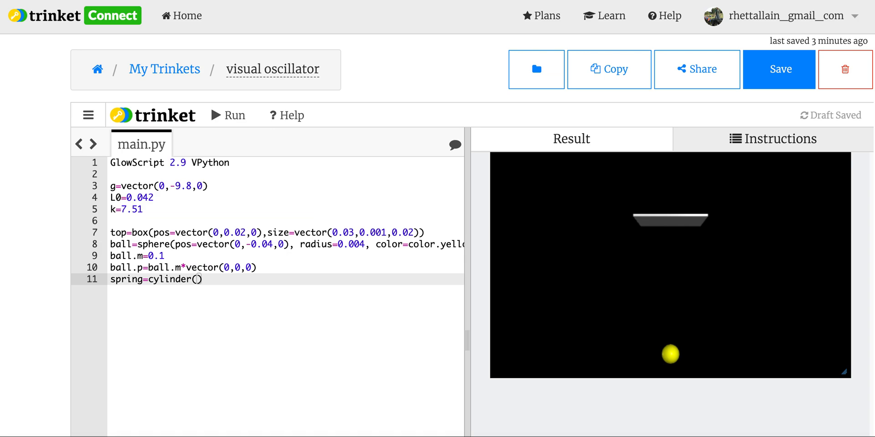
pyautogui.write('pos=')
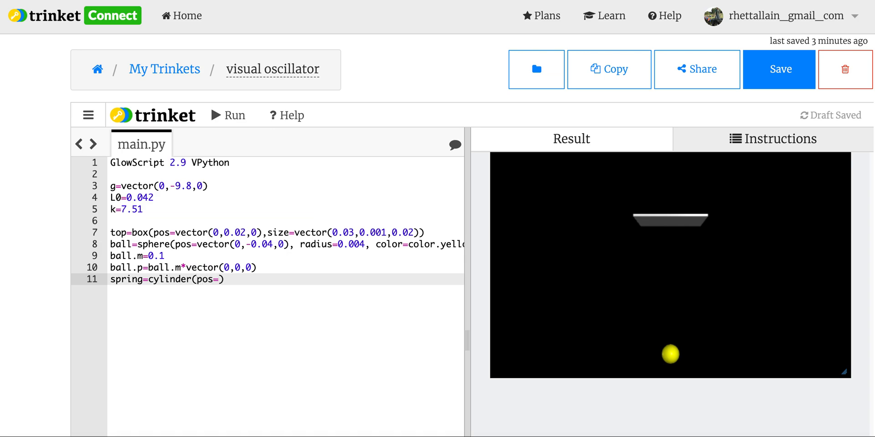
pyautogui.write('top.p')
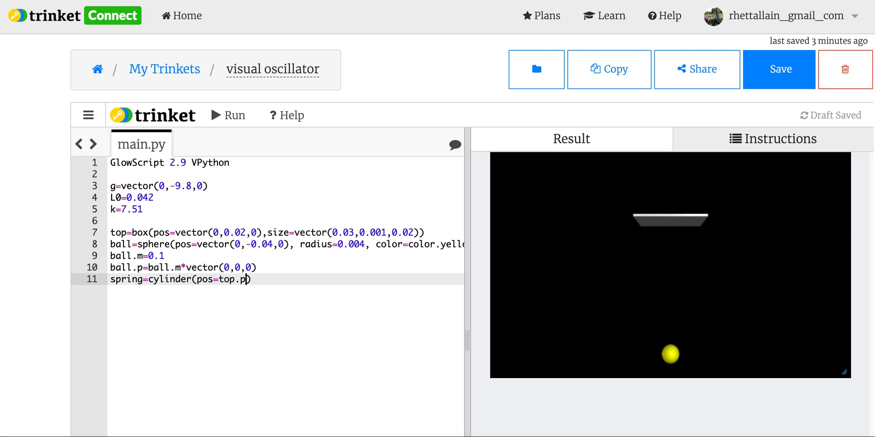
pyautogui.write('os)')
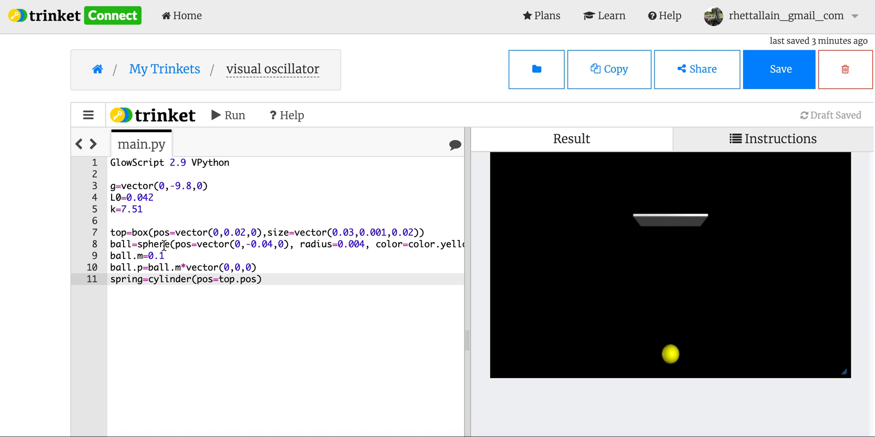
# Give the spring axis ball.pos-top.pos and a thin radius, then run to render it.
pyautogui.write(', axis=ball.')
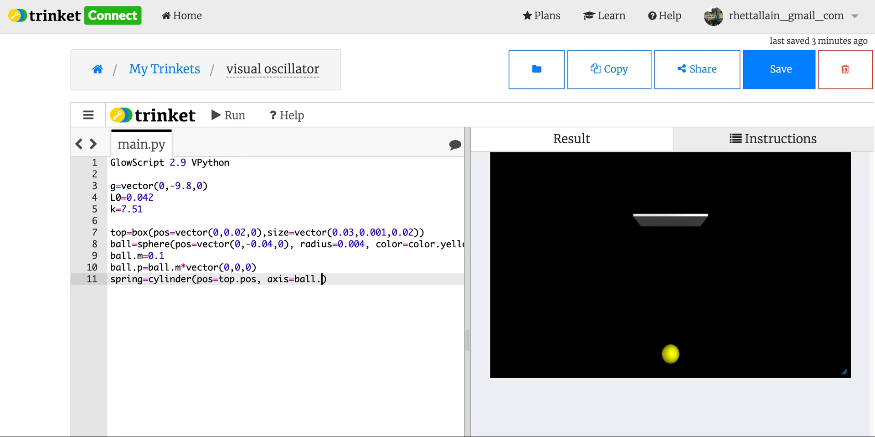
pyautogui.write('pos-')
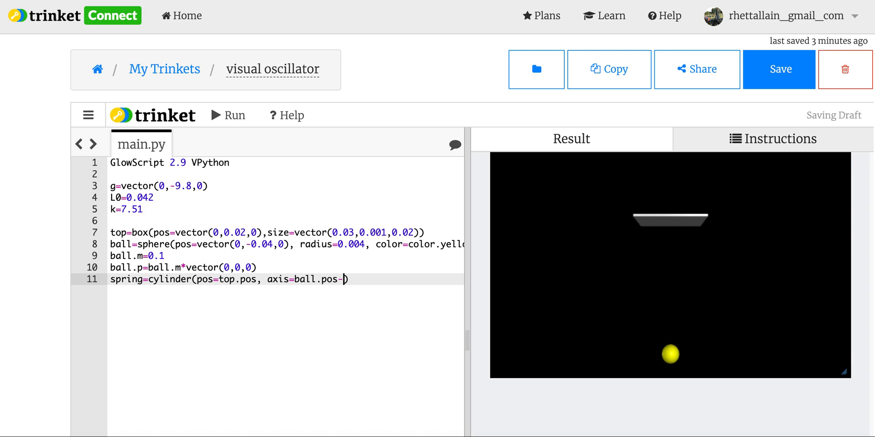
pyautogui.write('top.pos')
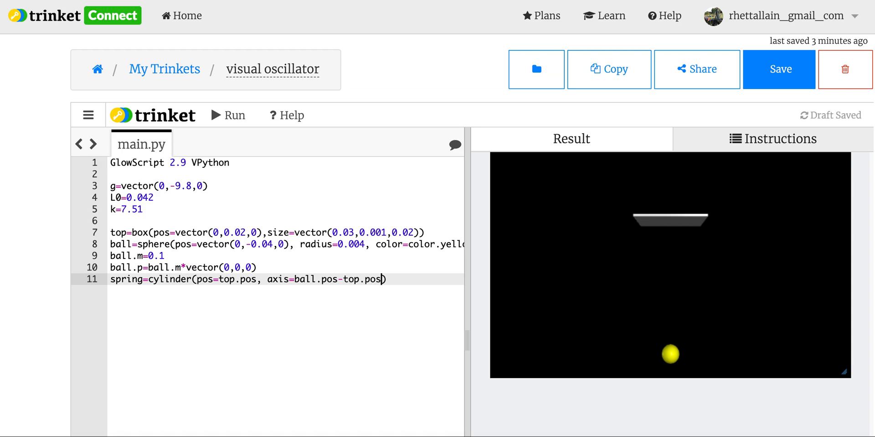
pyautogui.write(', radius=')
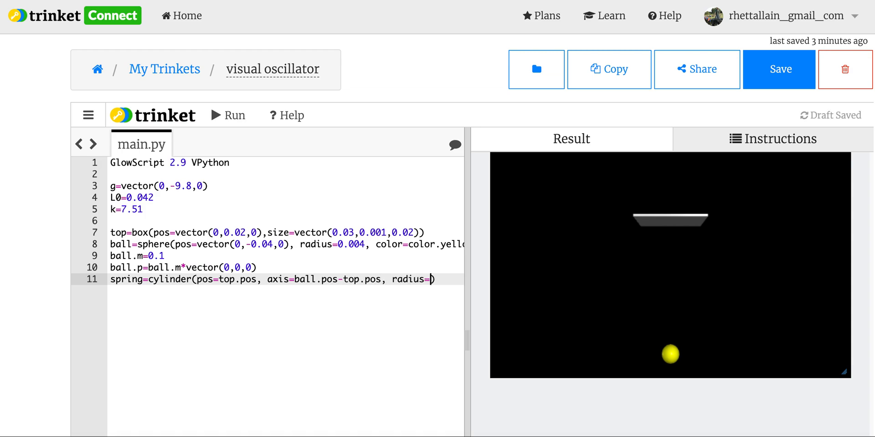
pyautogui.write('0.0')
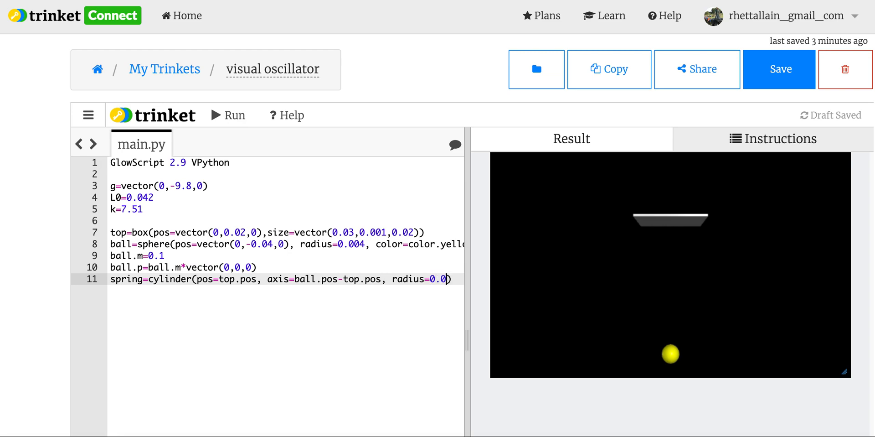
pyautogui.write('02')
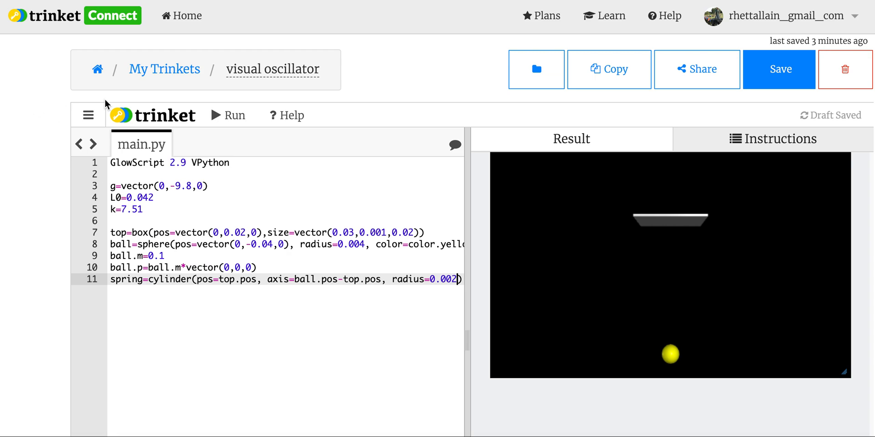
pyautogui.click(227, 115)
pyautogui.write('1')
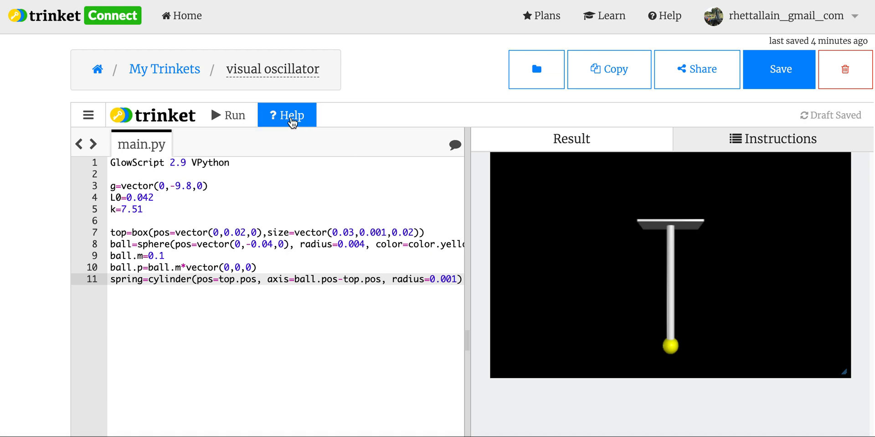
pyautogui.click(234, 115)
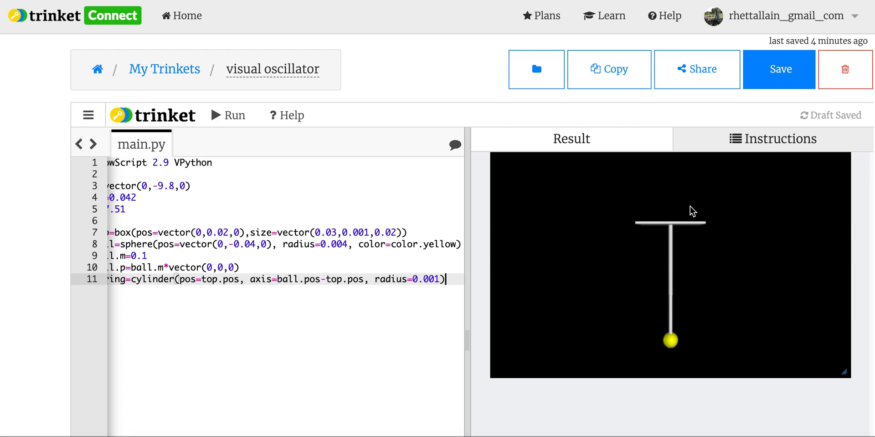
pyautogui.moveTo(676, 330)
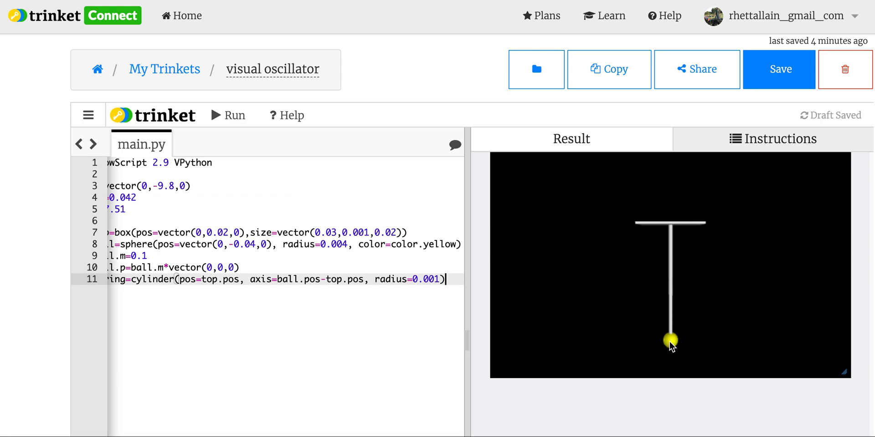
pyautogui.moveTo(326, 334)
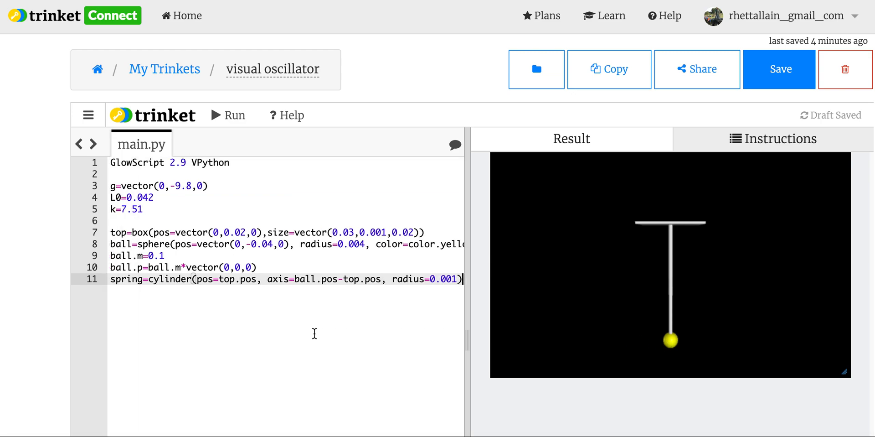
pyautogui.press('Enter')
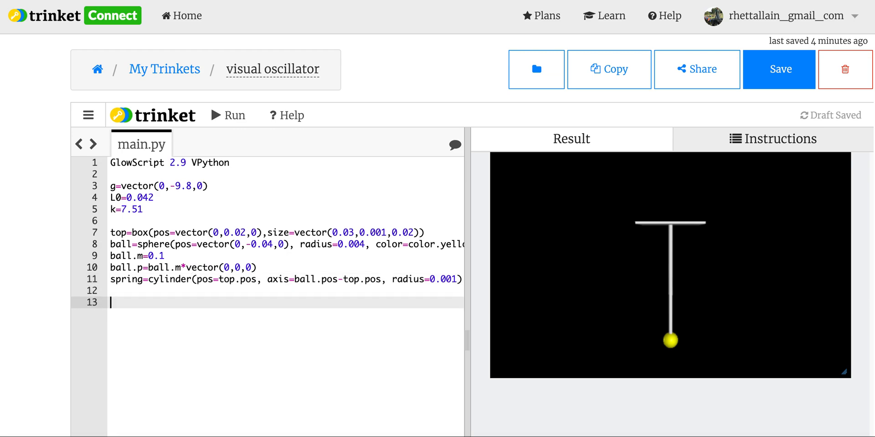
# Set t=0 and start a while t<10 loop limited by rate(100).
pyautogui.write('t=')
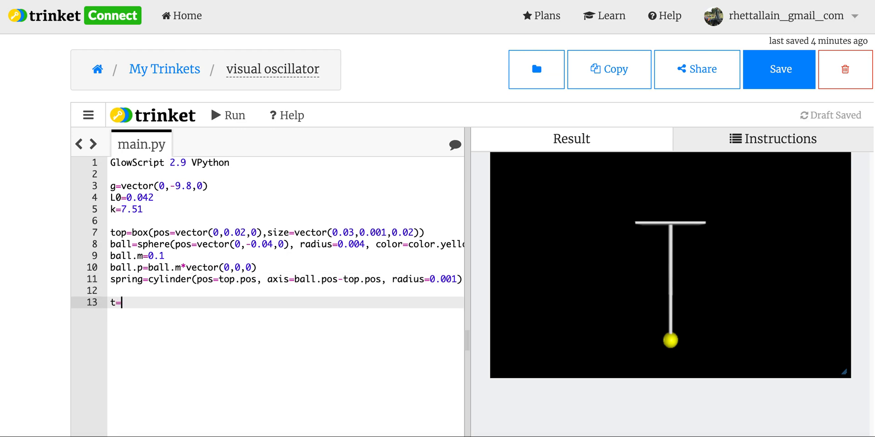
pyautogui.write('0')
pyautogui.write('dt=0.01')
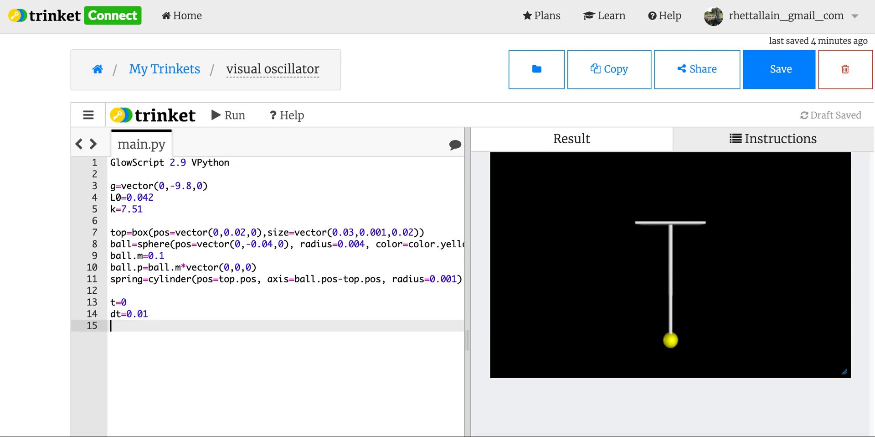
pyautogui.write('while t')
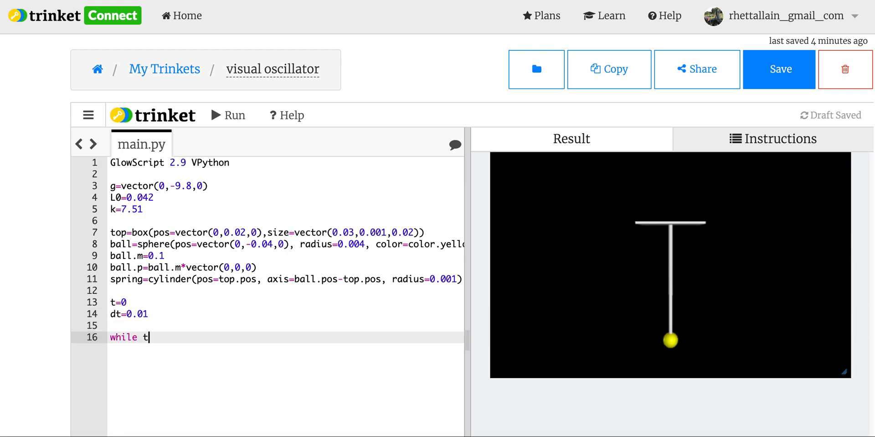
pyautogui.write('<10')
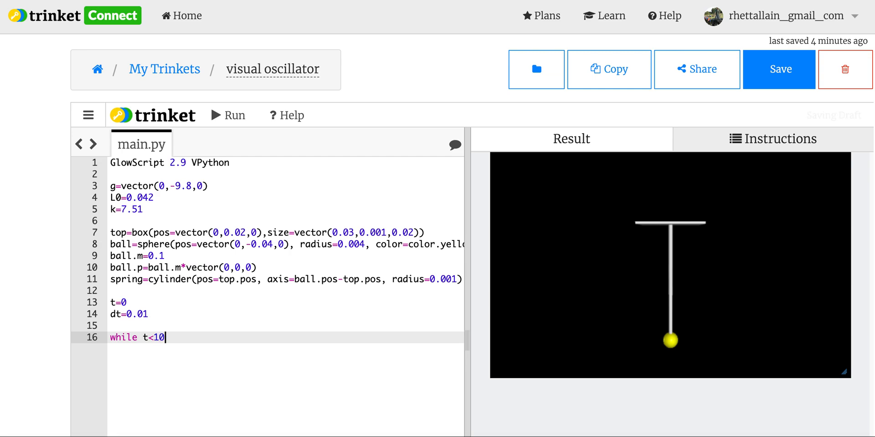
pyautogui.write(':')
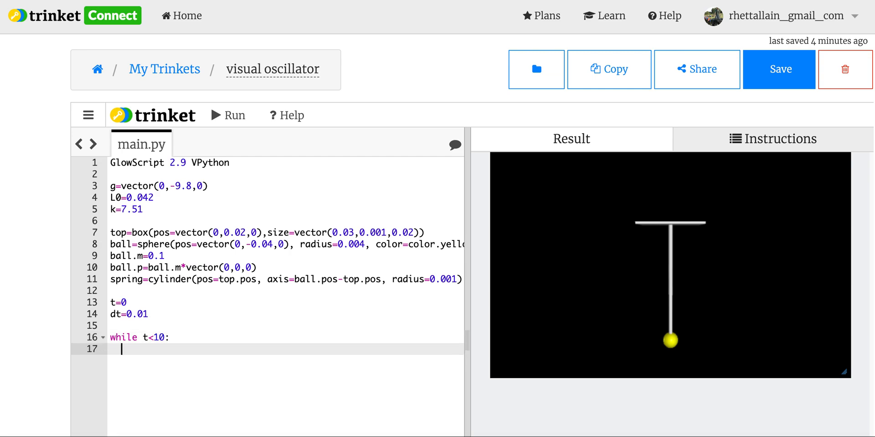
pyautogui.write('rate(')
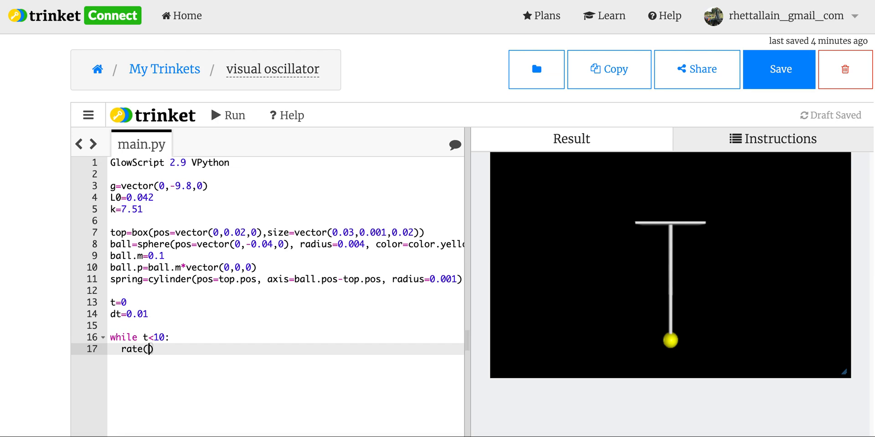
pyautogui.write('100')
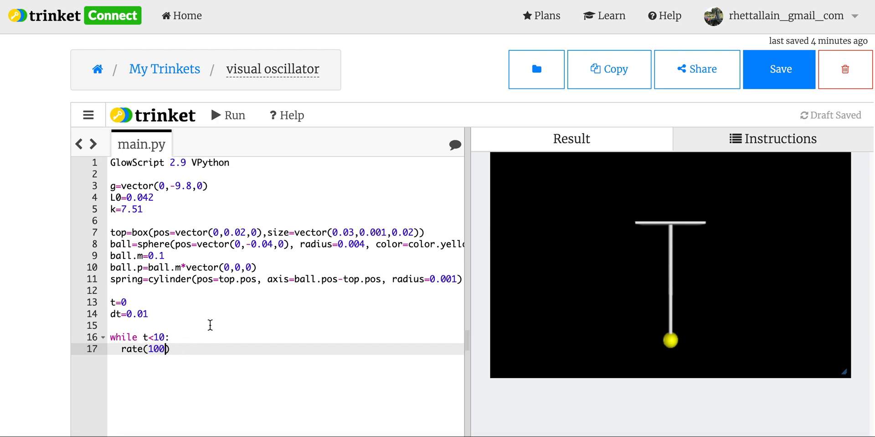
pyautogui.moveTo(687, 287)
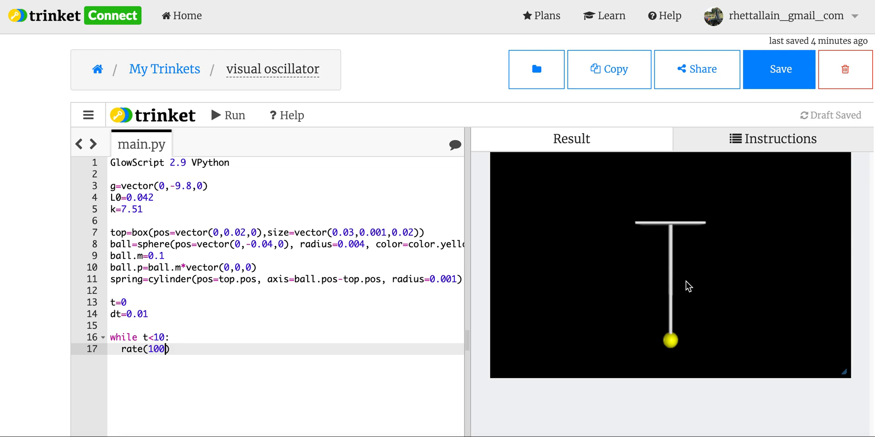
pyautogui.moveTo(203, 343)
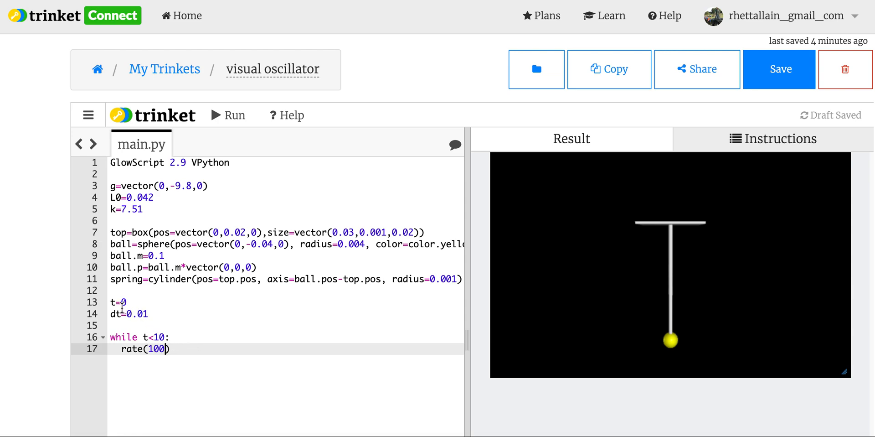
pyautogui.moveTo(146, 315)
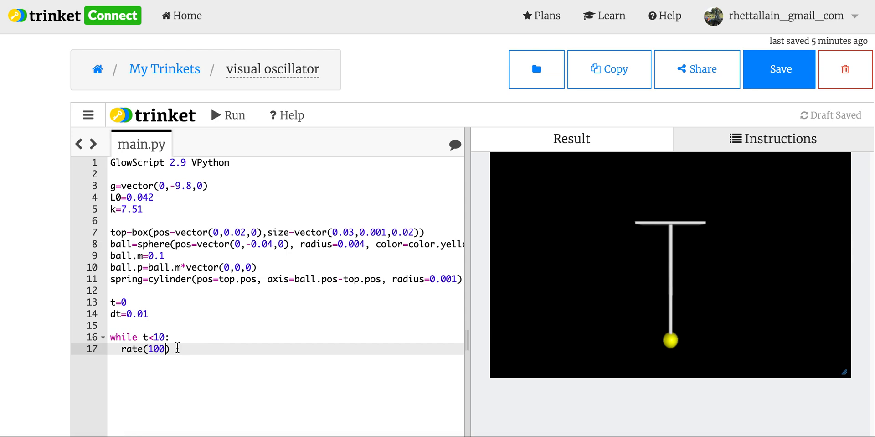
pyautogui.press('Enter')
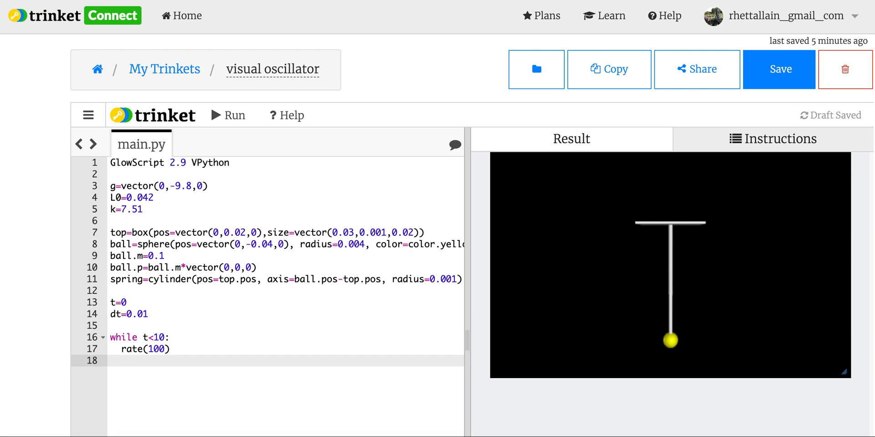
# Compute the spring vector L=ball.pos-top.pos inside the loop.
pyautogui.write('L=')
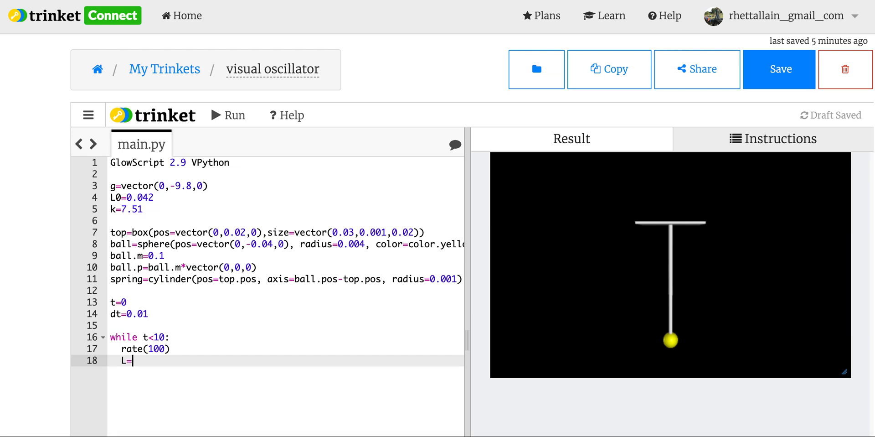
pyautogui.write('ball.')
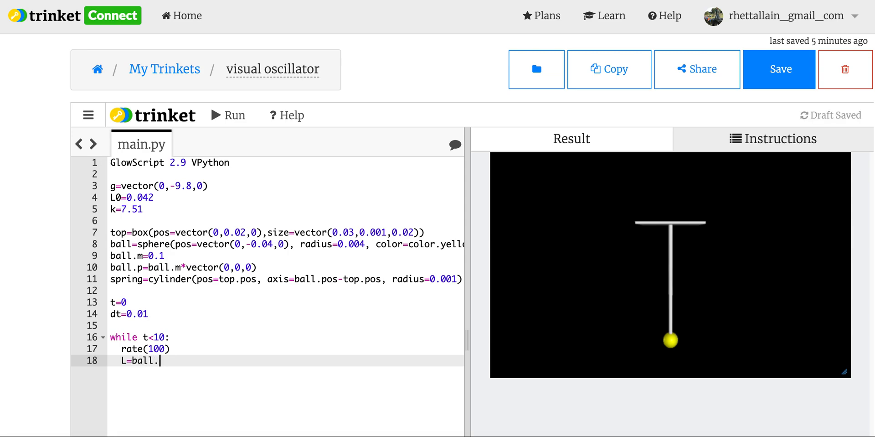
pyautogui.write('pos-')
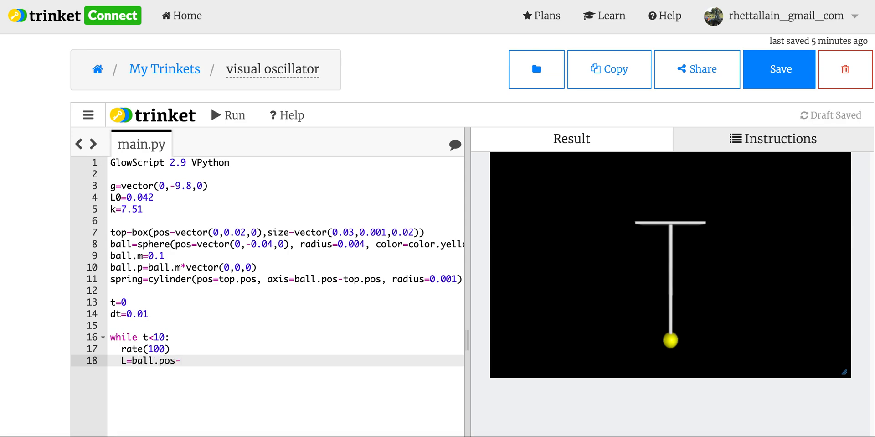
pyautogui.write('topp')
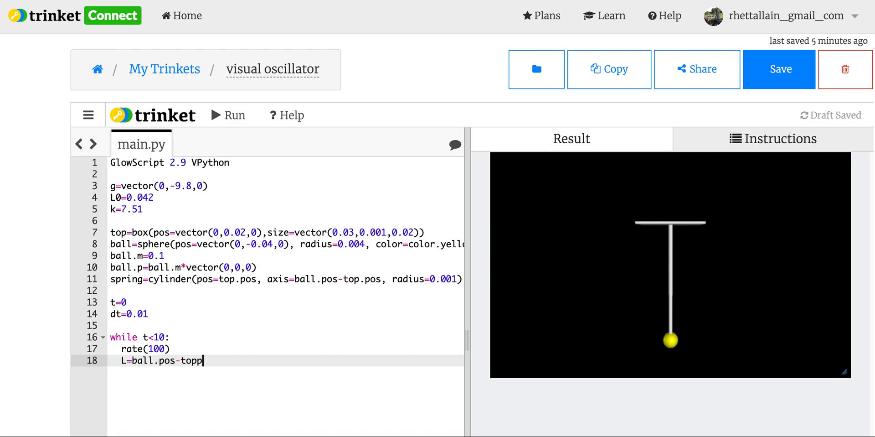
pyautogui.write('.pos')
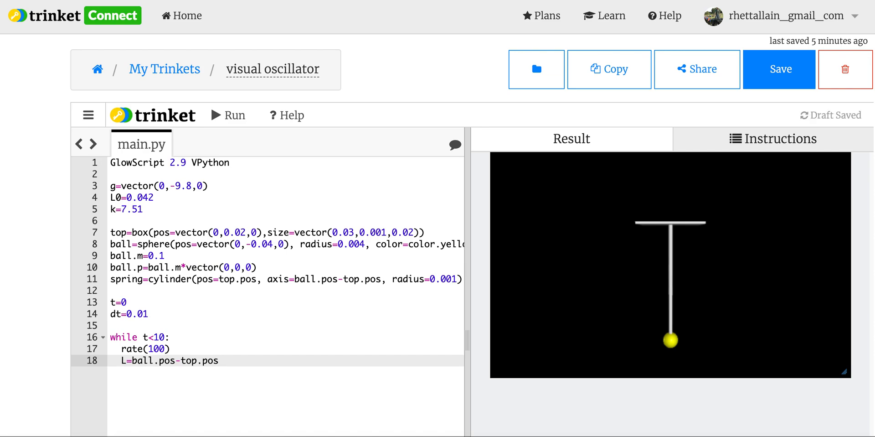
pyautogui.moveTo(676, 347)
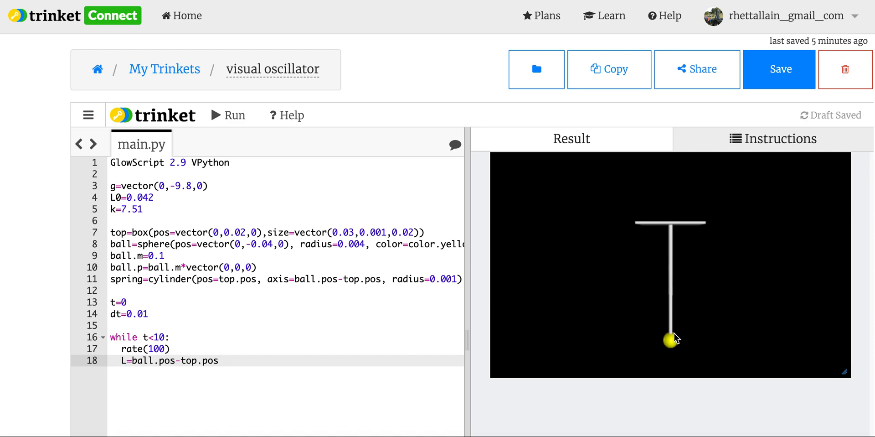
pyautogui.moveTo(691, 247)
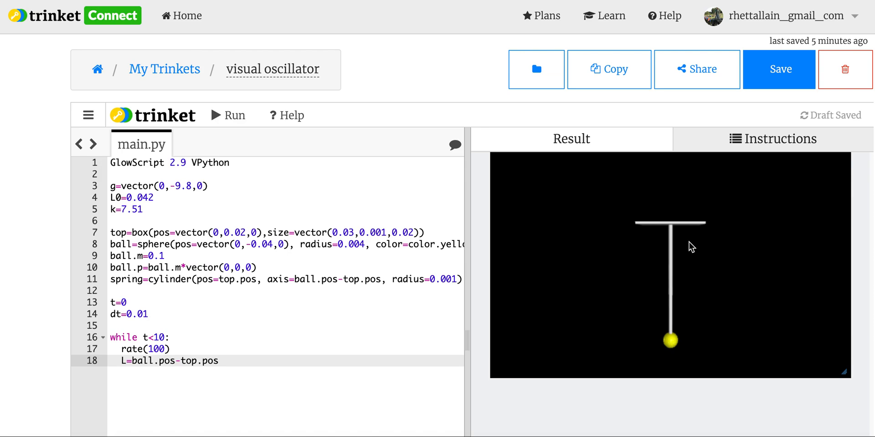
pyautogui.moveTo(674, 226)
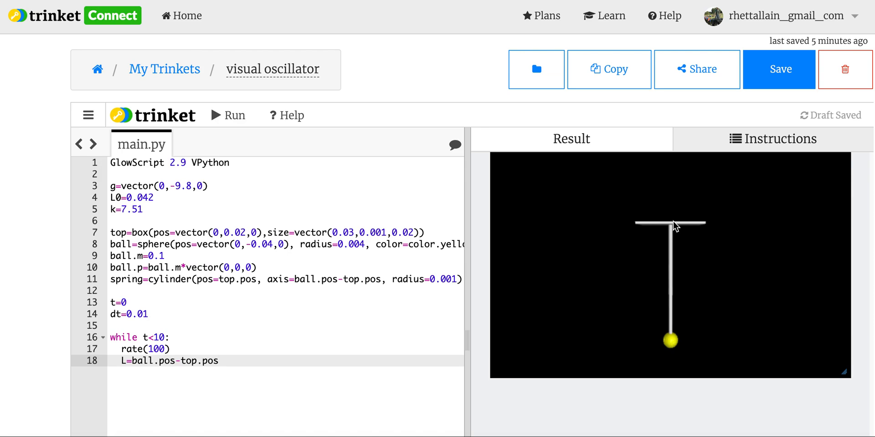
pyautogui.moveTo(281, 384)
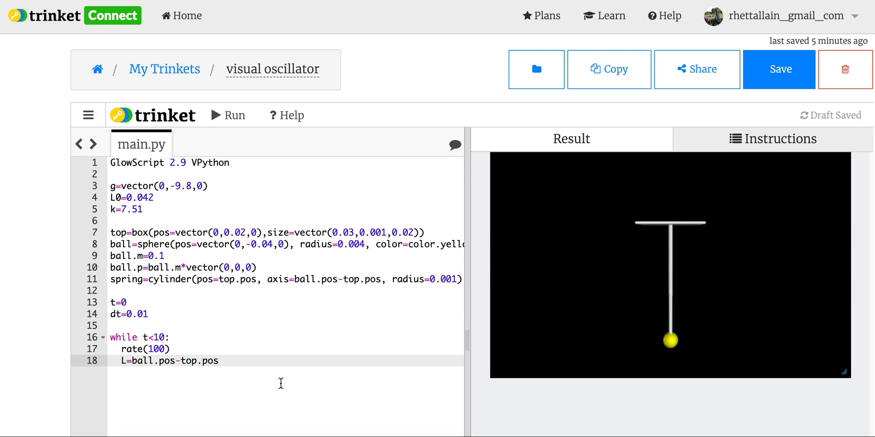
pyautogui.press('Enter')
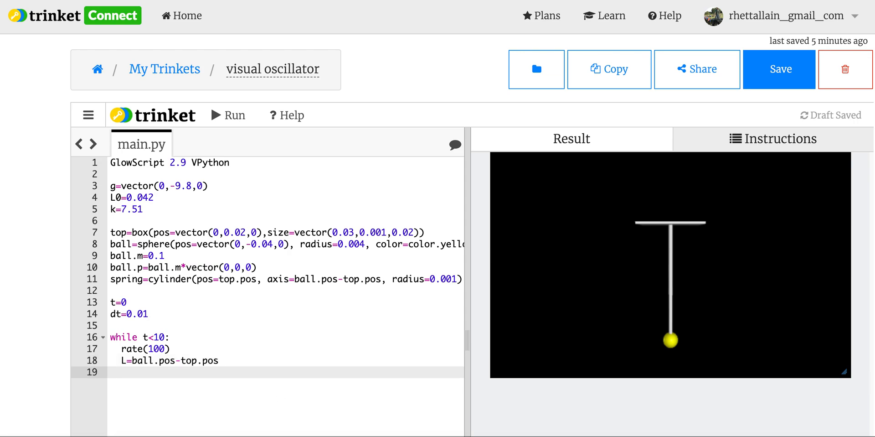
# Compute the spring force Fs=-k(mag(L)-L0)*norm(L).
pyautogui.write('Fs=')
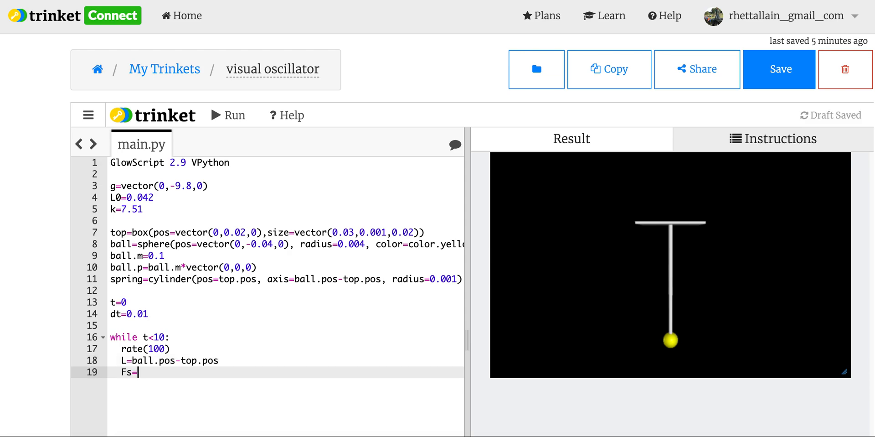
pyautogui.write('-k(')
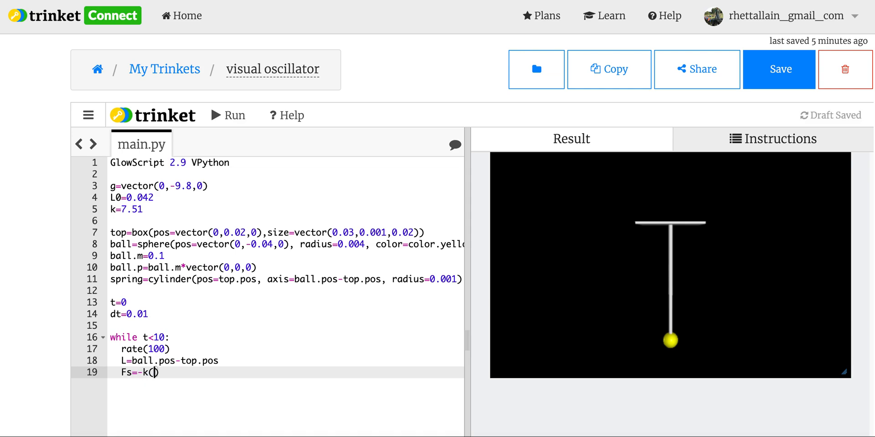
pyautogui.write('mag(L)')
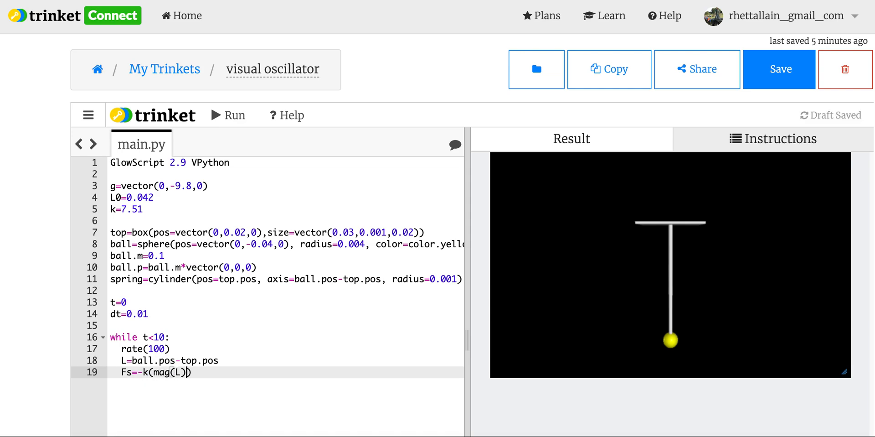
pyautogui.write('-L0')
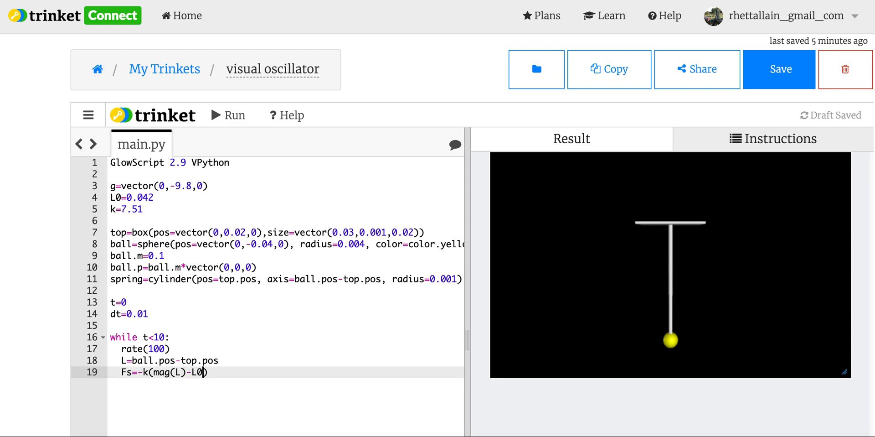
pyautogui.write('*')
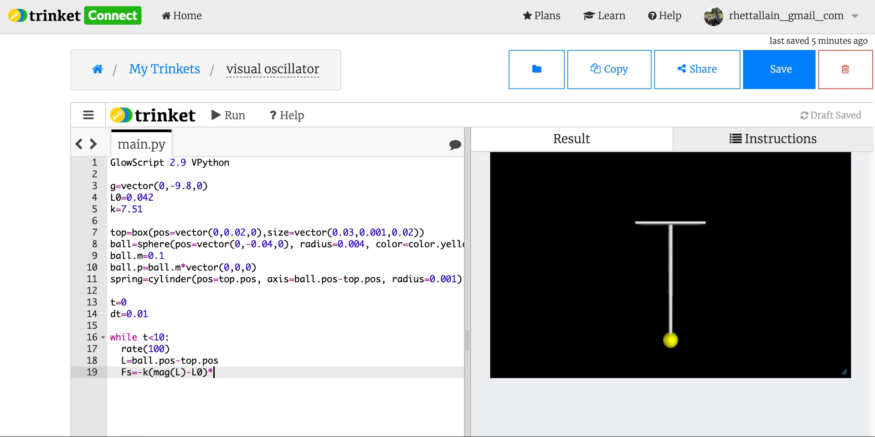
pyautogui.write('norm(L)')
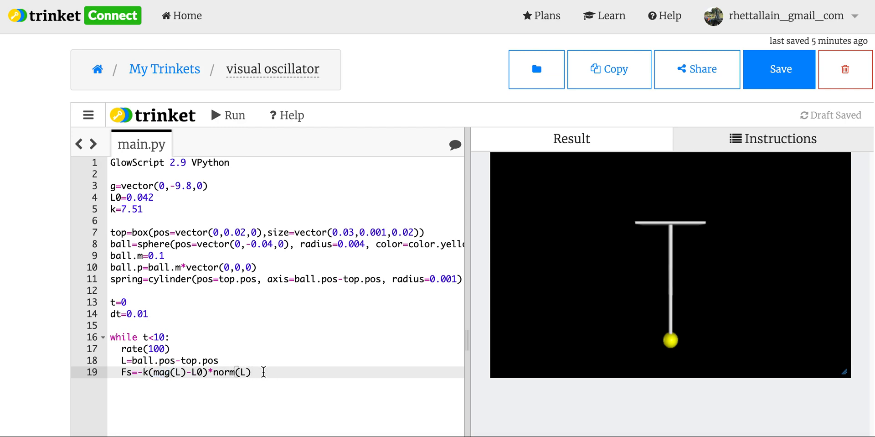
pyautogui.press('Enter')
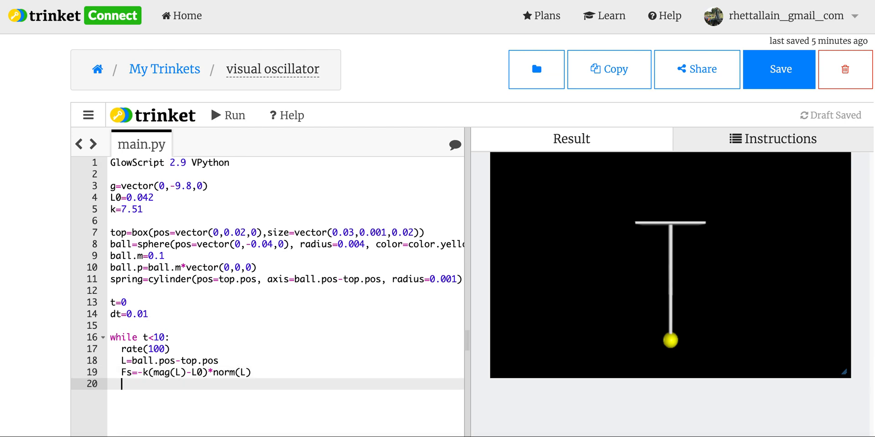
# Compute the net force Fnet=Fs+ball.m*g.
pyautogui.write('Fnet=')
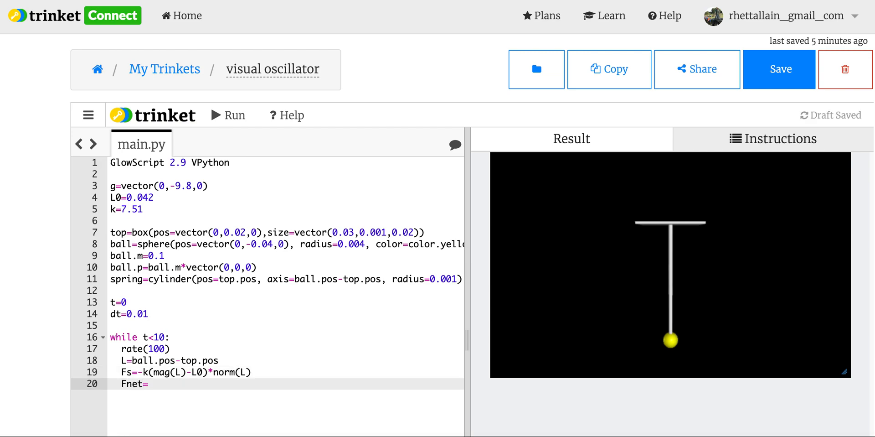
pyautogui.write('Fs+')
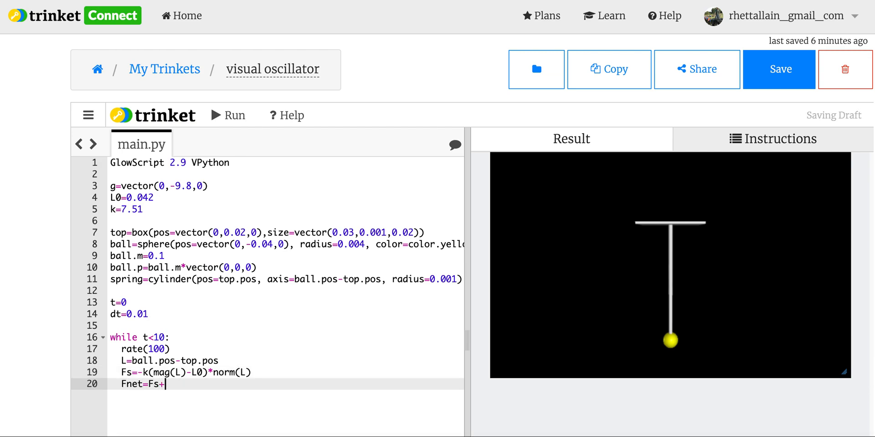
pyautogui.write('ball.m')
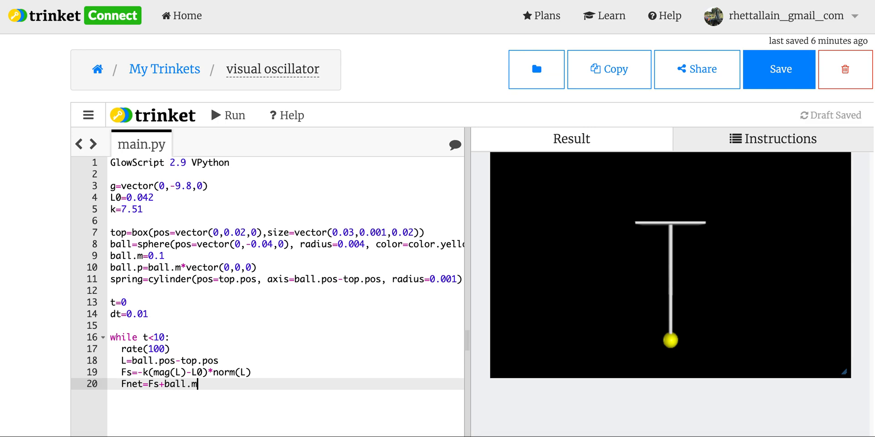
pyautogui.write('*g')
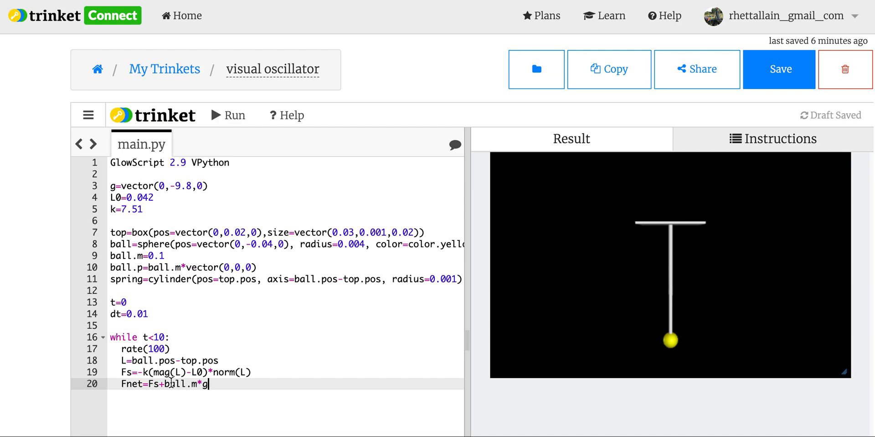
pyautogui.press('Enter')
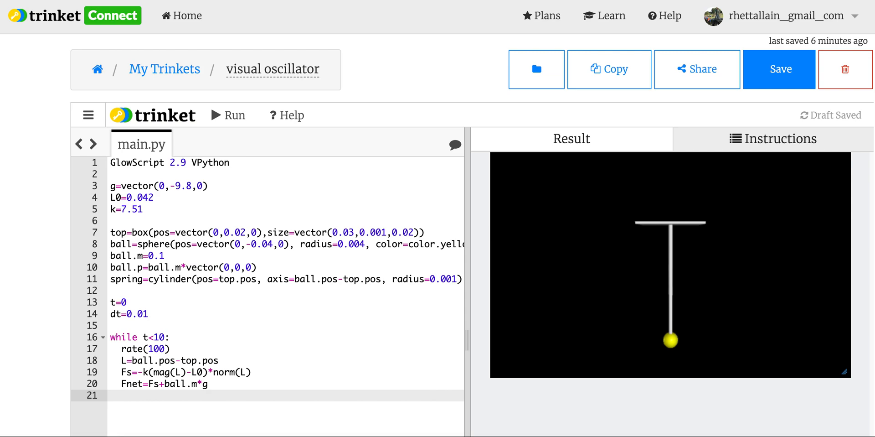
# Update ball.p by Fnet*dt and ball.pos by ball.p*dt/ball.m.
pyautogui.write('ball.p=ball.p')
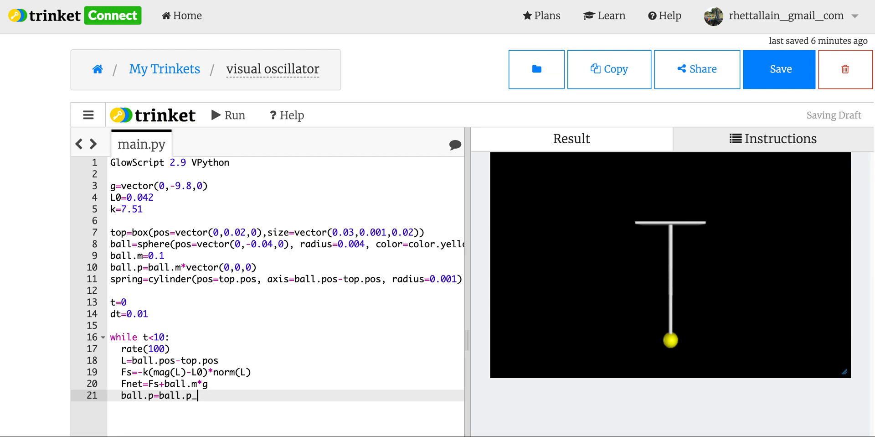
pyautogui.write('+Fnt')
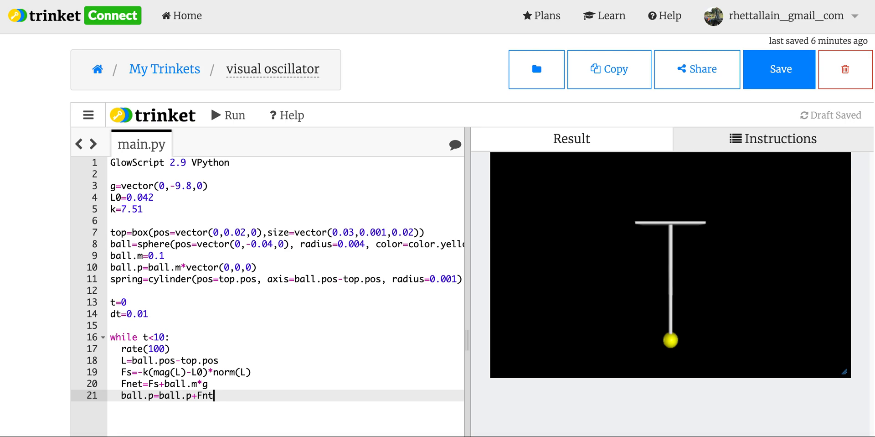
pyautogui.write('et*dt')
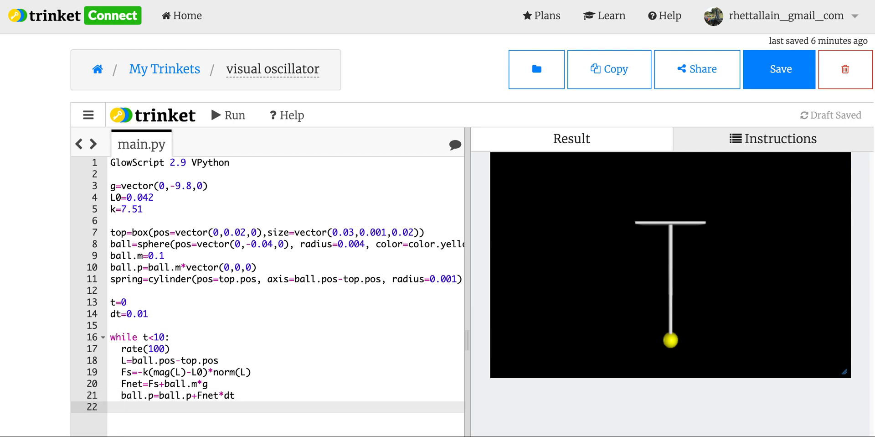
pyautogui.write('ball.')
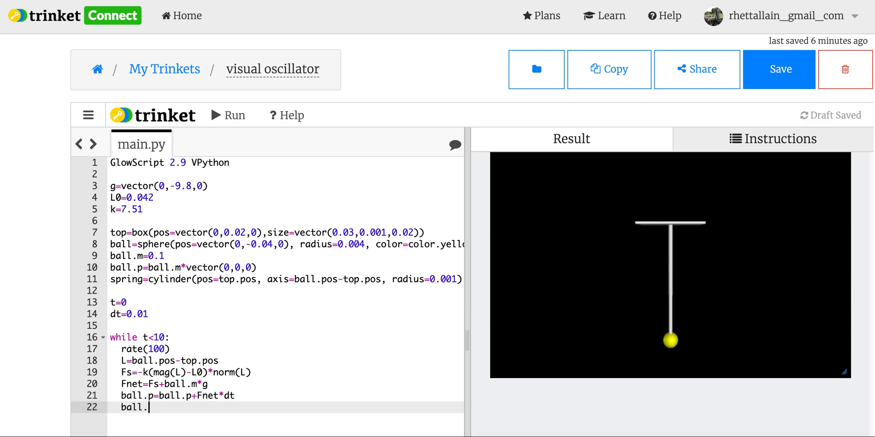
pyautogui.write('pos=ball.pos+ball.p*dt/ba')
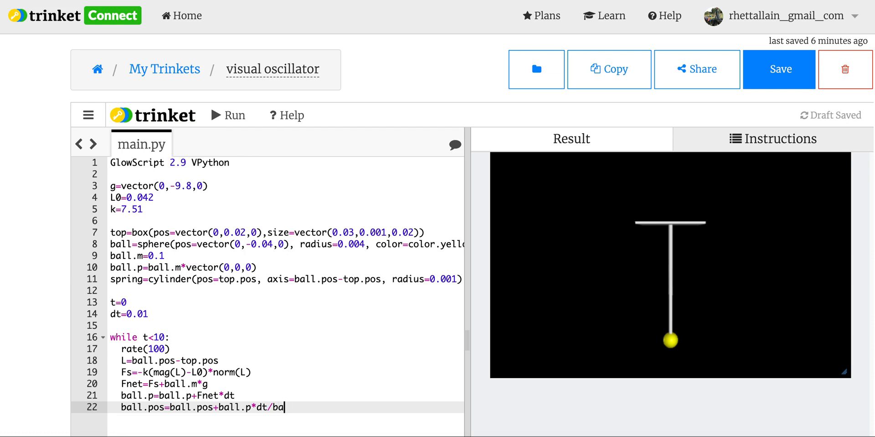
pyautogui.write('ll.m')
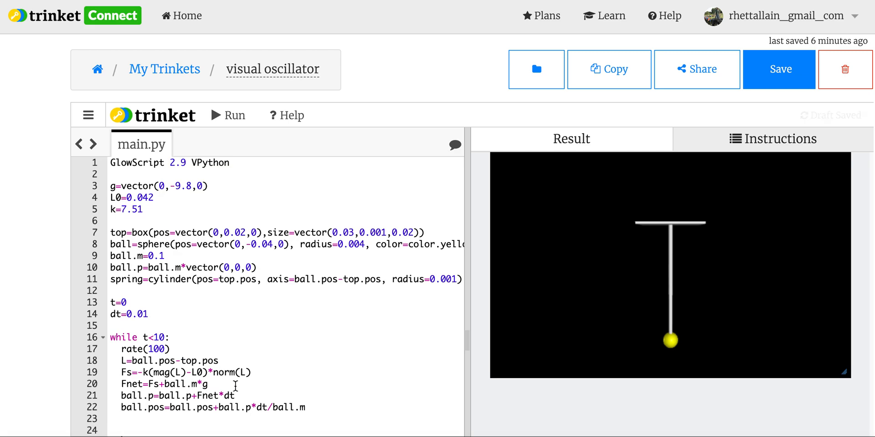
# Add spring.axis=L and t=t+dt to the loop and run, hitting an error at line 19.
pyautogui.scroll(-3)
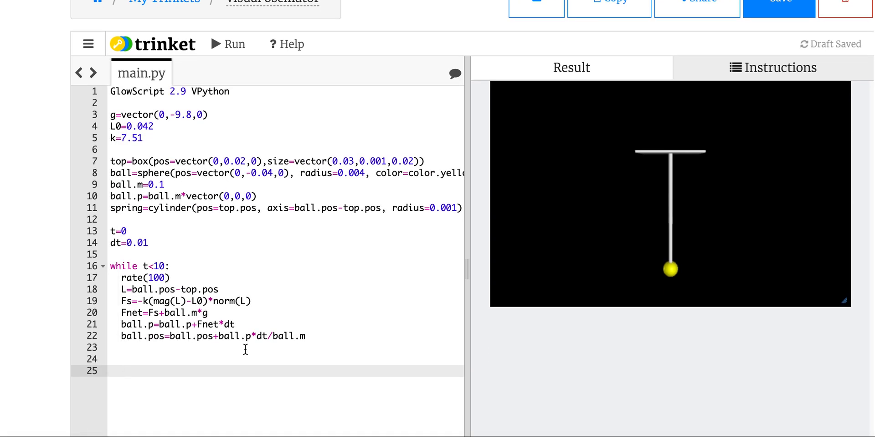
pyautogui.moveTo(676, 161)
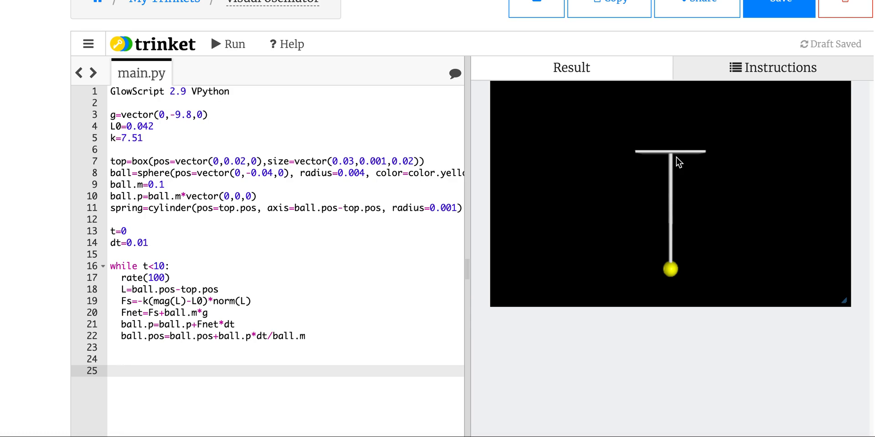
pyautogui.moveTo(673, 147)
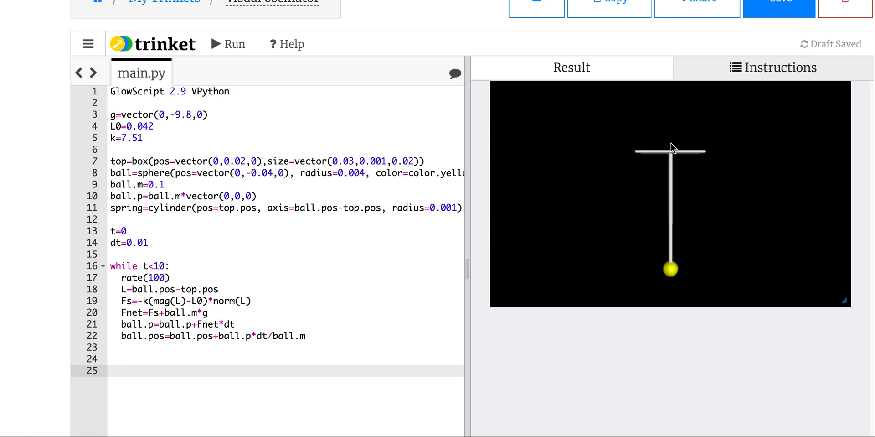
pyautogui.moveTo(686, 155)
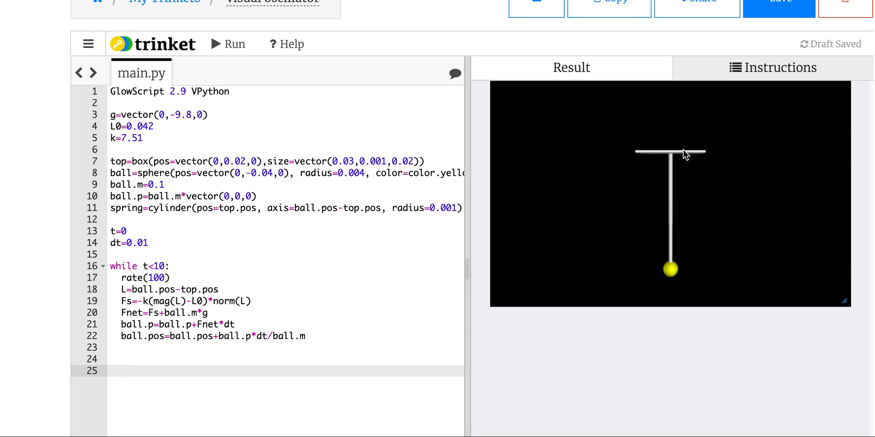
pyautogui.moveTo(678, 156)
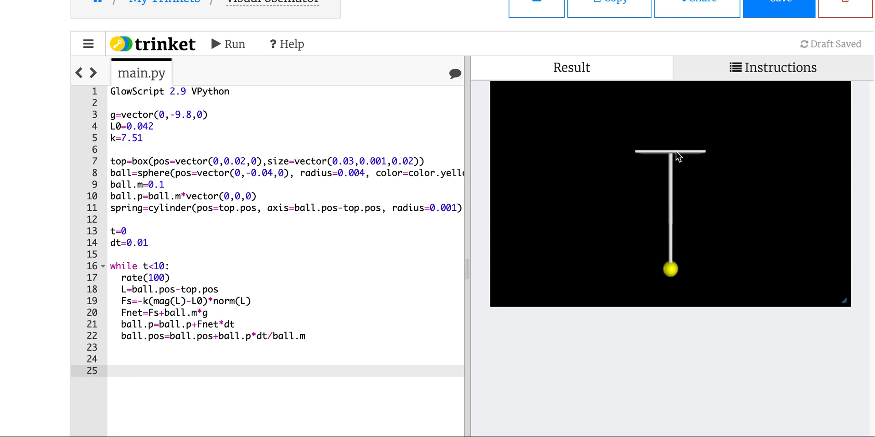
pyautogui.moveTo(321, 386)
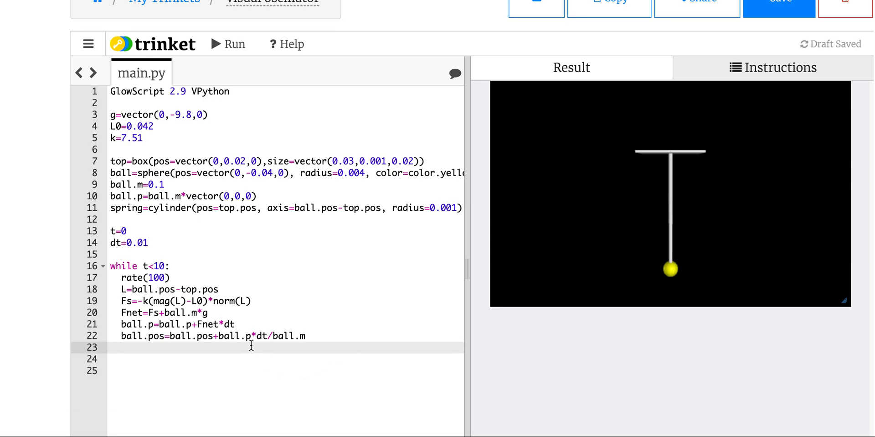
pyautogui.write('spring.axi')
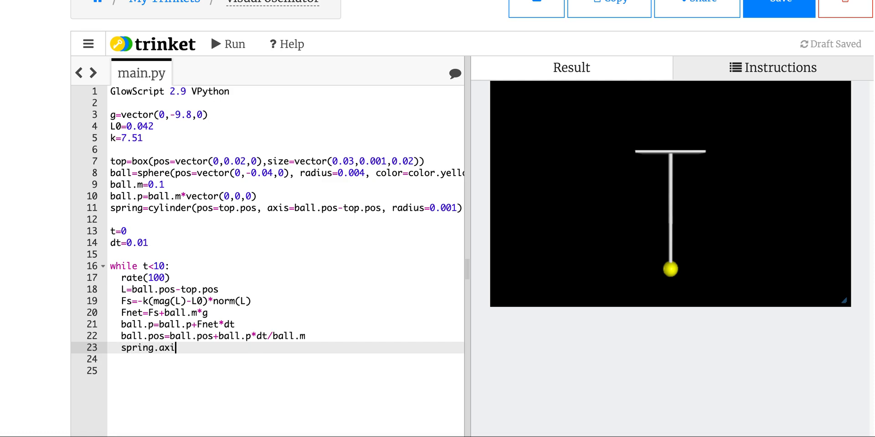
pyautogui.write('s=L')
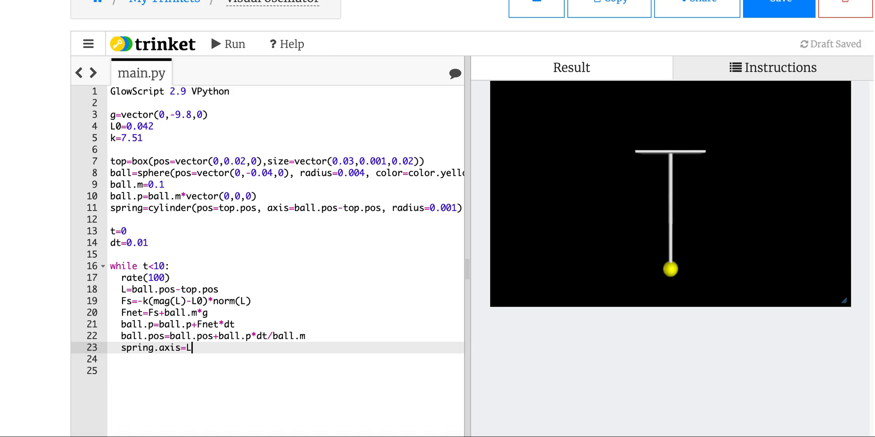
pyautogui.press('Enter')
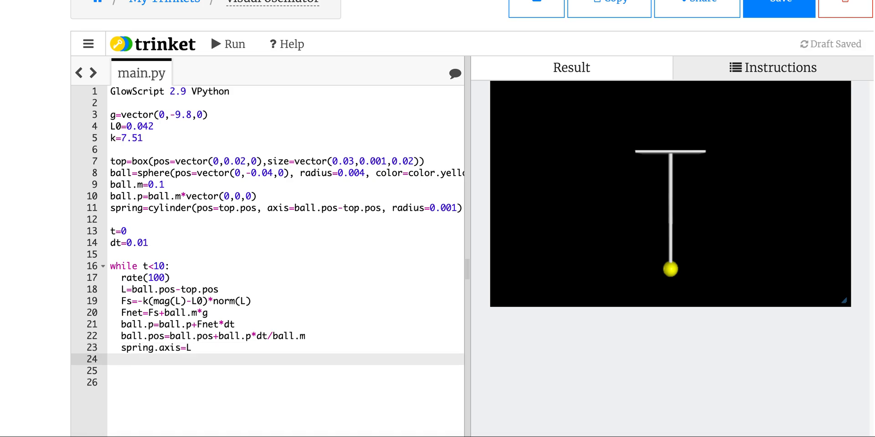
pyautogui.write('t=')
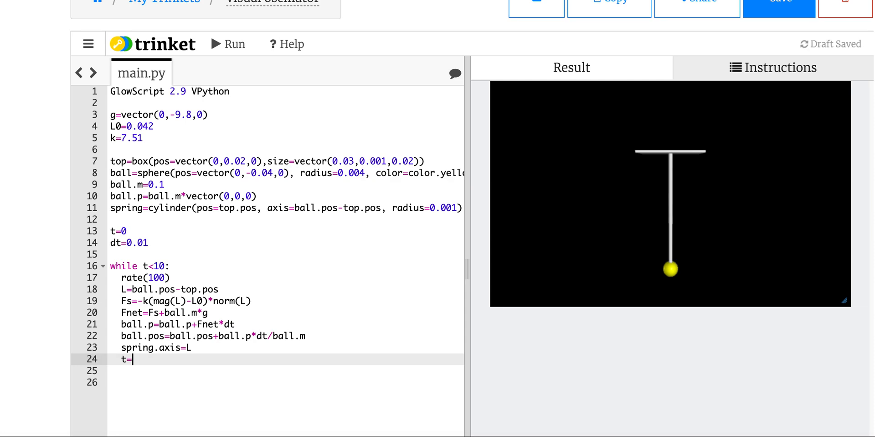
pyautogui.write('t+dt')
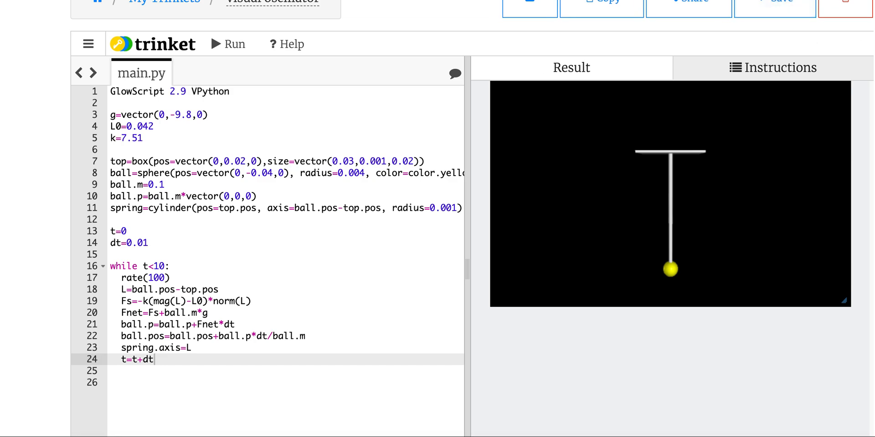
pyautogui.moveTo(232, 46)
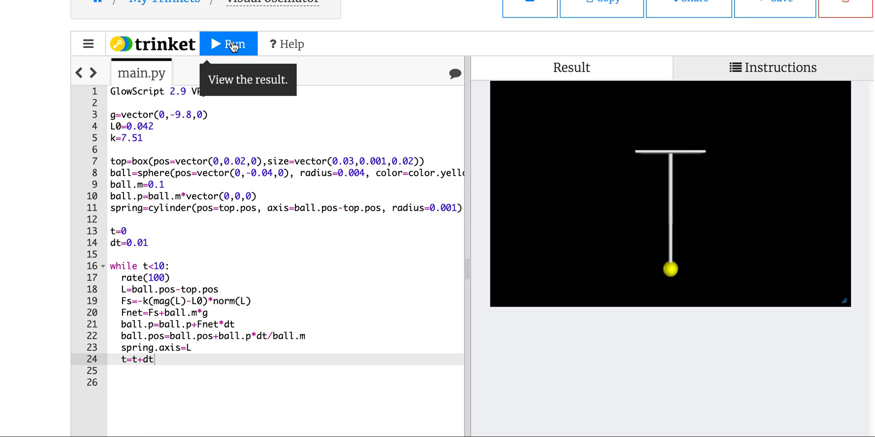
pyautogui.click(229, 43)
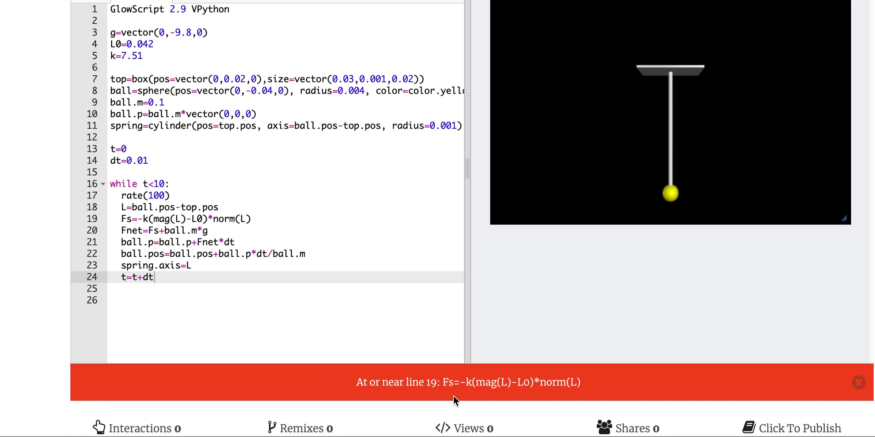
# Make line 19 read Fs=-k*(mag(L)-L0)*norm(L) and rerun without the error.
pyautogui.click(149, 218)
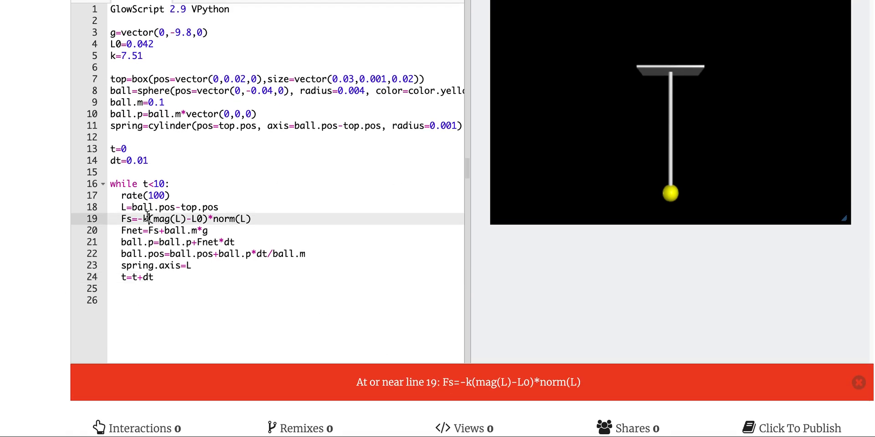
pyautogui.write('*')
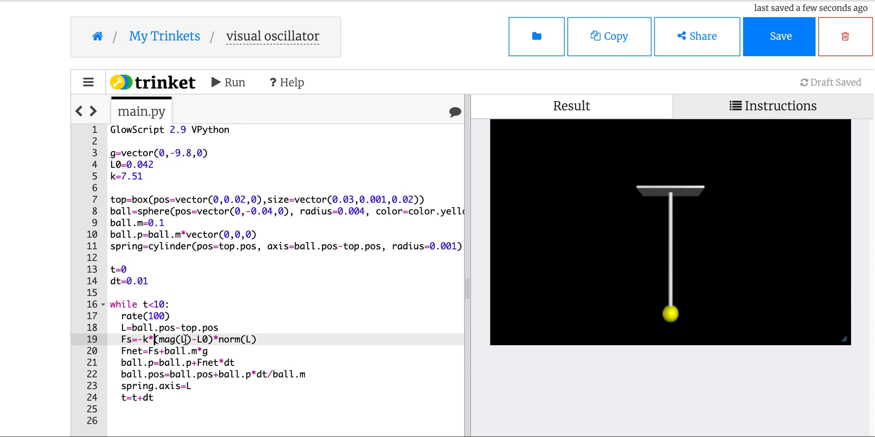
pyautogui.moveTo(221, 84)
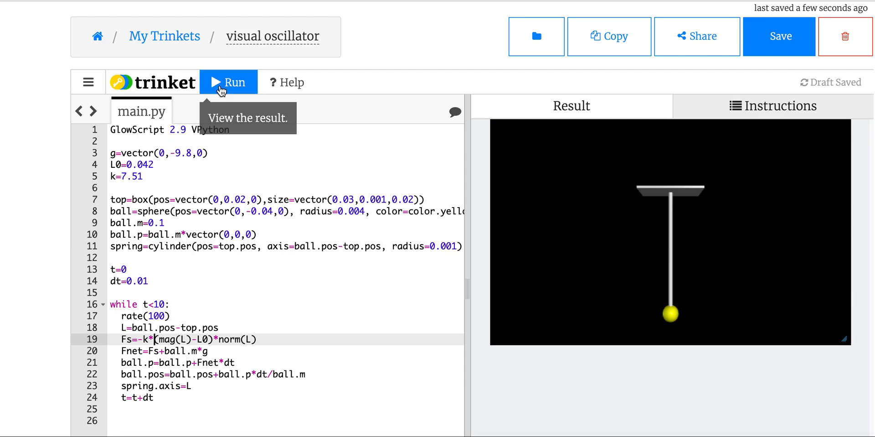
pyautogui.click(228, 82)
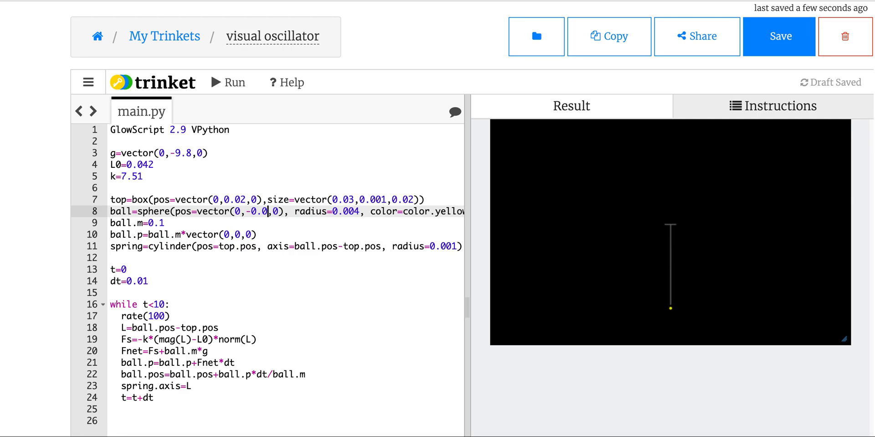
# Try different starting y values for the ball, rerunning the simulation each time.
pyautogui.click(229, 82)
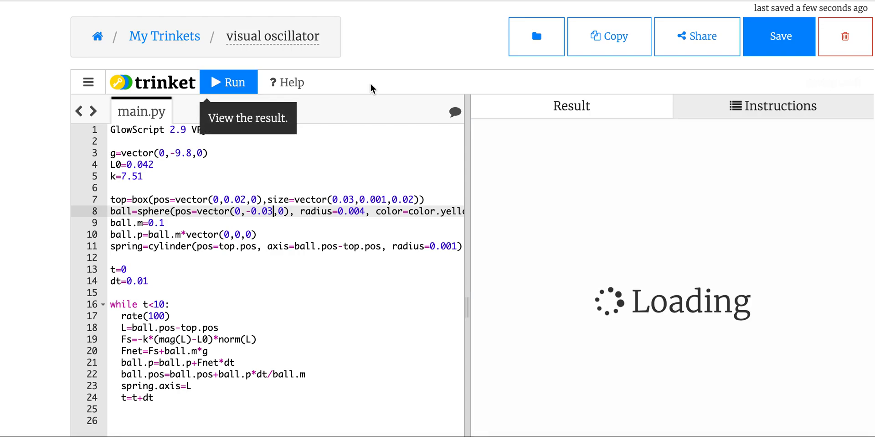
pyautogui.click(229, 82)
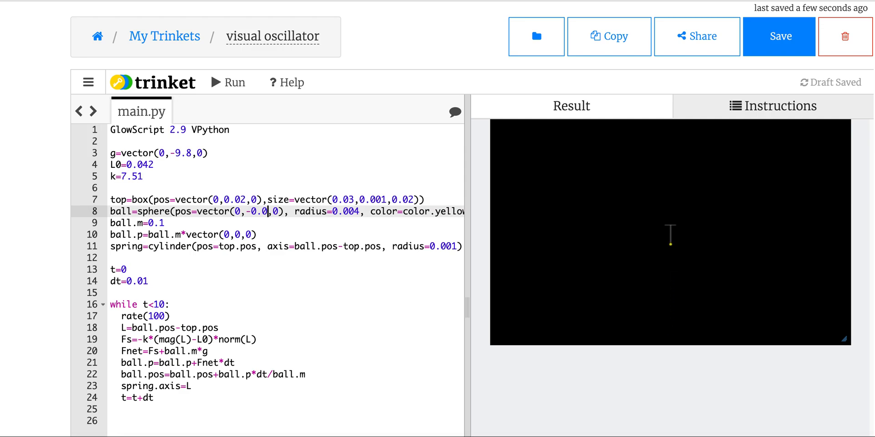
pyautogui.click(228, 82)
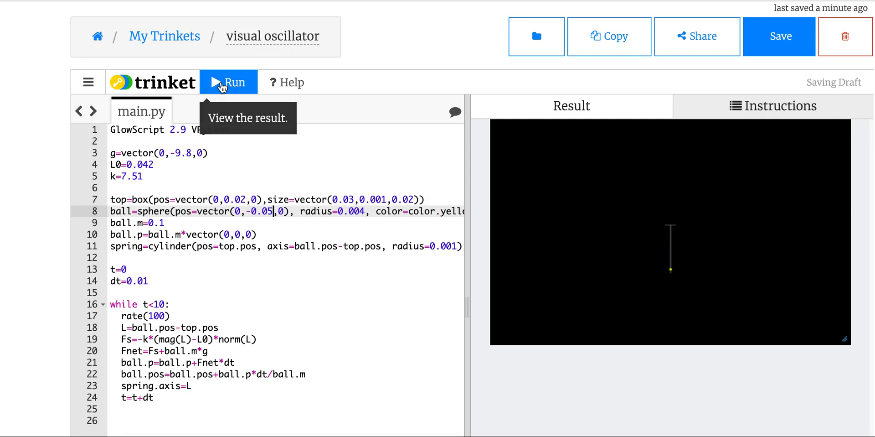
pyautogui.click(229, 82)
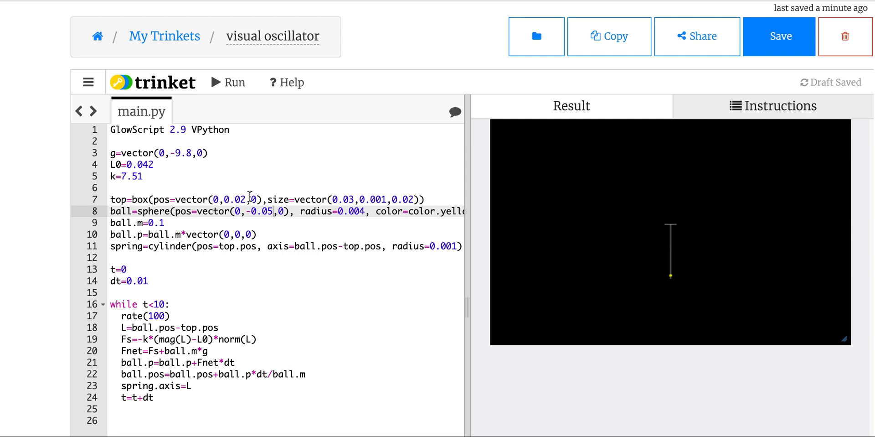
pyautogui.moveTo(182, 172)
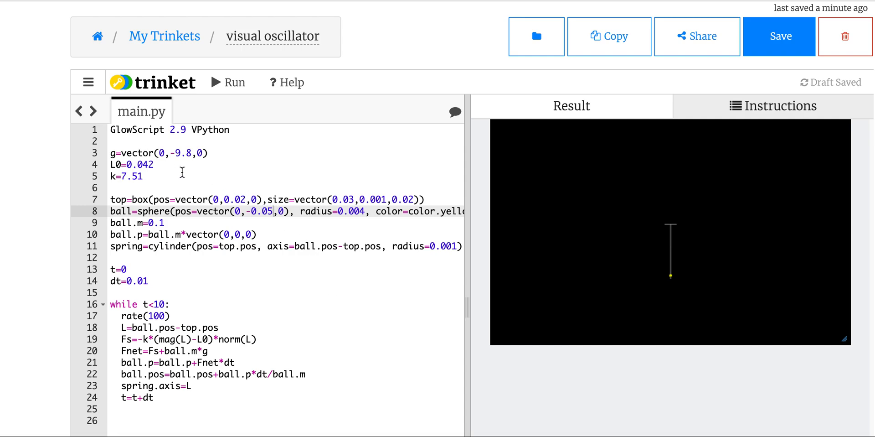
pyautogui.moveTo(267, 200)
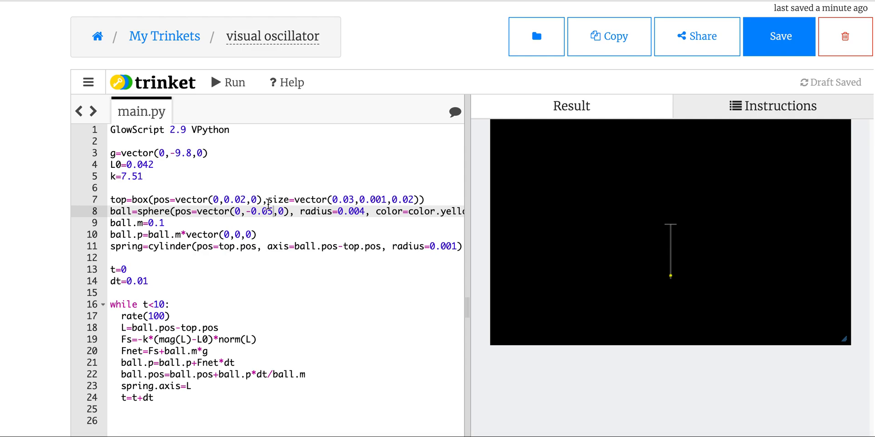
pyautogui.moveTo(271, 212)
pyautogui.write('4')
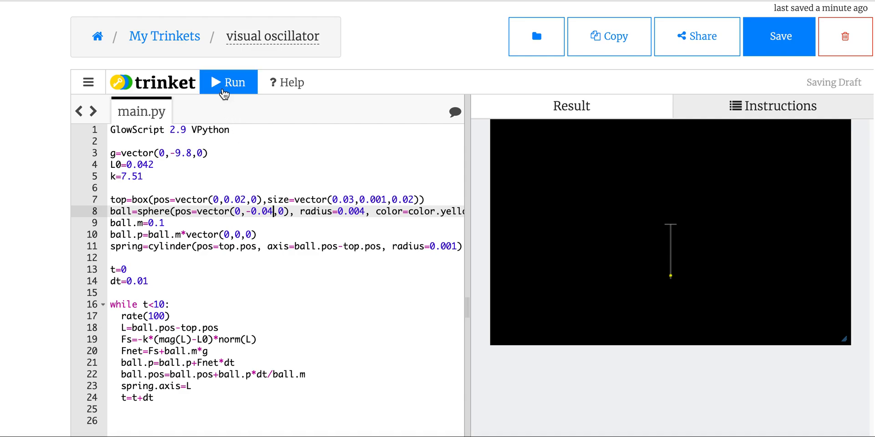
# Run with a -0.04 start, then settle on vector(0,-0.02,0) and restart the oscillator.
pyautogui.click(228, 82)
pyautogui.write('2')
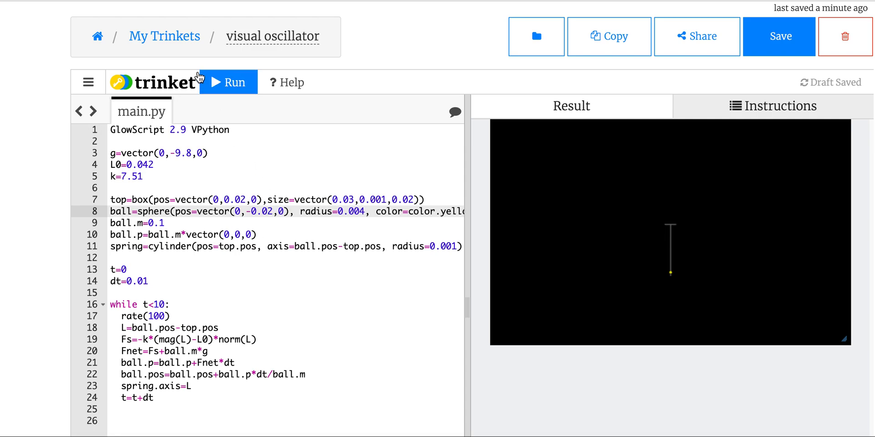
pyautogui.click(229, 82)
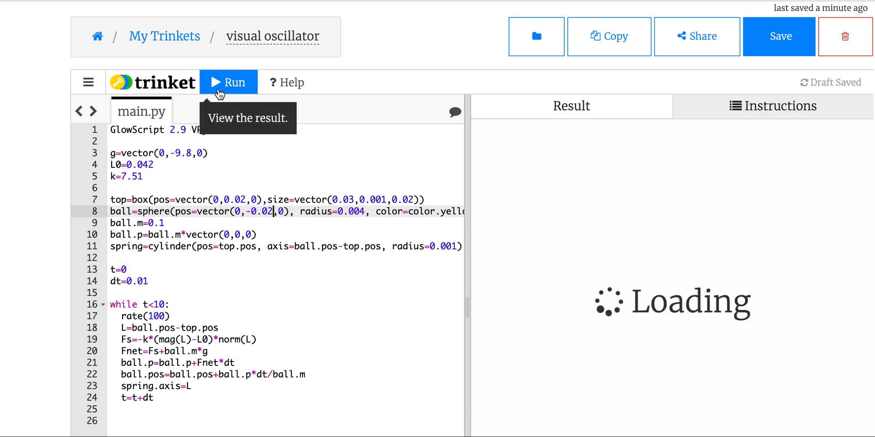
pyautogui.click(228, 82)
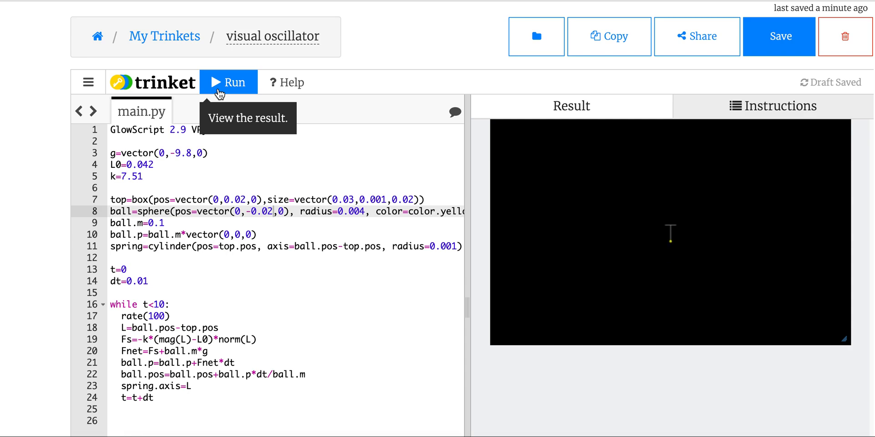
pyautogui.click(228, 82)
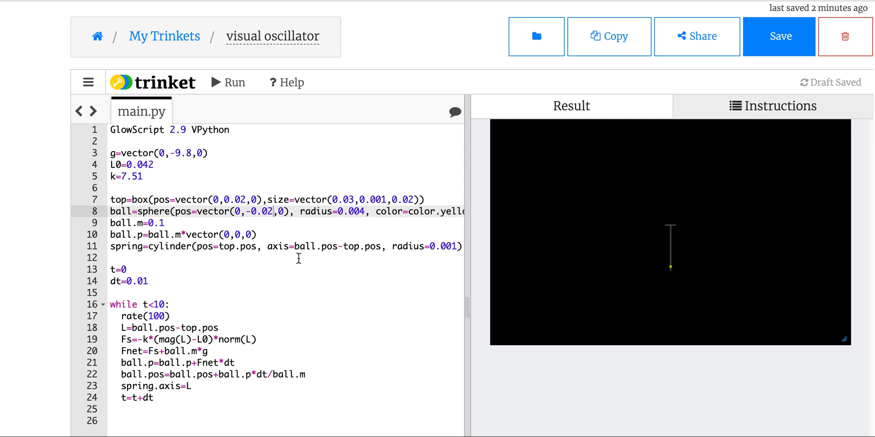
pyautogui.moveTo(206, 130)
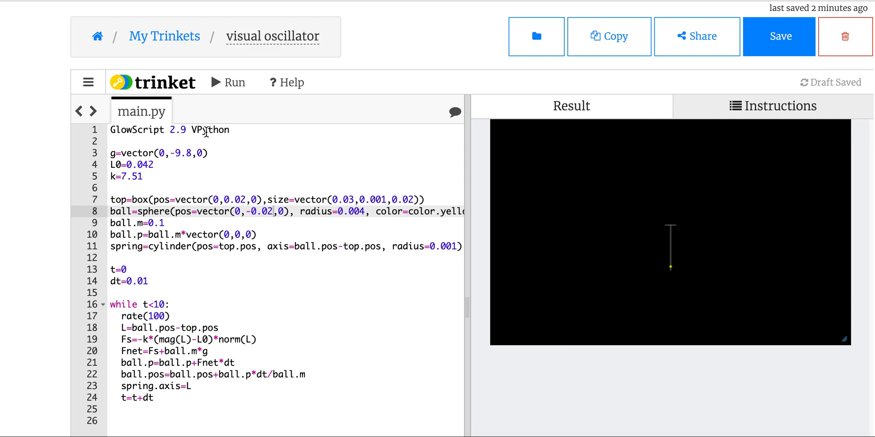
# Add f1=gcurve() and f1.plot(t,ball.pos.y) in the loop, then run to show the graph.
pyautogui.click(114, 141)
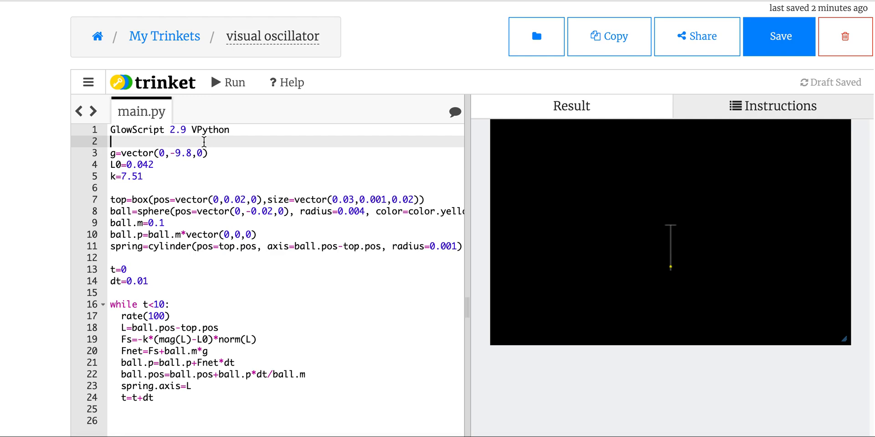
pyautogui.write('f1=gcurve(')
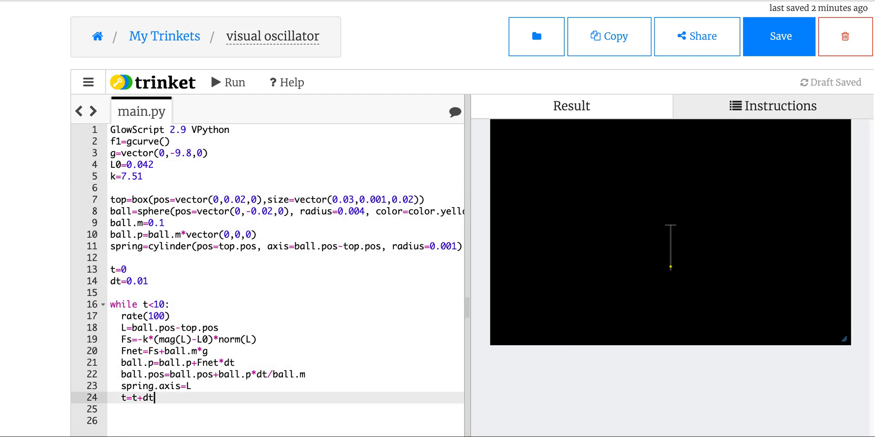
pyautogui.write('f1.')
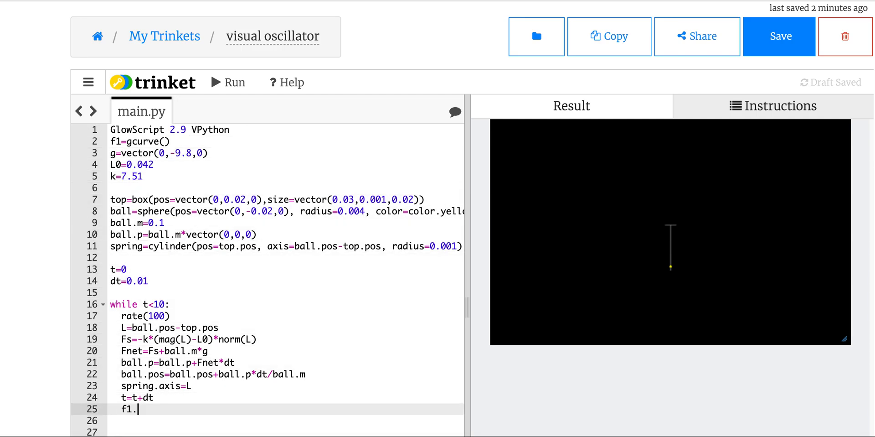
pyautogui.write('plot(')
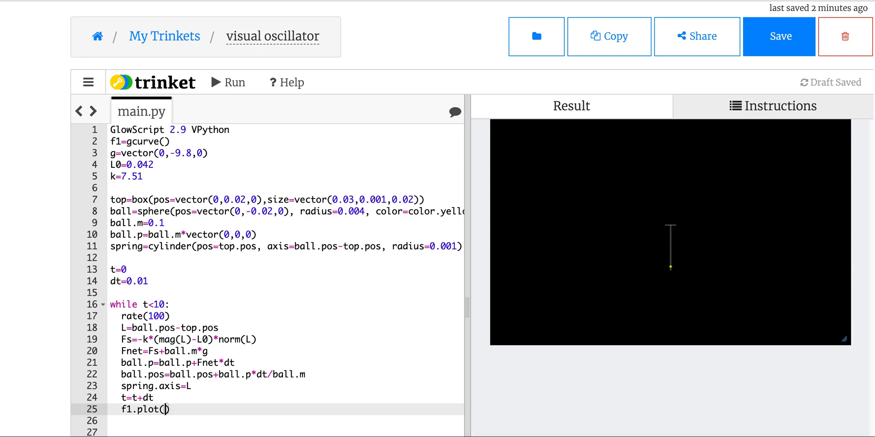
pyautogui.write('t,ball.pos.y')
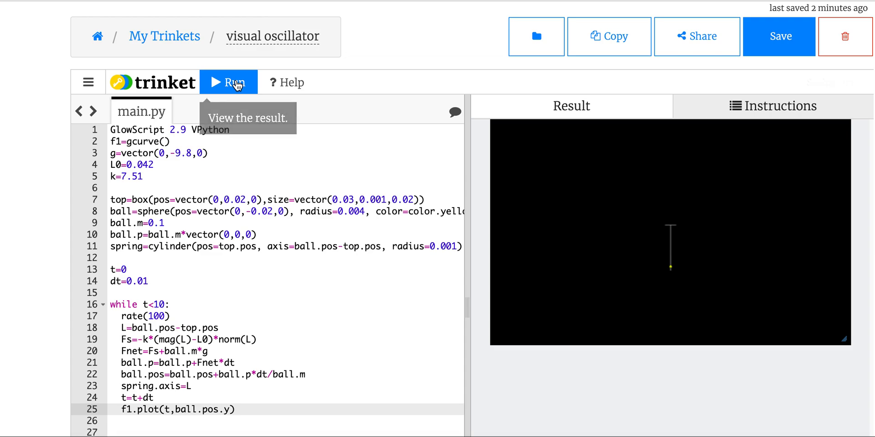
pyautogui.click(234, 82)
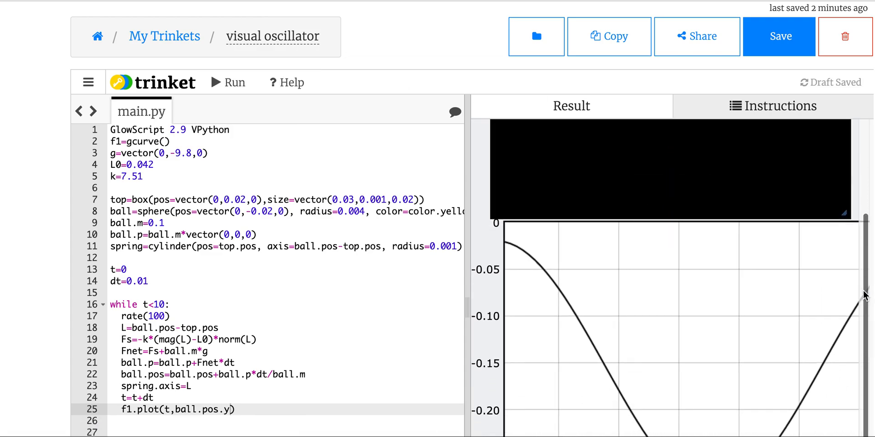
pyautogui.scroll(-3)
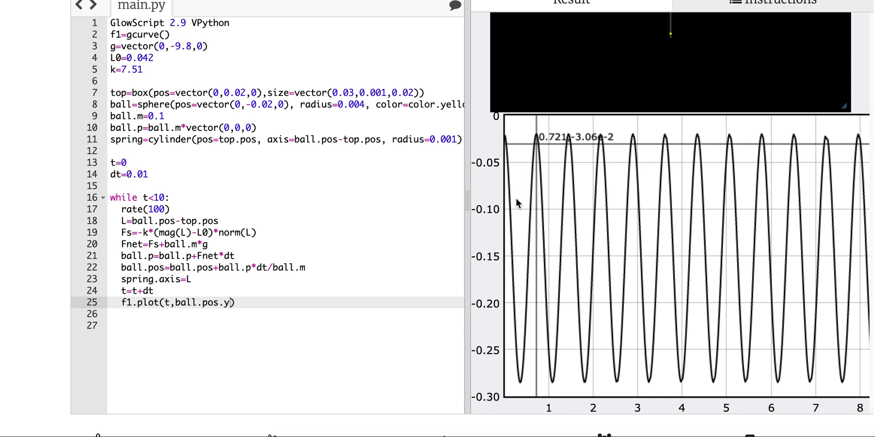
pyautogui.moveTo(505, 260)
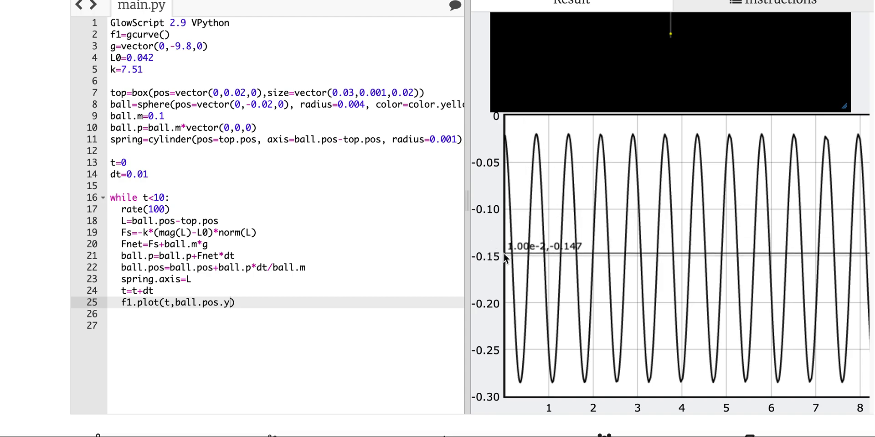
pyautogui.moveTo(506, 263)
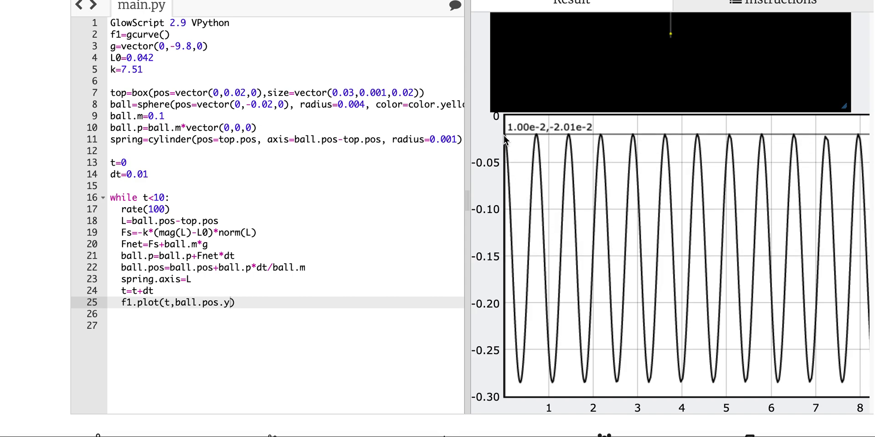
pyautogui.moveTo(537, 139)
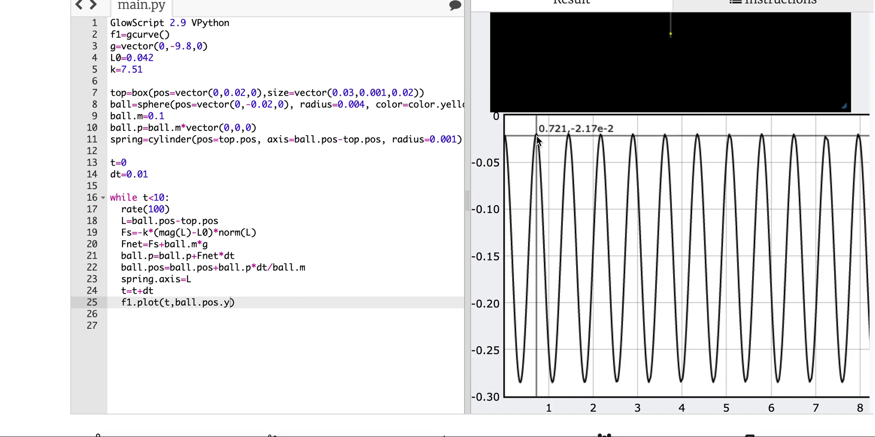
pyautogui.moveTo(533, 368)
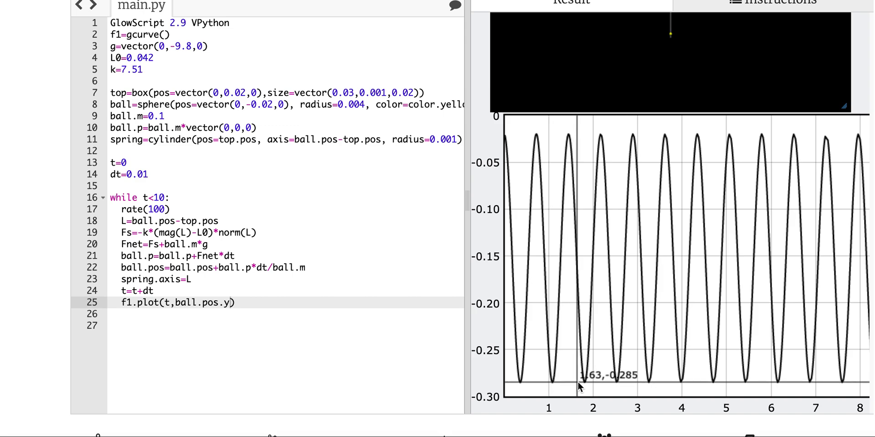
pyautogui.moveTo(589, 387)
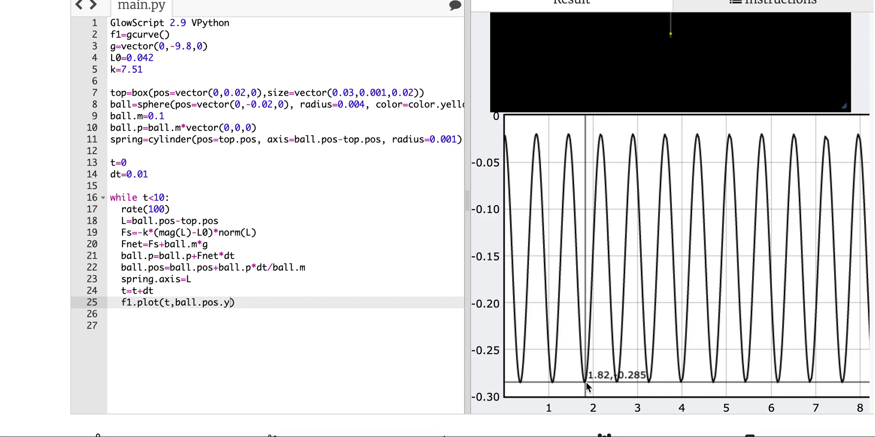
pyautogui.moveTo(570, 142)
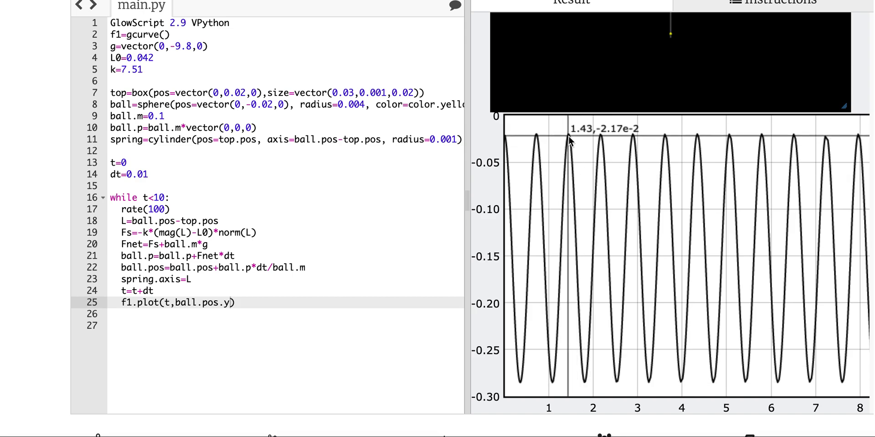
pyautogui.moveTo(571, 141)
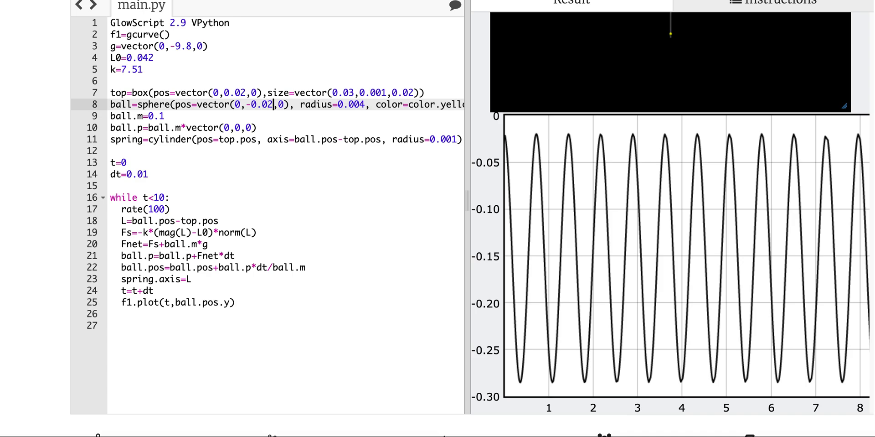
# Start the ball at y=-0.1, rerun, and check the position graph below.
pyautogui.write('-0.1')
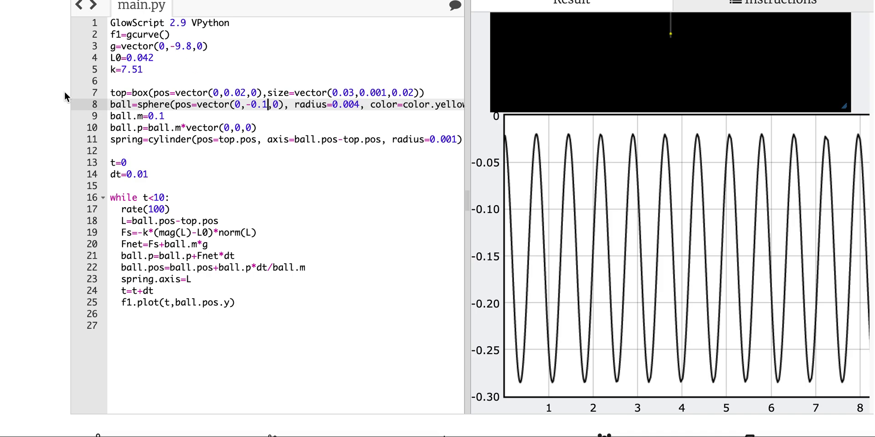
pyautogui.click(226, 7)
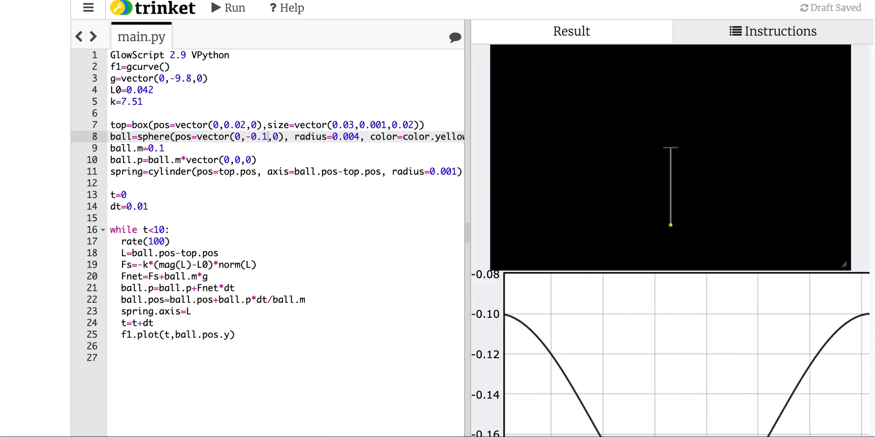
pyautogui.scroll(-3)
pyautogui.write('6')
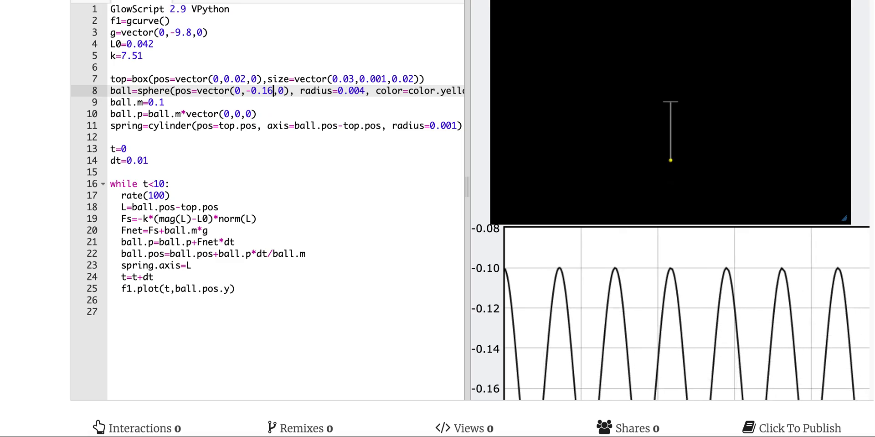
pyautogui.scroll(3)
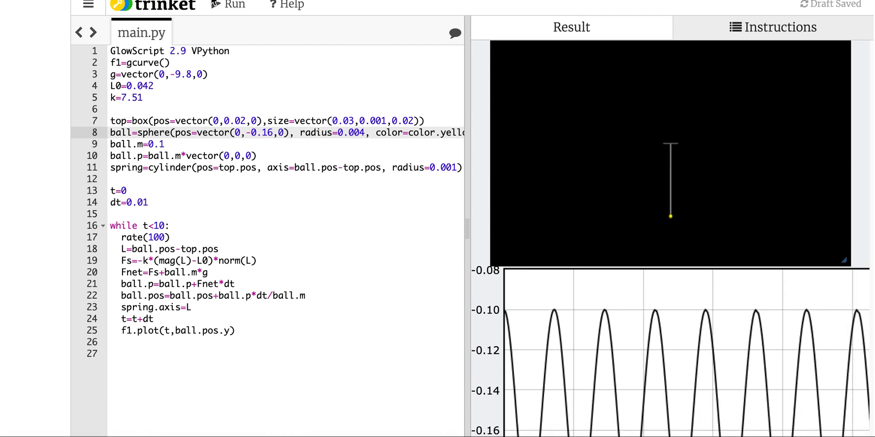
# Try a -0.16 start, then settle on vector(0,-0.13,0) with make_trail=True and rerun.
pyautogui.click(235, 5)
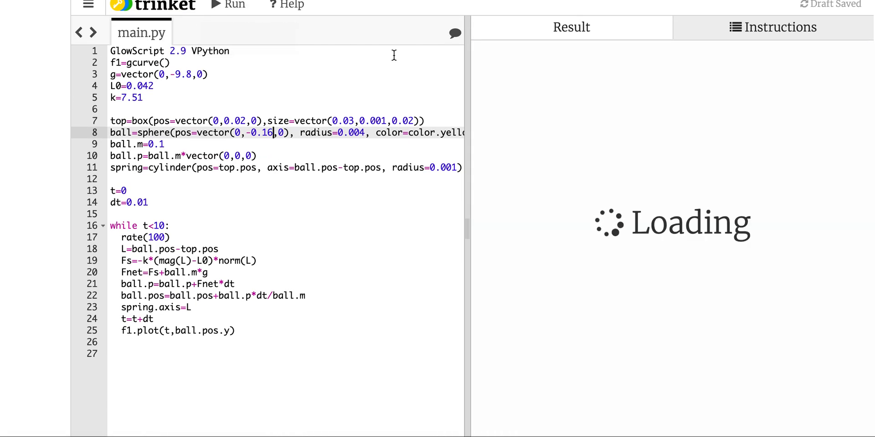
pyautogui.click(226, 5)
pyautogui.write('3')
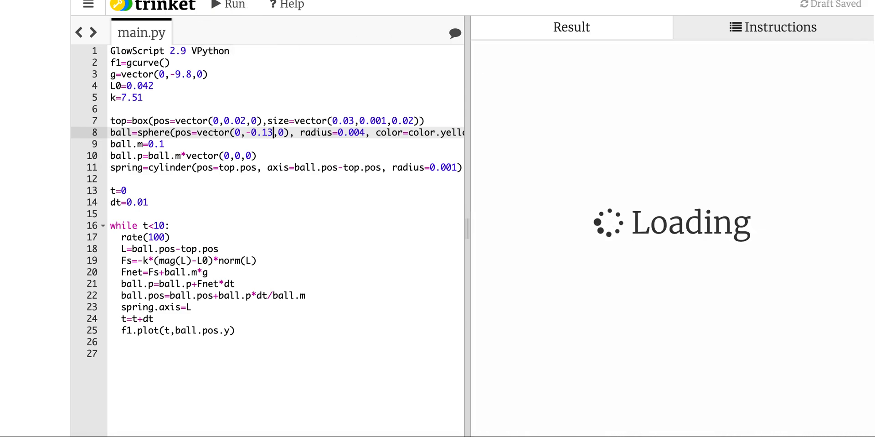
pyautogui.click(226, 4)
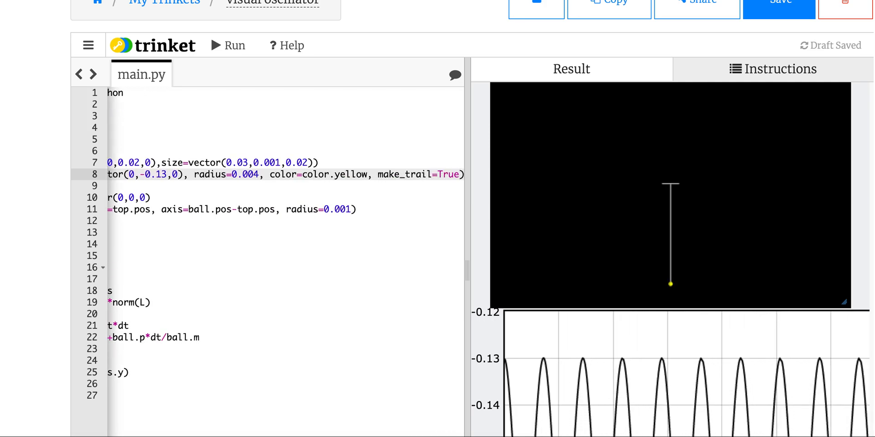
# Move the ball's start to vector(0.05,-0.13,0) and rerun to trace a sideways yellow trail.
pyautogui.click(225, 45)
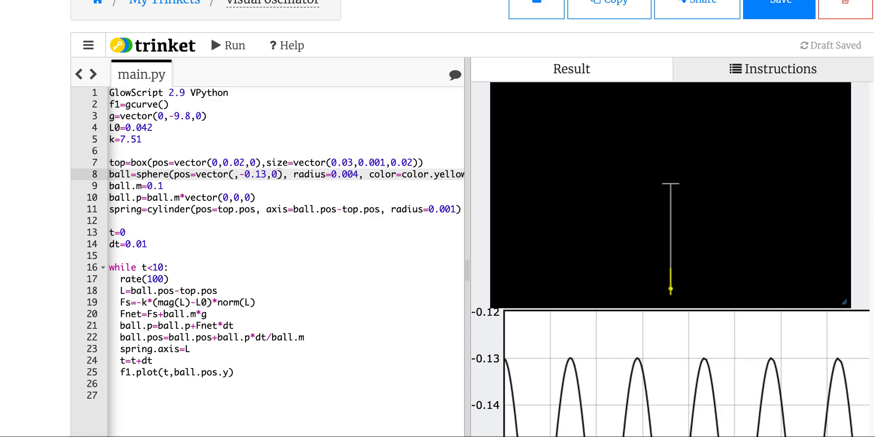
pyautogui.write('0.05')
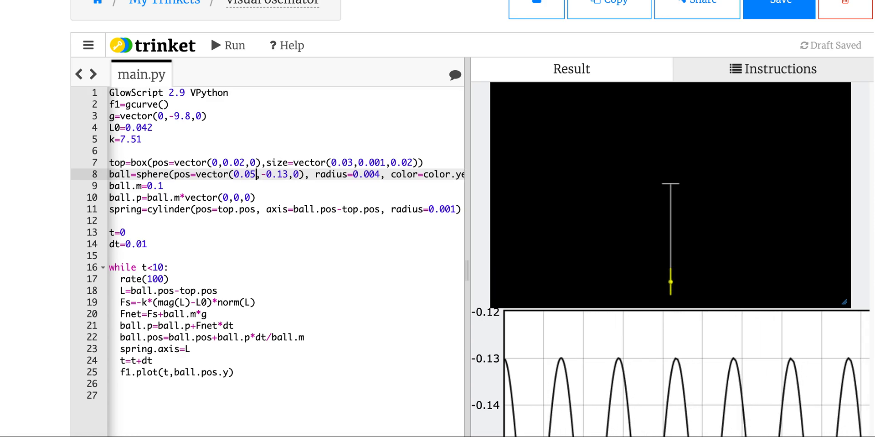
pyautogui.click(227, 45)
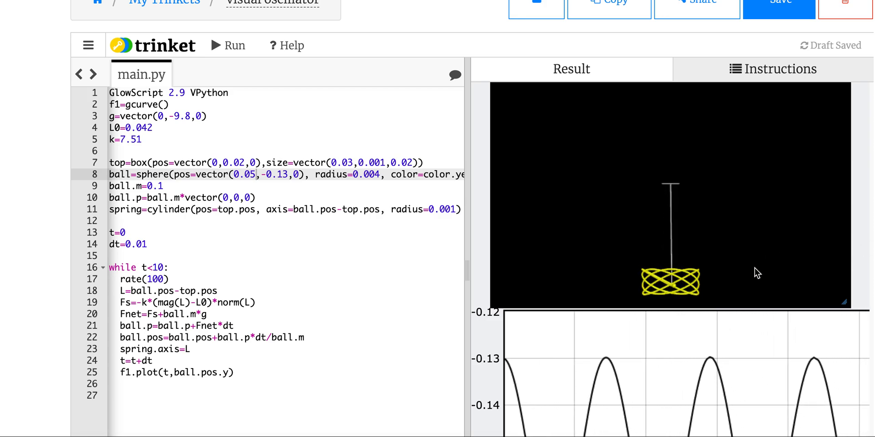
pyautogui.moveTo(694, 301)
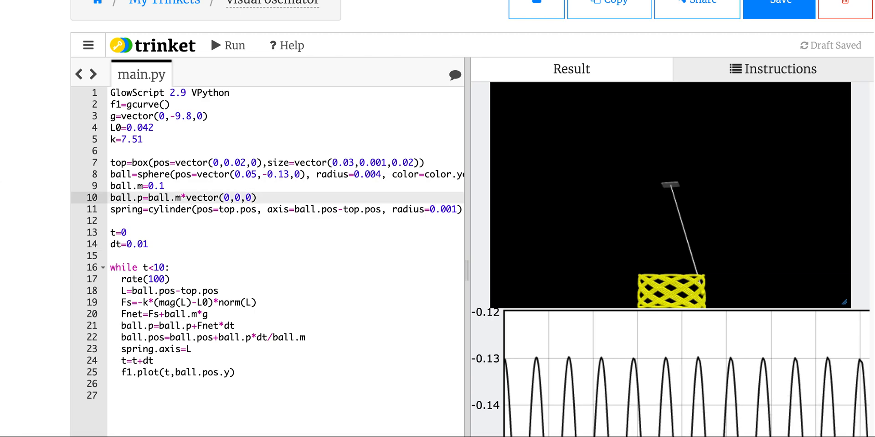
# Give the ball initial momentum ball.m*vector(0,0,-.1), then -.3, rerunning for a 3D trail loop.
pyautogui.write('-.1')
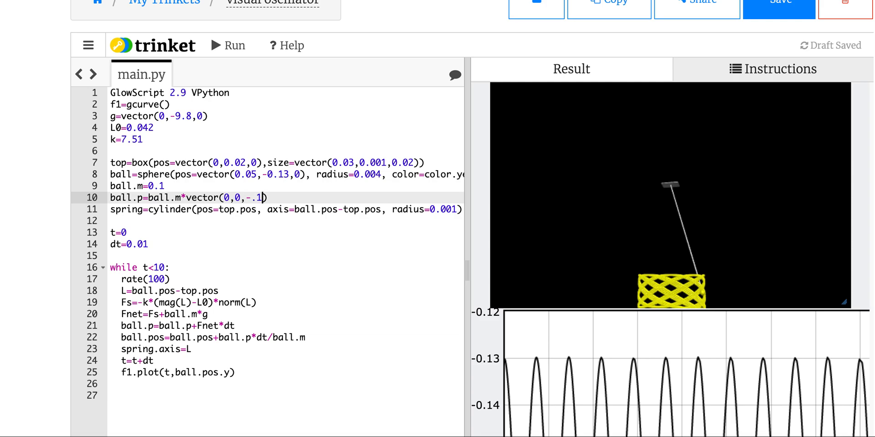
pyautogui.click(227, 46)
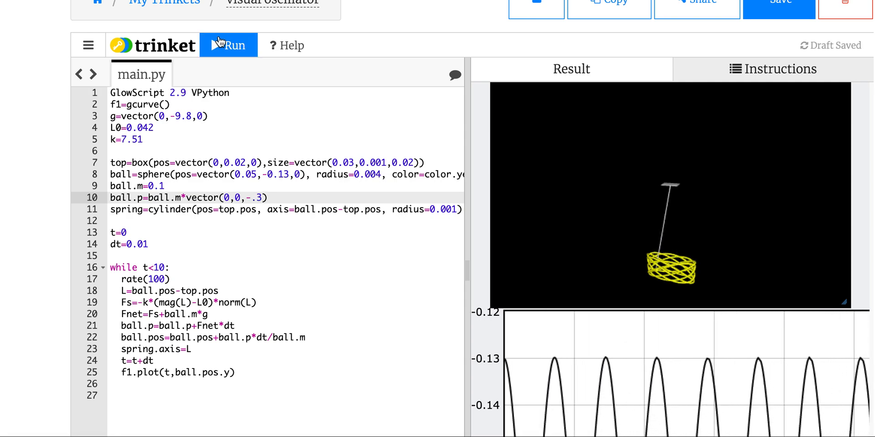
pyautogui.click(235, 45)
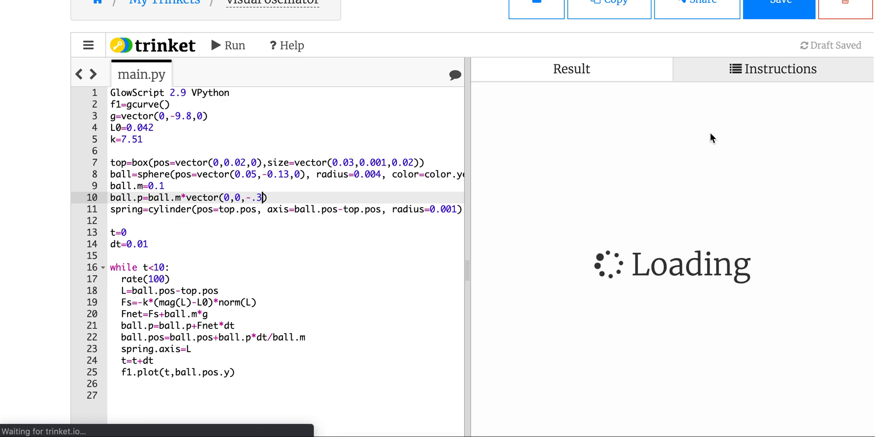